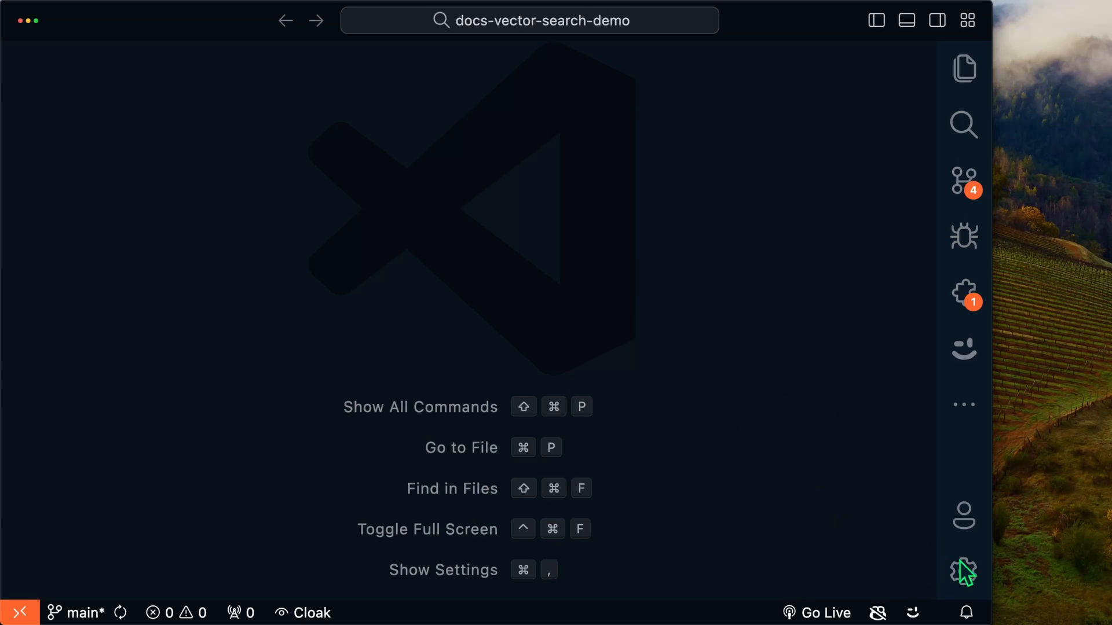
Start a new profile from the Manage gear and give it the lab-flask icon
{"action": "left_click", "coordinate": [963, 571]}
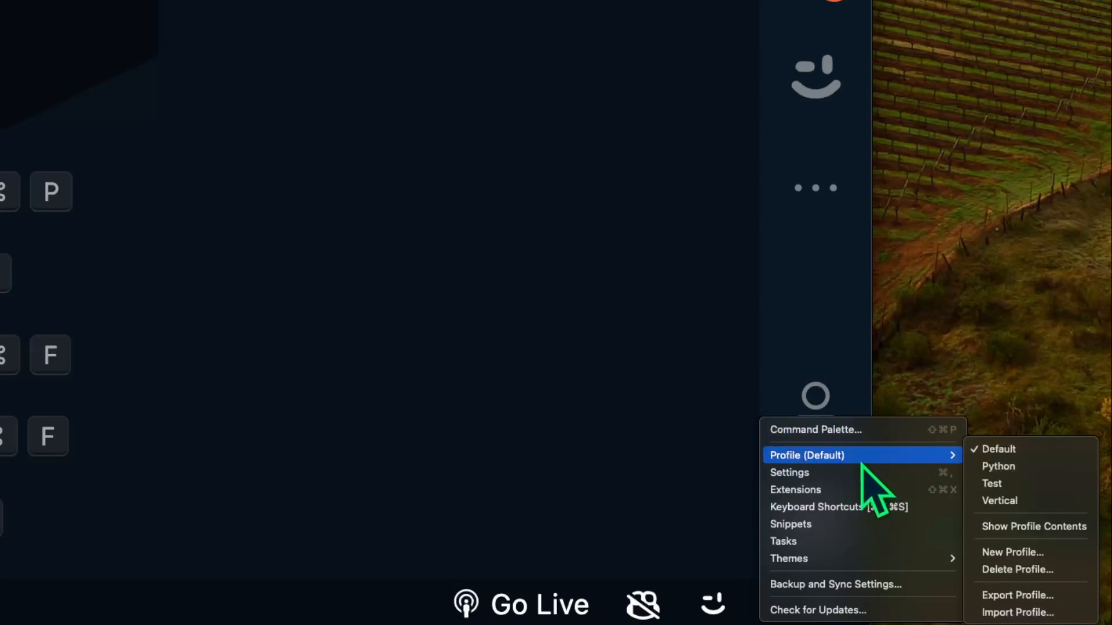
{"action": "mouse_move", "coordinate": [1028, 559]}
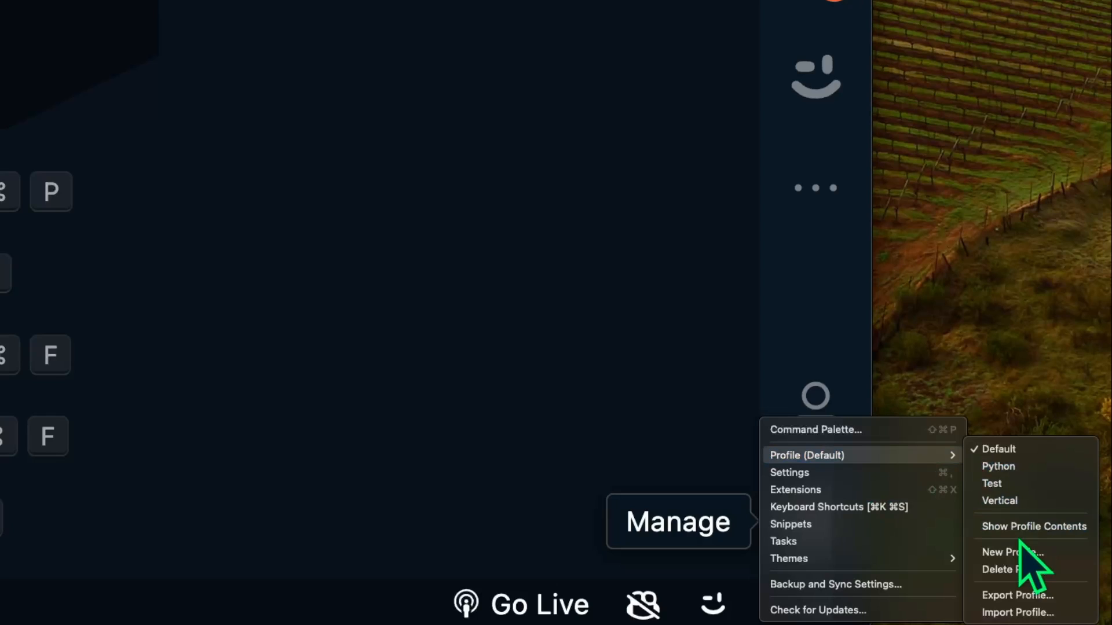
{"action": "left_click", "coordinate": [1013, 553]}
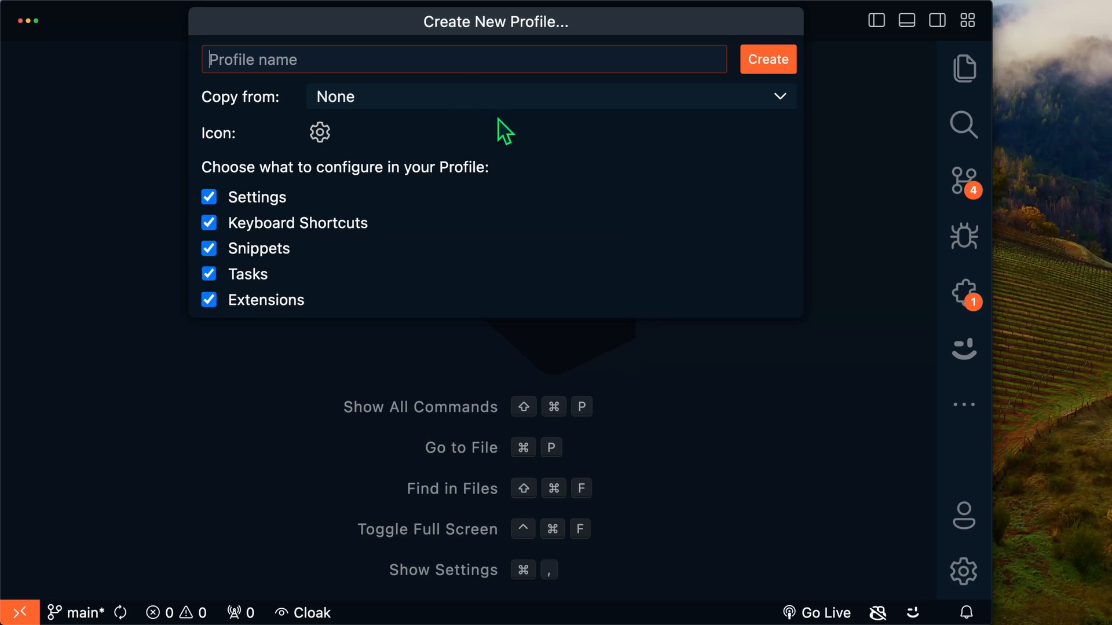
{"action": "left_click", "coordinate": [320, 132]}
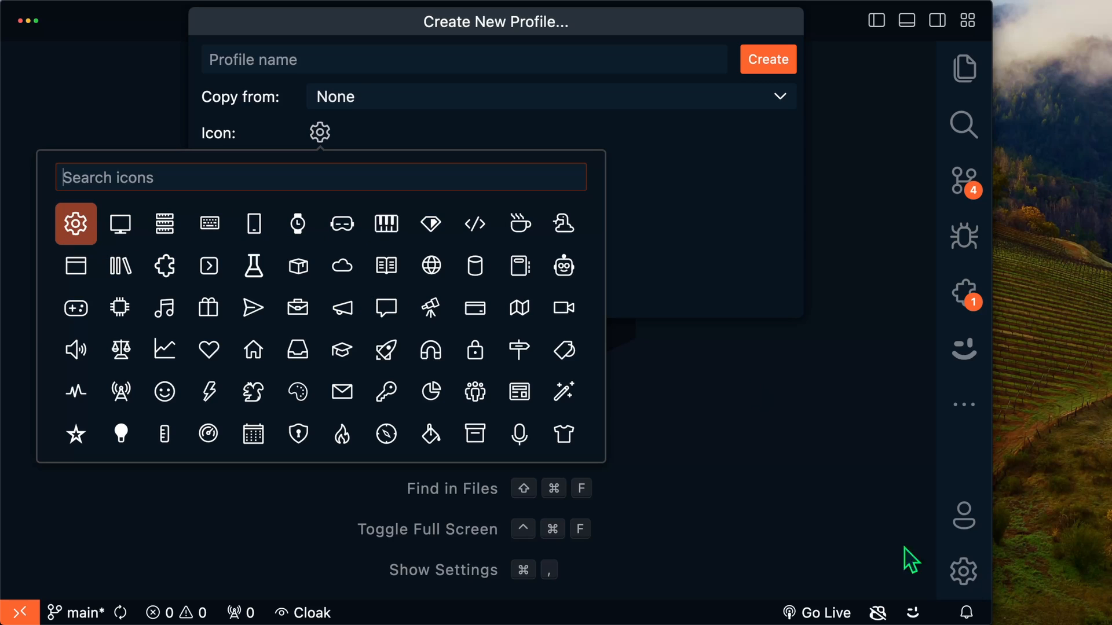
{"action": "left_click", "coordinate": [252, 265]}
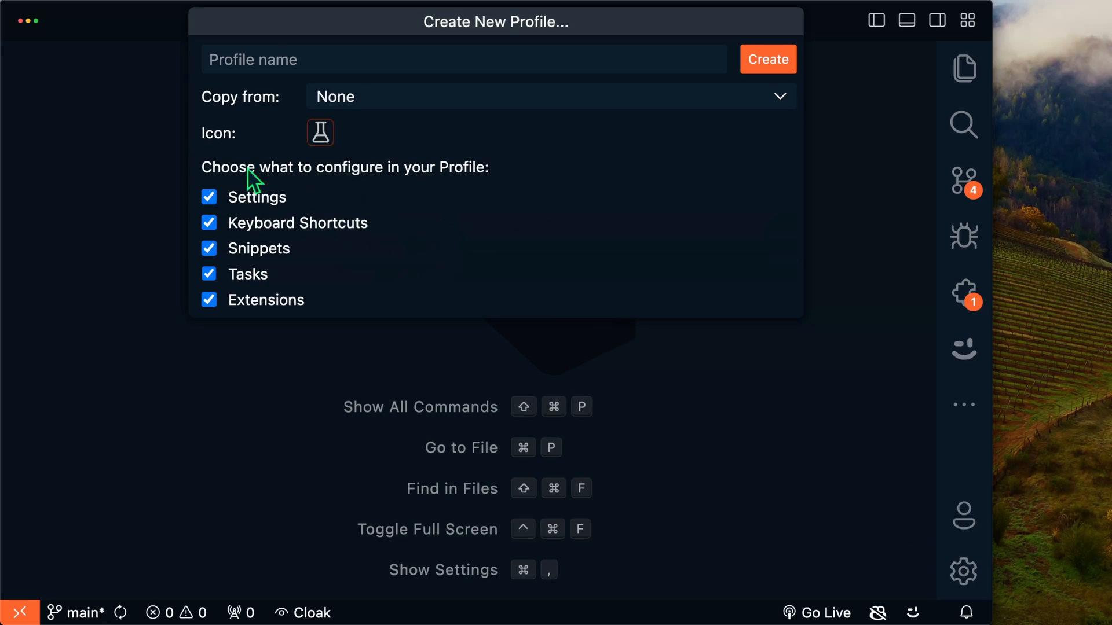
{"action": "mouse_move", "coordinate": [328, 218]}
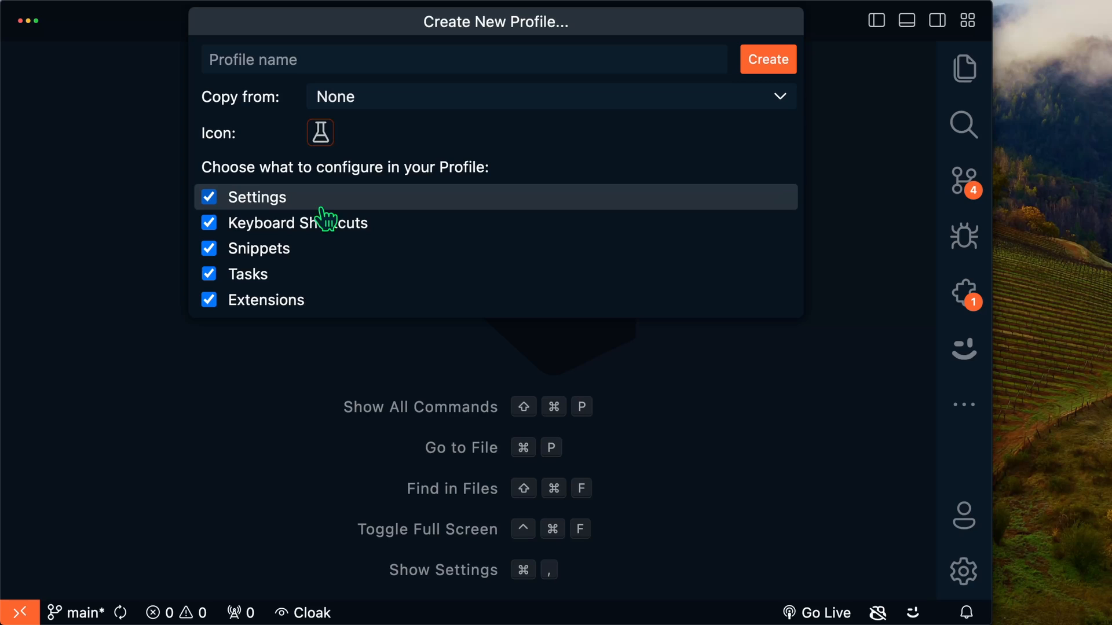
{"action": "mouse_move", "coordinate": [383, 200]}
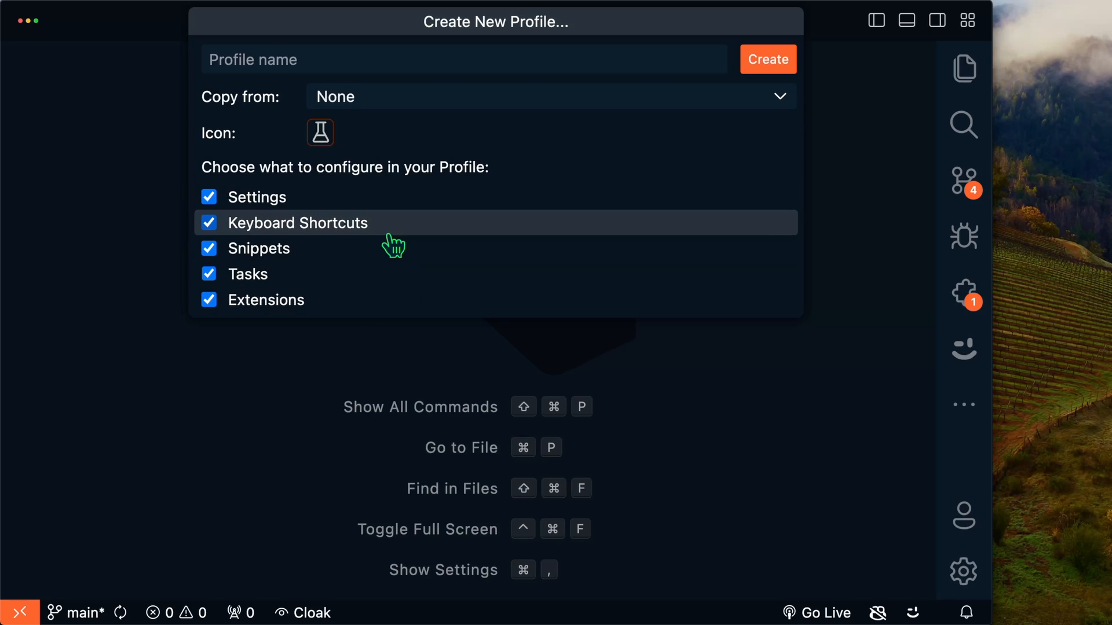
{"action": "mouse_move", "coordinate": [303, 227]}
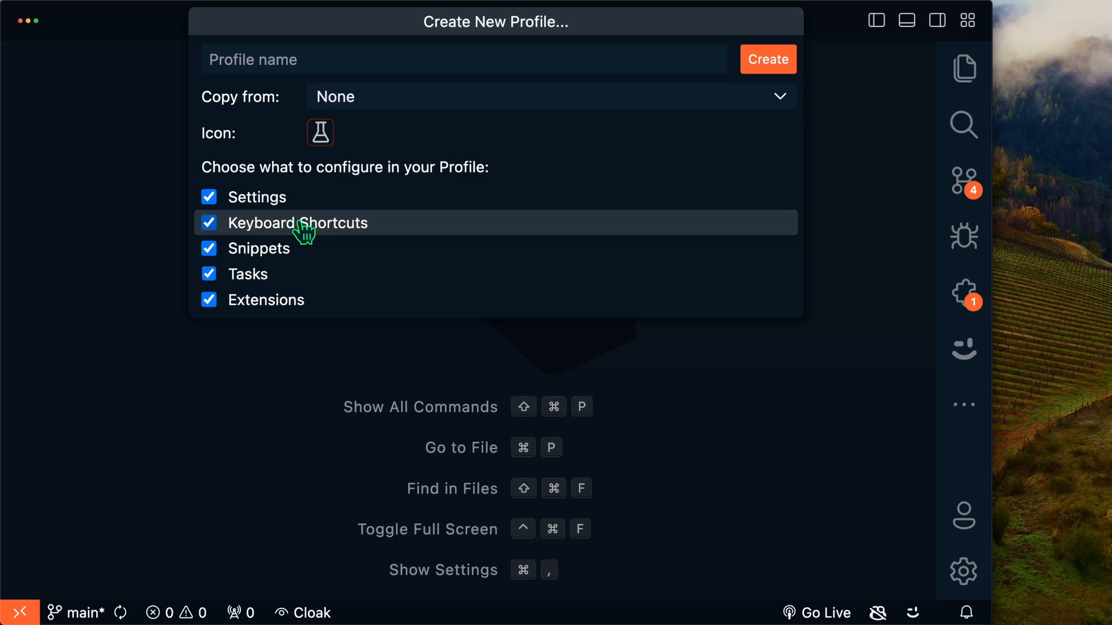
{"action": "mouse_move", "coordinate": [246, 232]}
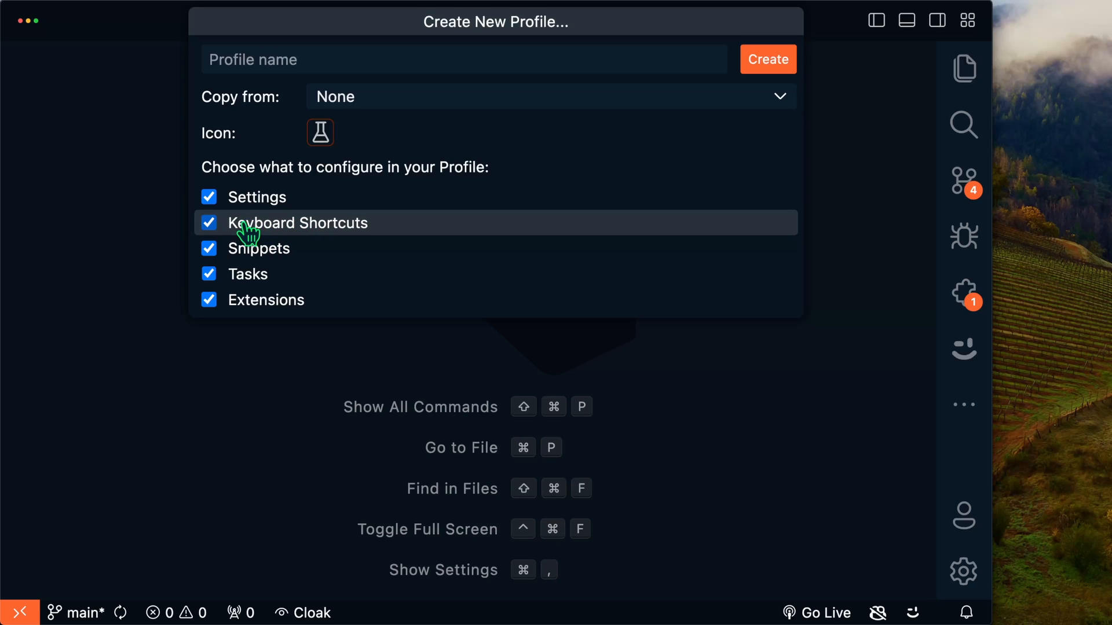
{"action": "mouse_move", "coordinate": [307, 232]}
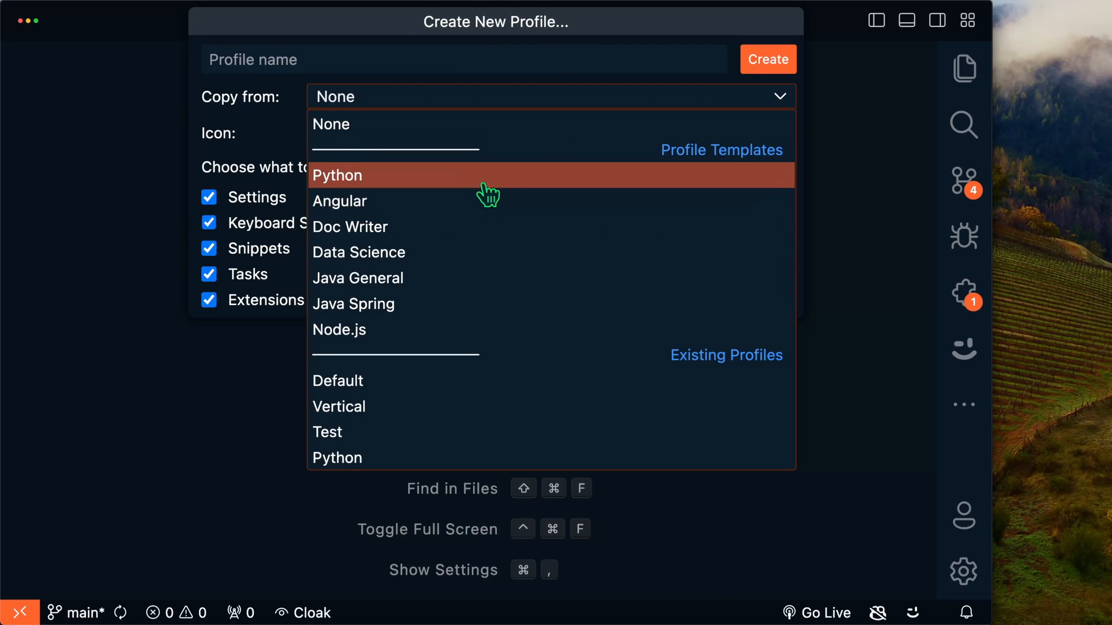
{"action": "mouse_move", "coordinate": [396, 441]}
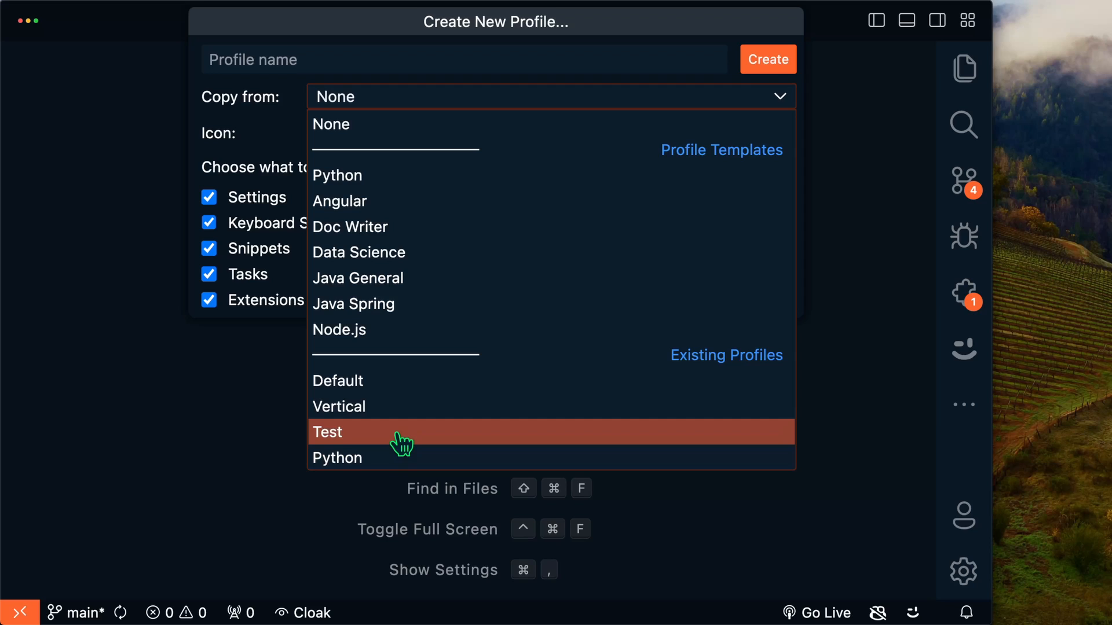
{"action": "mouse_move", "coordinate": [493, 180]}
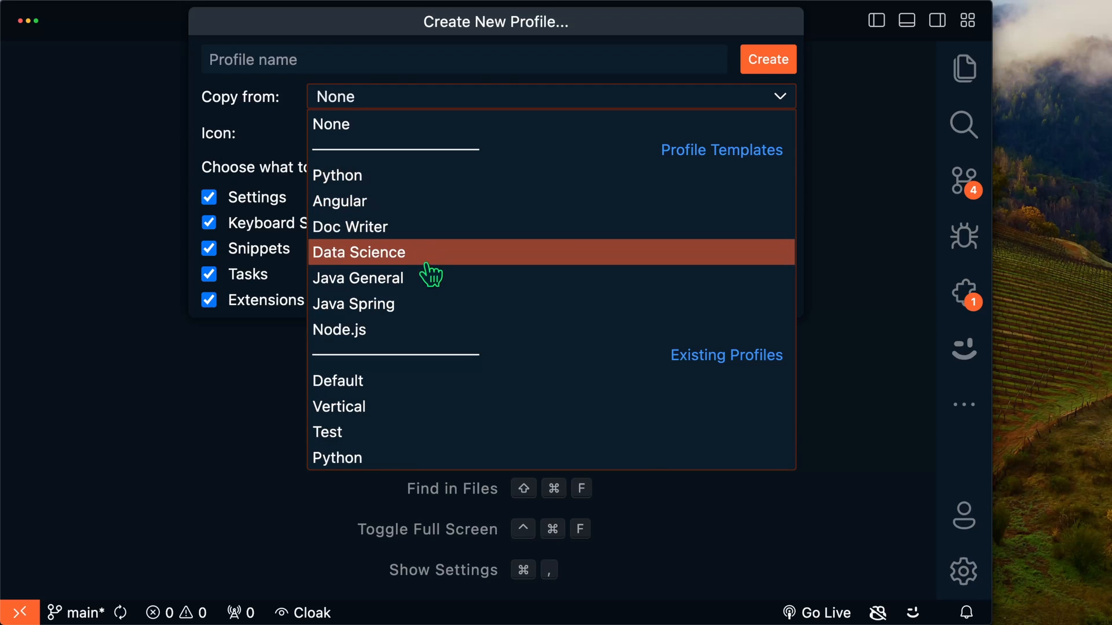
{"action": "mouse_move", "coordinate": [427, 309]}
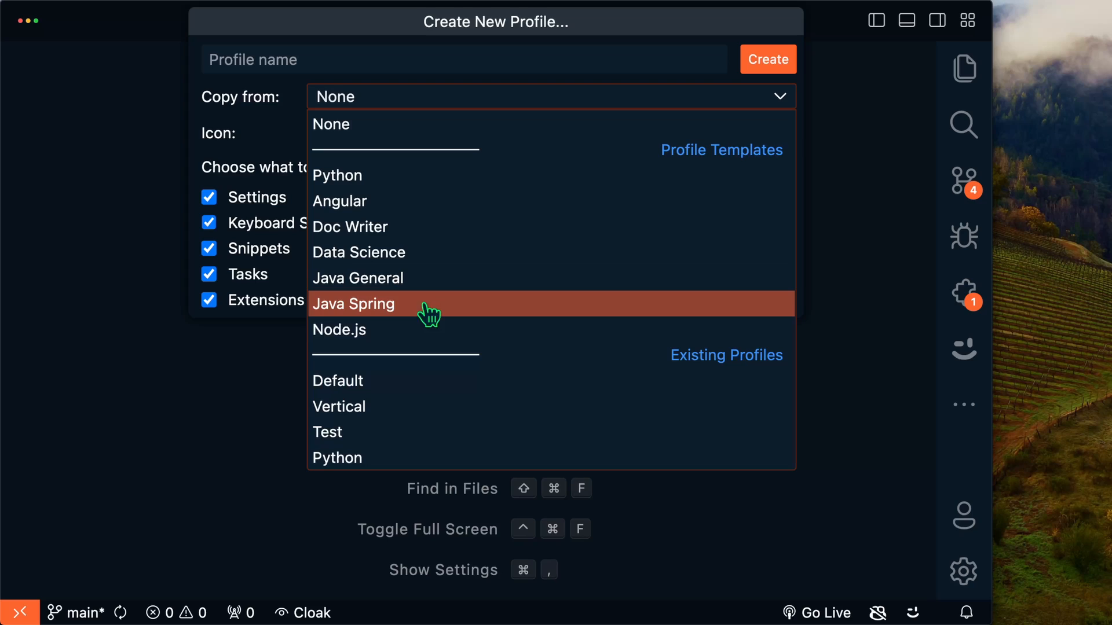
{"action": "mouse_move", "coordinate": [547, 331]}
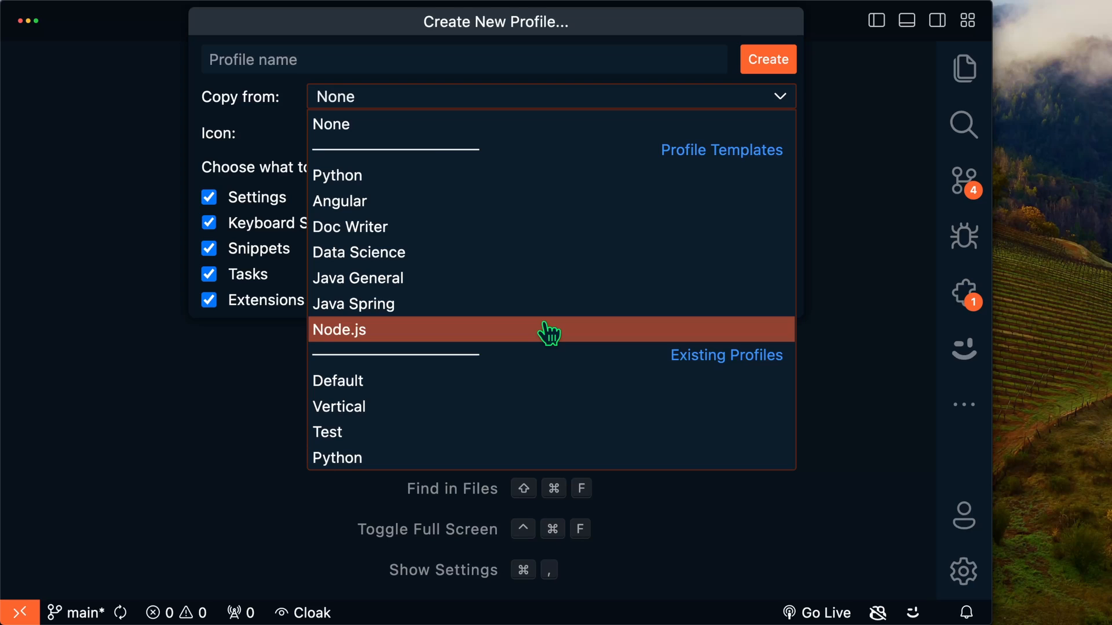
{"action": "mouse_move", "coordinate": [521, 276]}
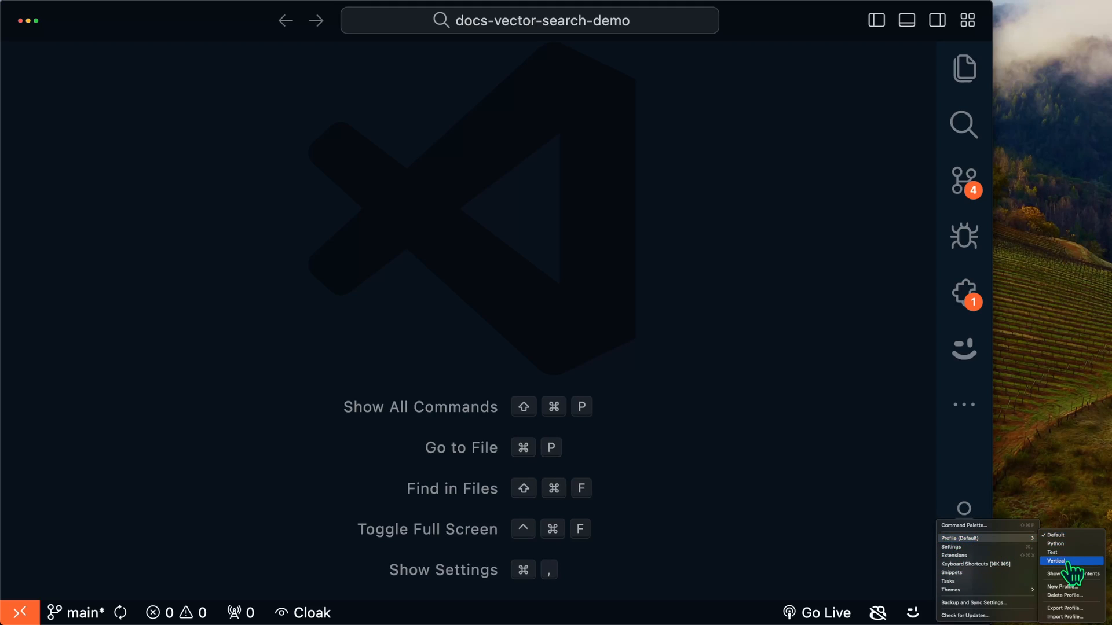
Open the Vertical profile in its own window, then close it to return to Default
{"action": "left_click", "coordinate": [1065, 562]}
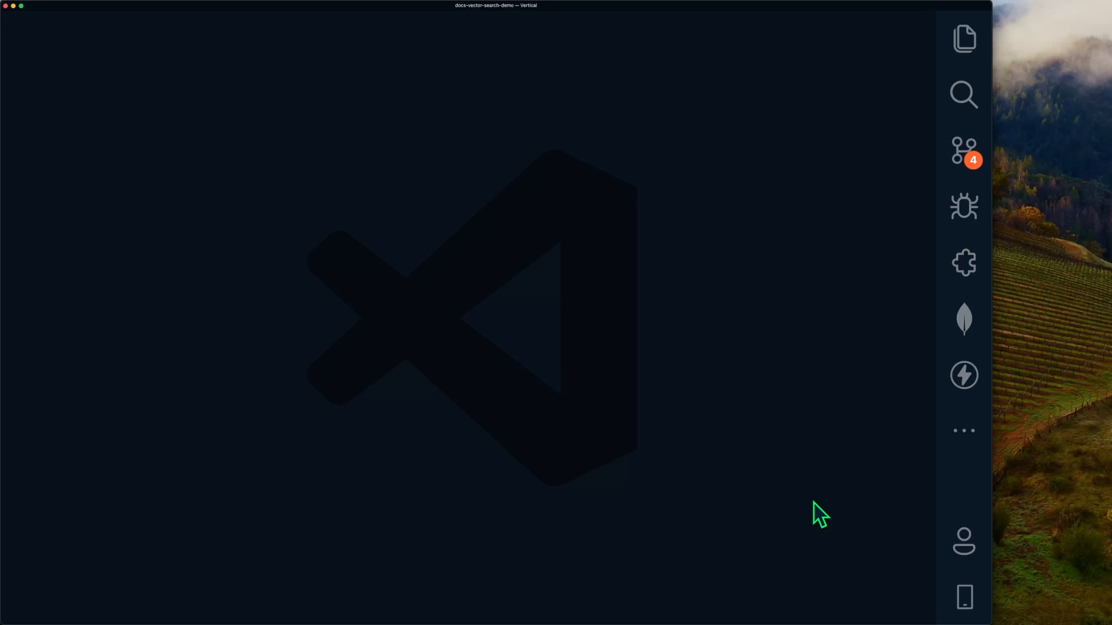
{"action": "key", "text": "Cmd+Shift+P"}
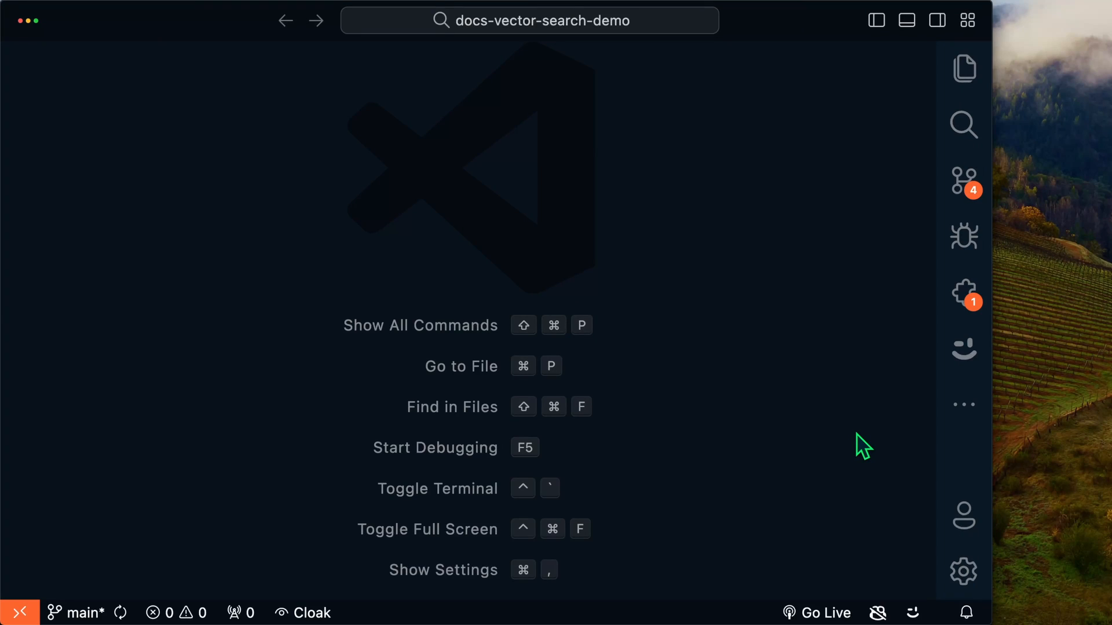
{"action": "mouse_move", "coordinate": [854, 425]}
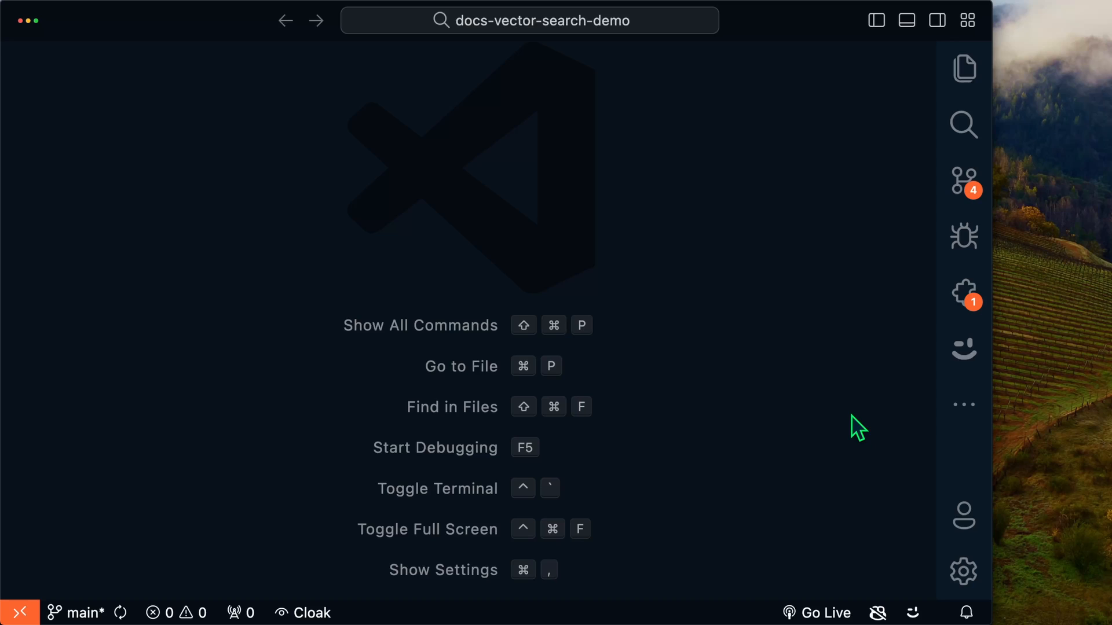
{"action": "mouse_move", "coordinate": [720, 156]}
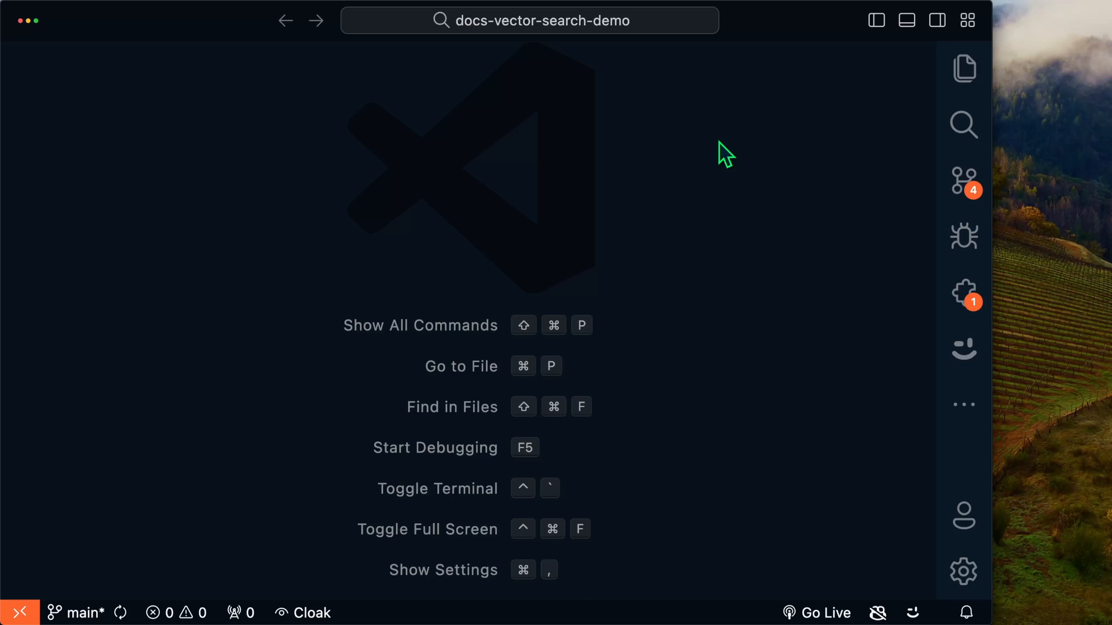
Search settings for 'pro' and enable Workbench › Experimental: Enable New Profiles UI
{"action": "left_click", "coordinate": [443, 570]}
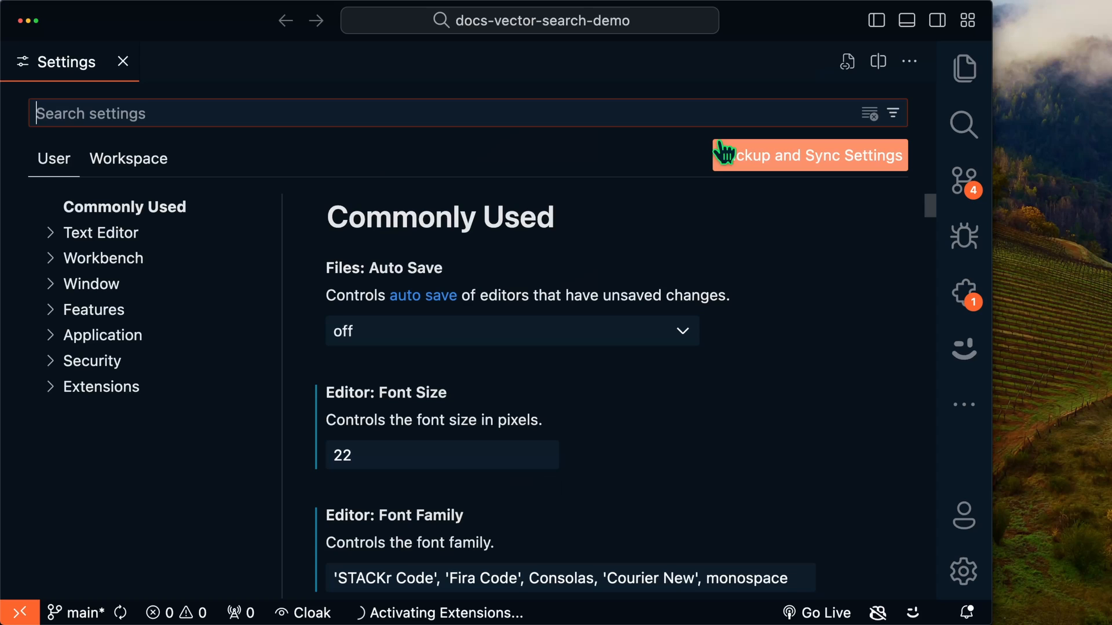
{"action": "type", "text": "profile"}
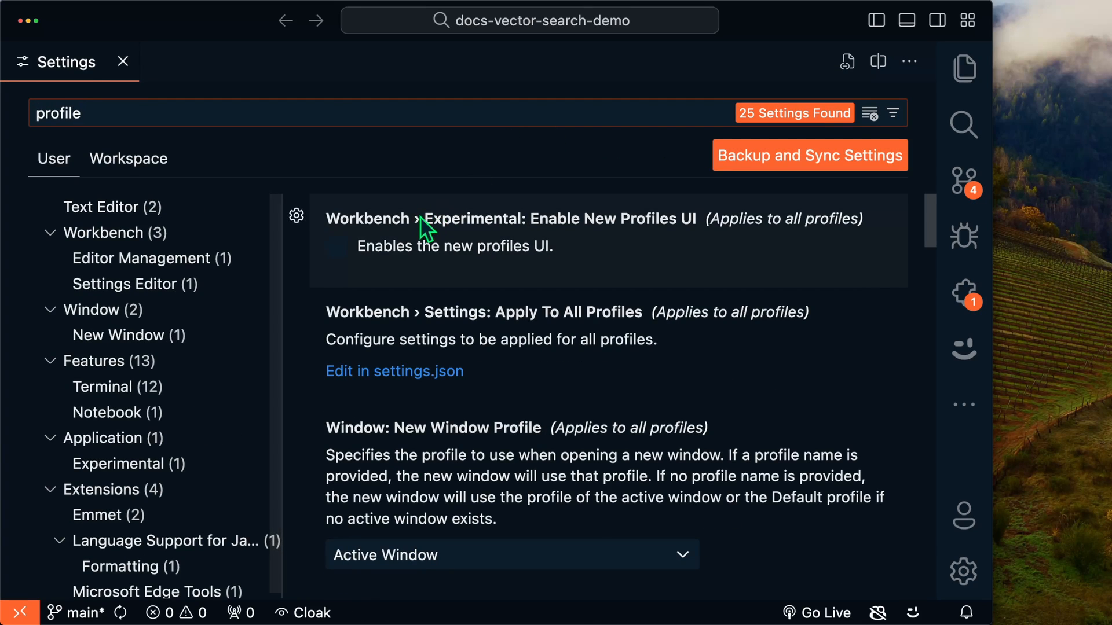
{"action": "left_click", "coordinate": [335, 247]}
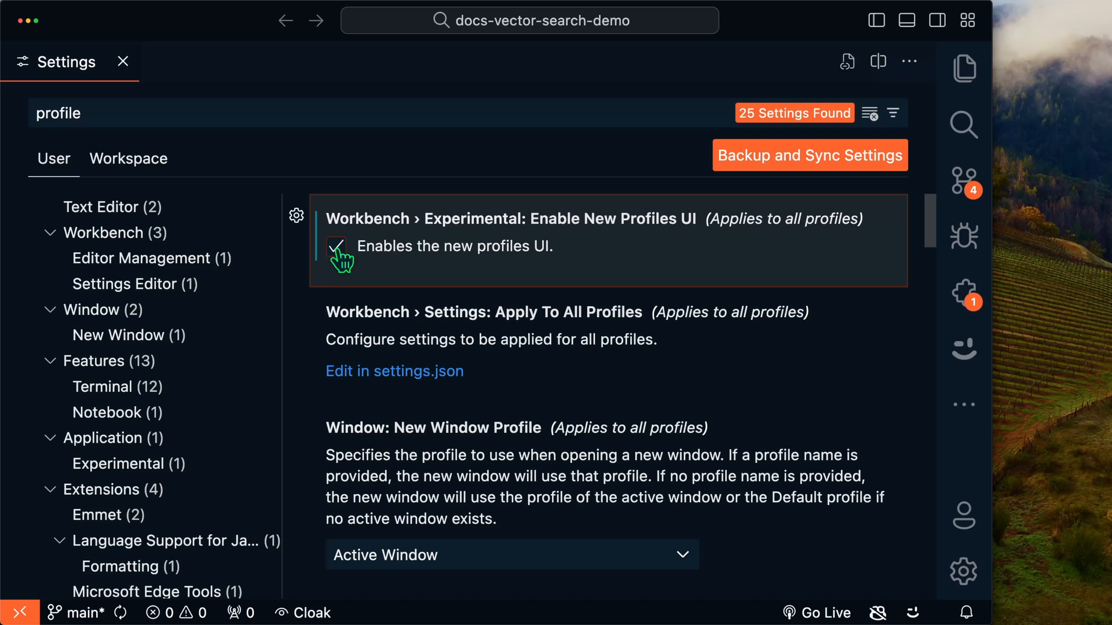
{"action": "left_click", "coordinate": [124, 62]}
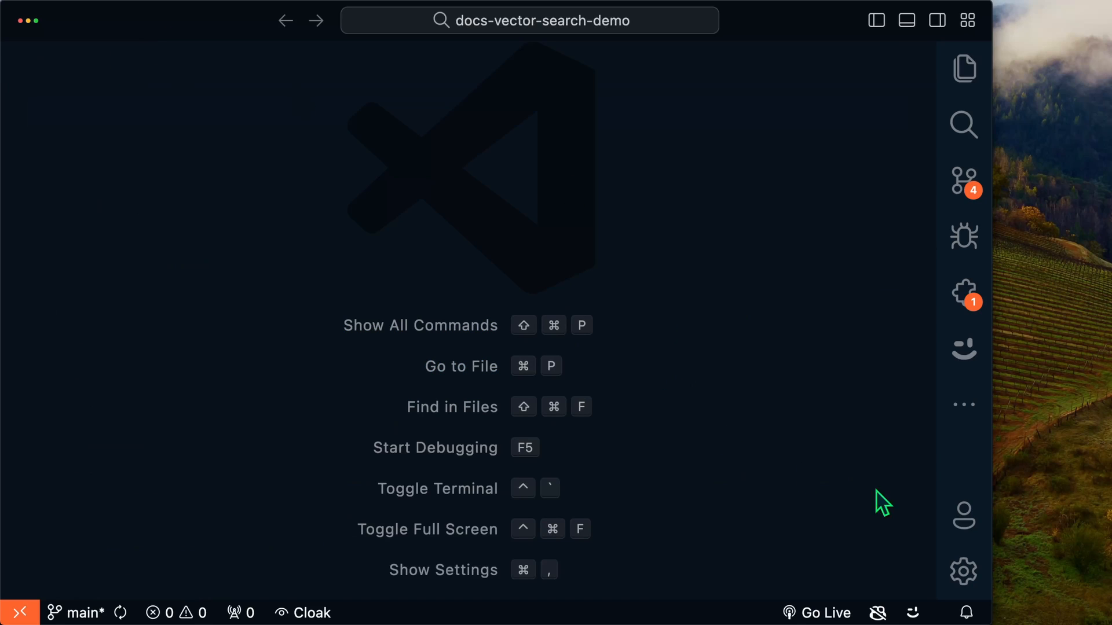
Open the Profiles editor and view the Python, then the Vertical profile details
{"action": "left_click", "coordinate": [964, 572]}
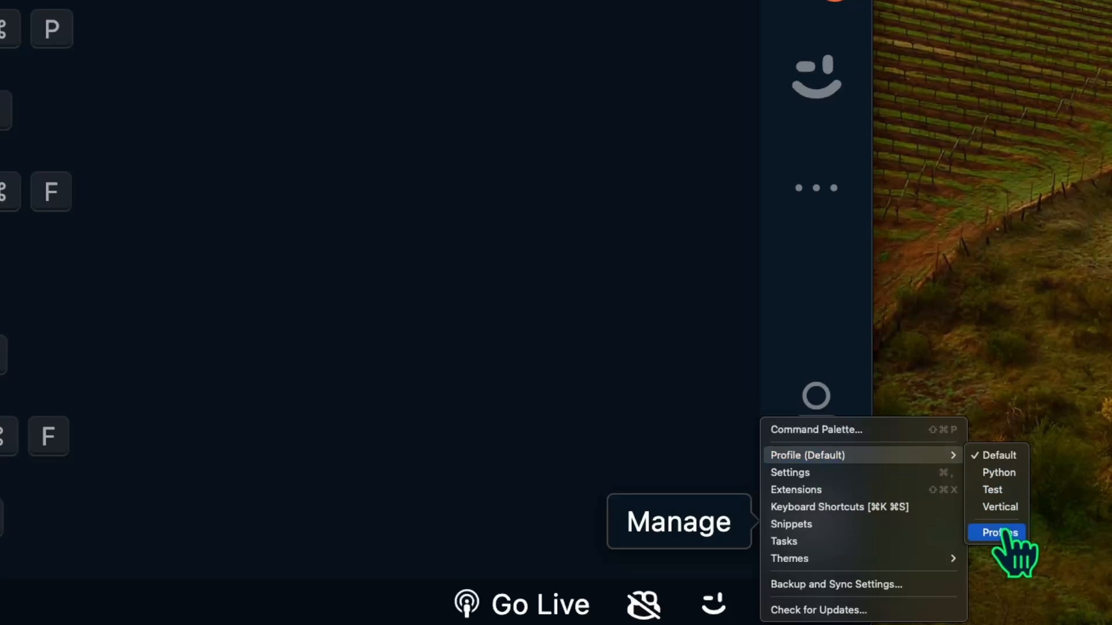
{"action": "left_click", "coordinate": [996, 533]}
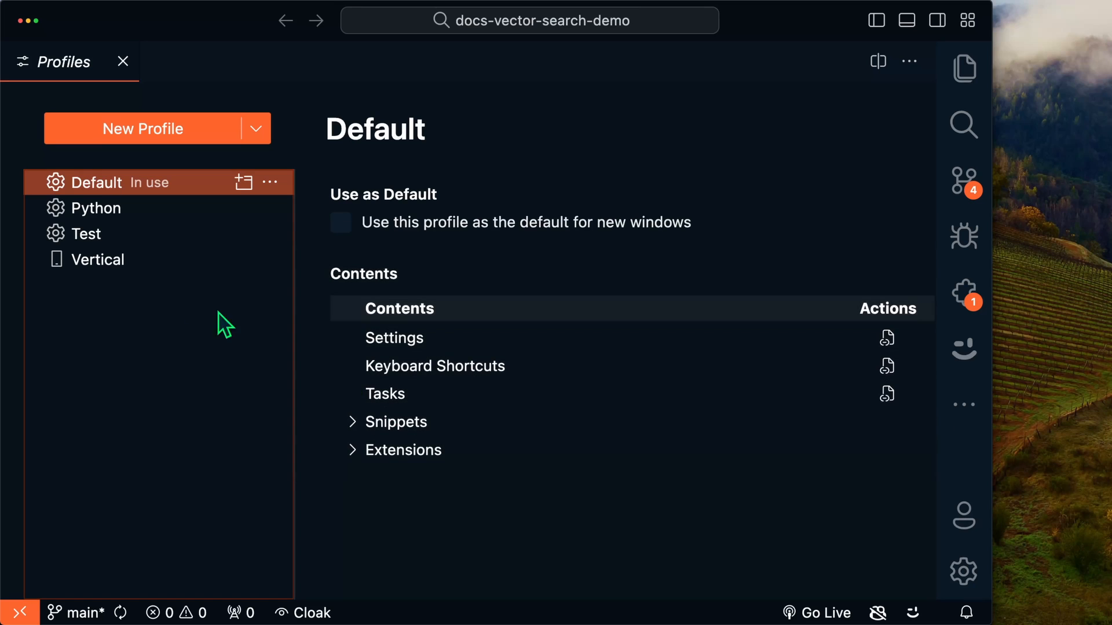
{"action": "mouse_move", "coordinate": [136, 217]}
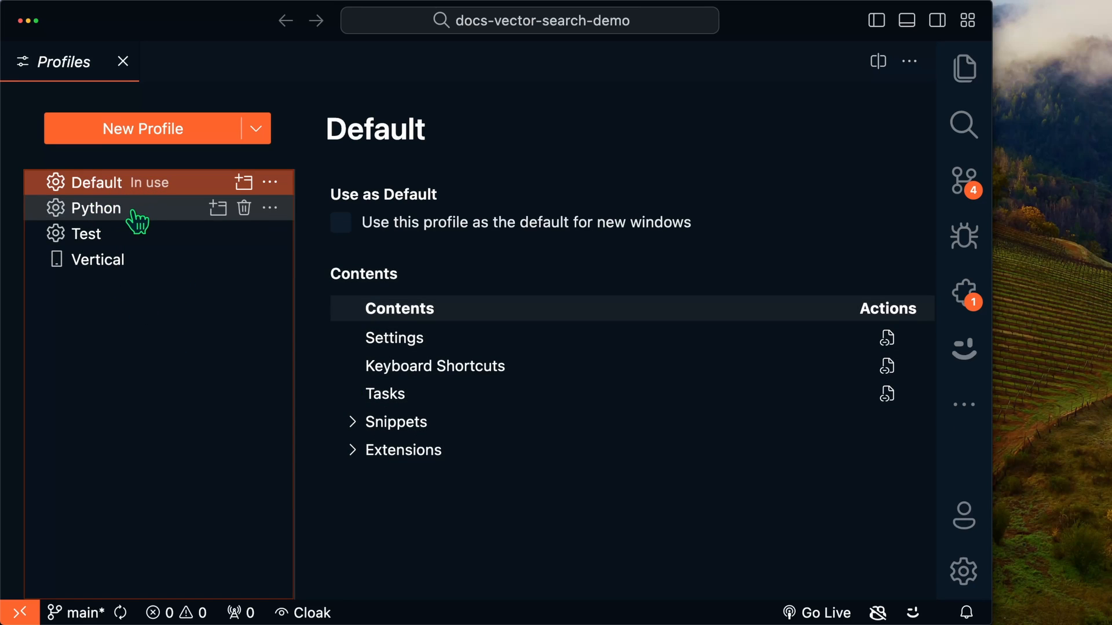
{"action": "left_click", "coordinate": [95, 208]}
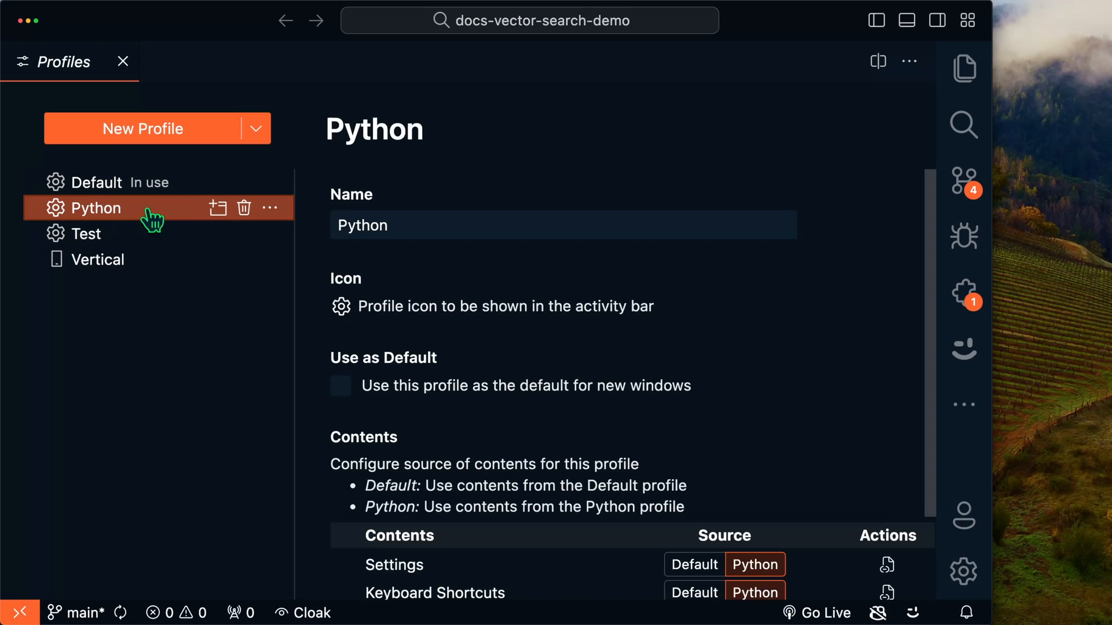
{"action": "scroll", "scroll_direction": "down", "scroll_amount": 3}
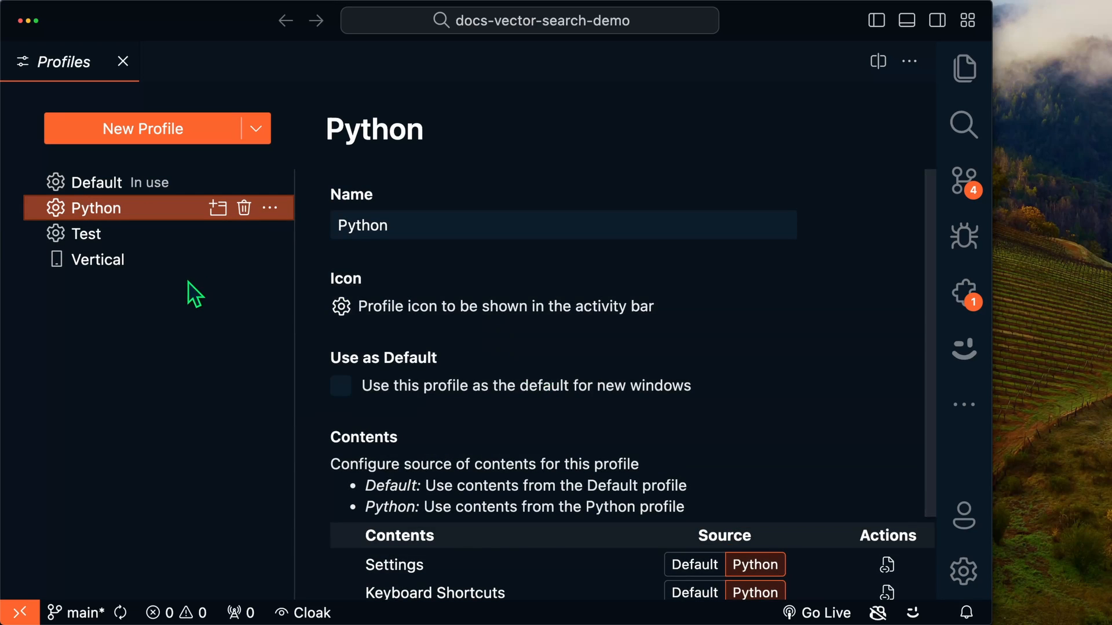
{"action": "left_click", "coordinate": [123, 61]}
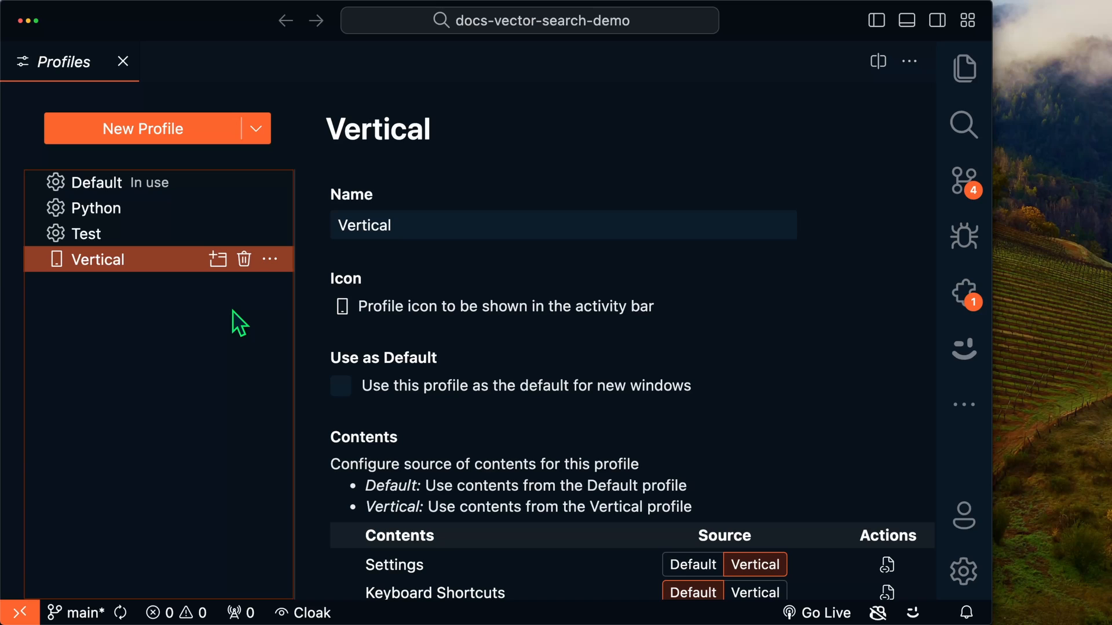
Export the Vertical profile as a GitHub gist and open its shareable link
{"action": "left_click", "coordinate": [270, 259]}
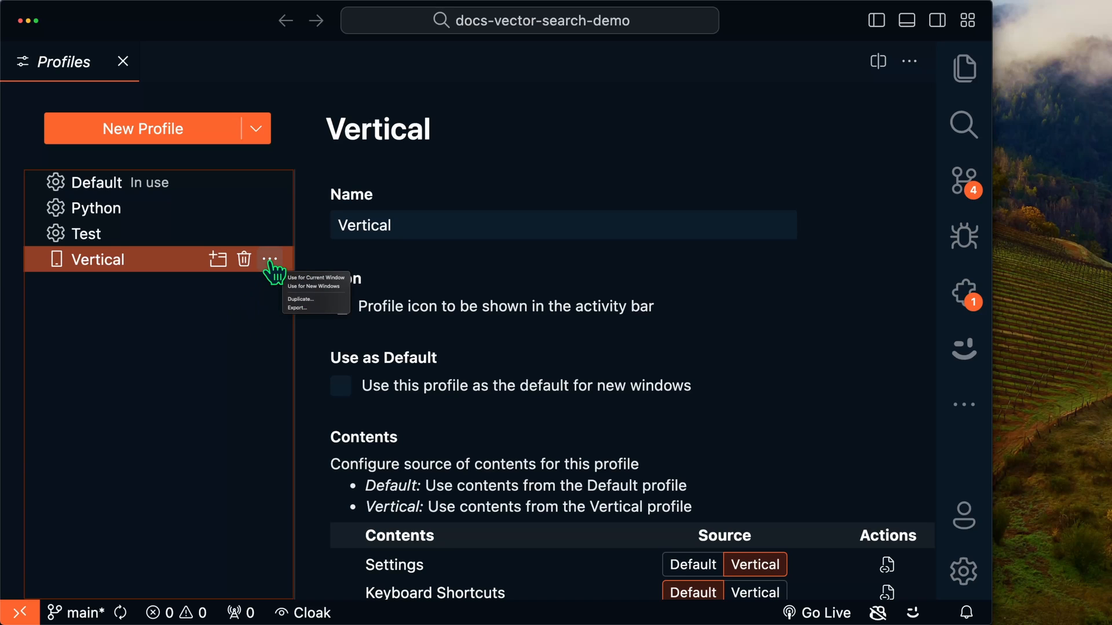
{"action": "left_click", "coordinate": [298, 308]}
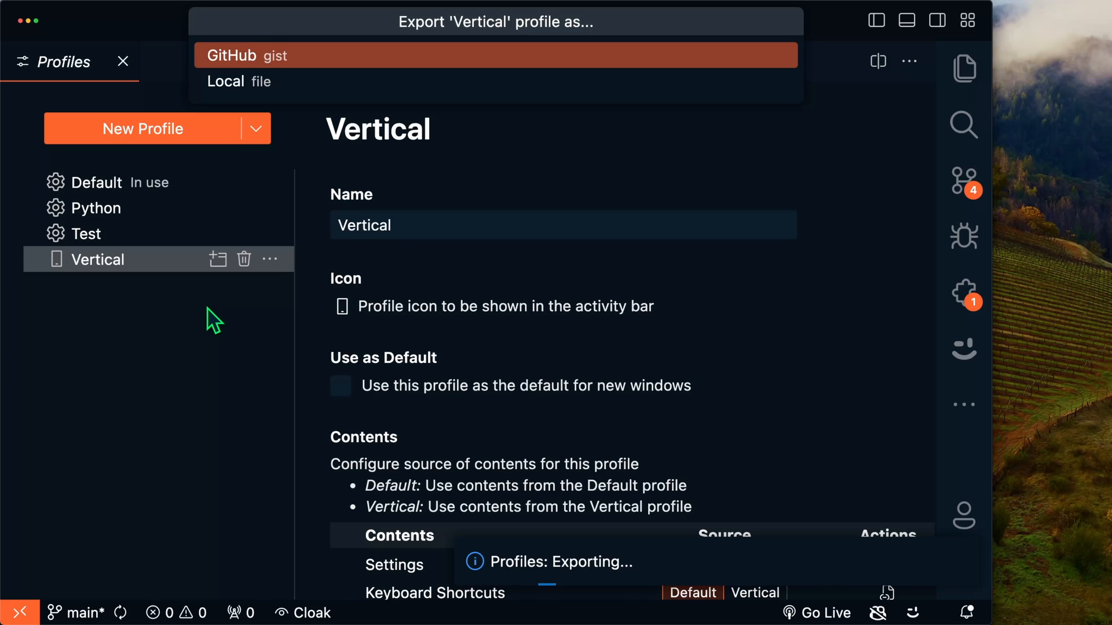
{"action": "left_click", "coordinate": [495, 55]}
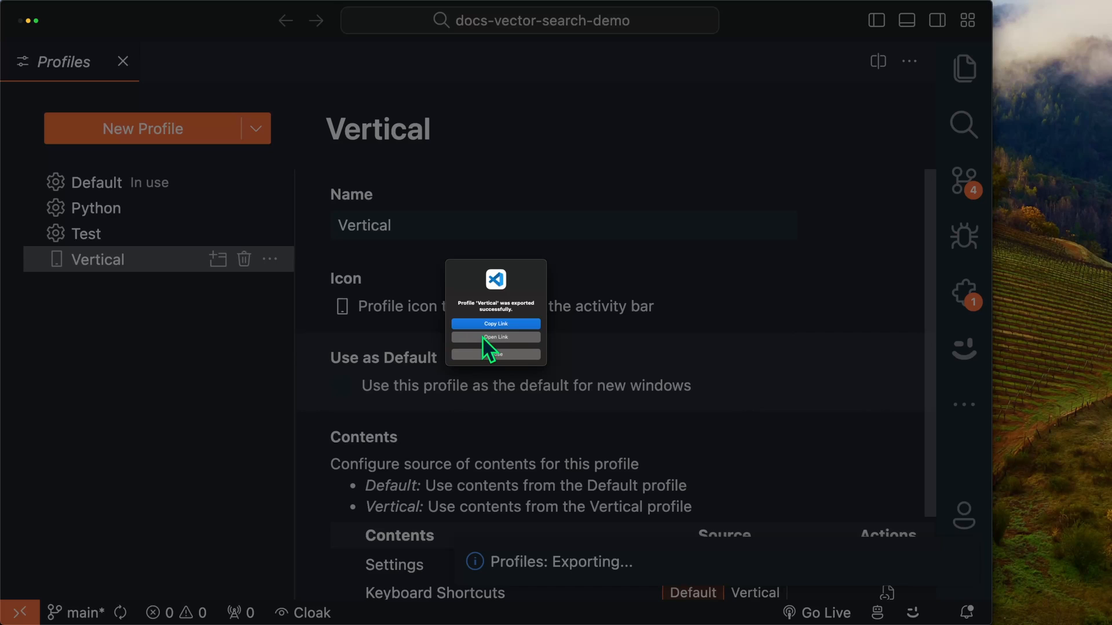
{"action": "left_click", "coordinate": [495, 337]}
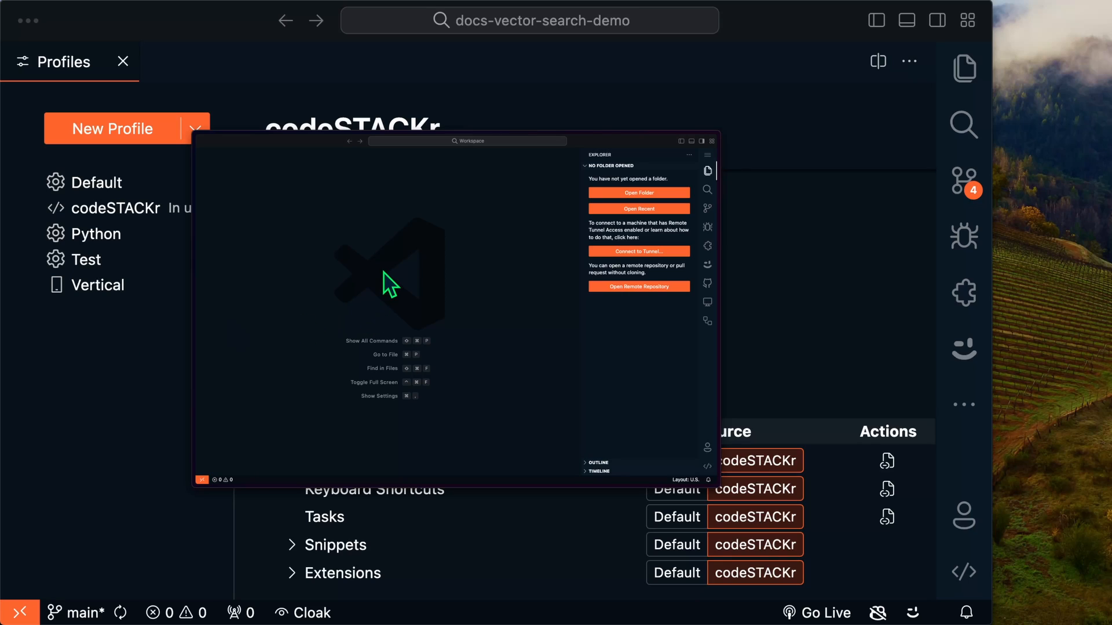
{"action": "mouse_move", "coordinate": [382, 255]}
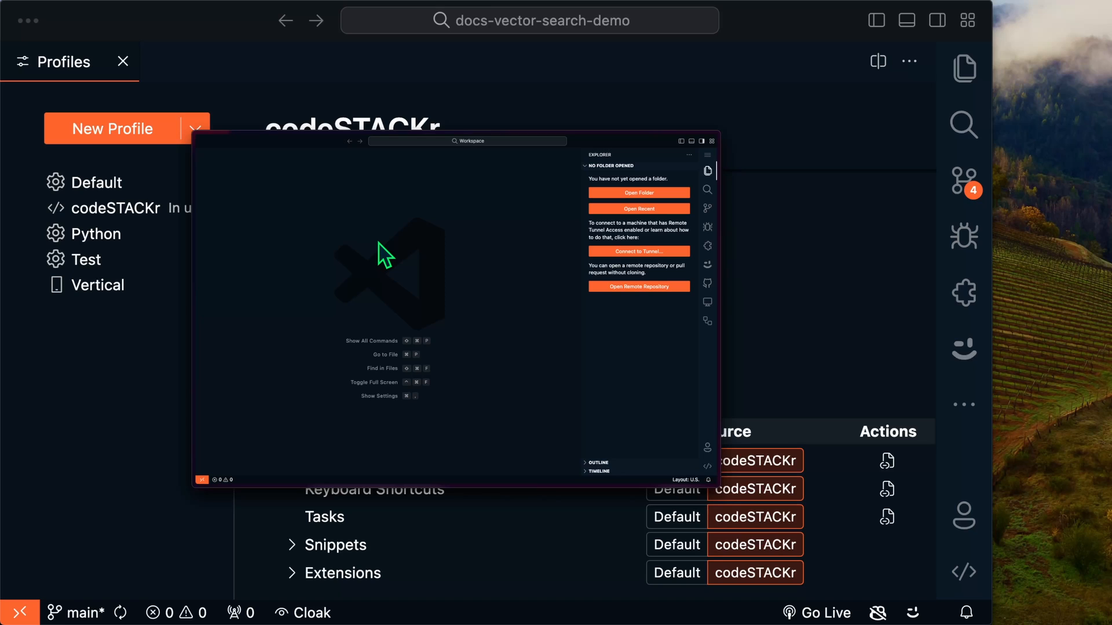
Switch to the codeSTACKr profile in the Profiles editor
{"action": "left_click", "coordinate": [122, 62]}
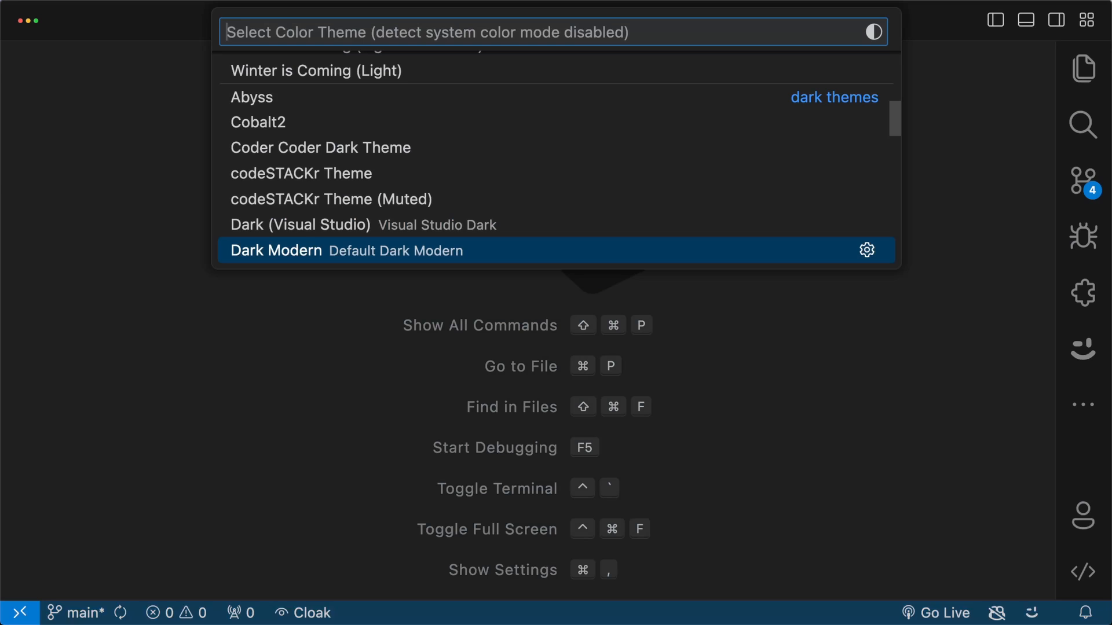
Arrow through the dark colour themes to preview them
{"action": "key", "text": "Down"}
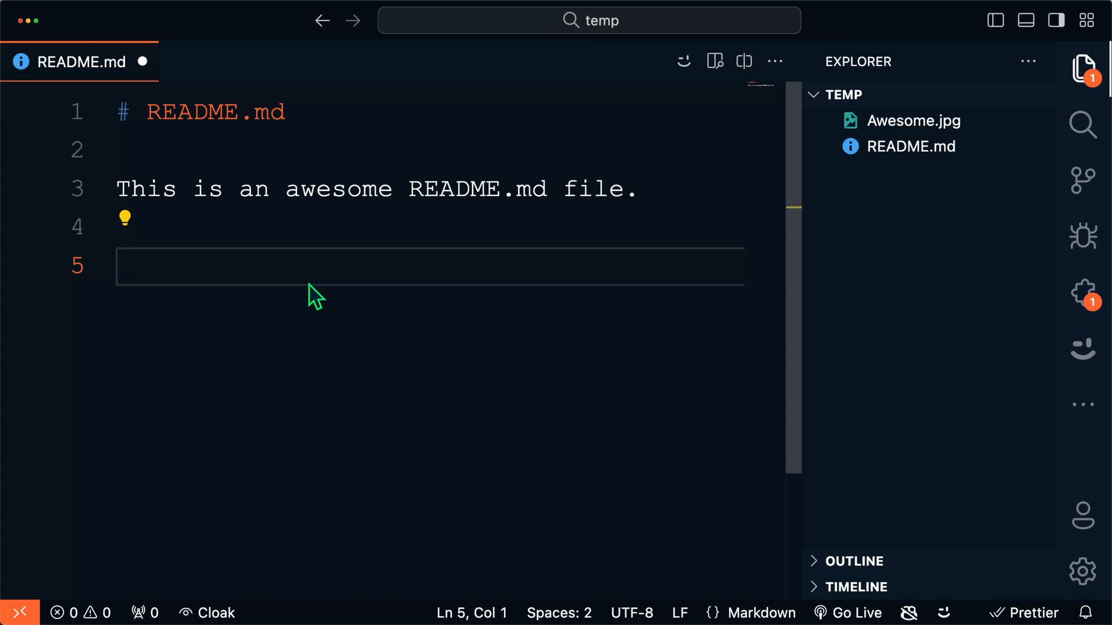
{"action": "mouse_move", "coordinate": [278, 313]}
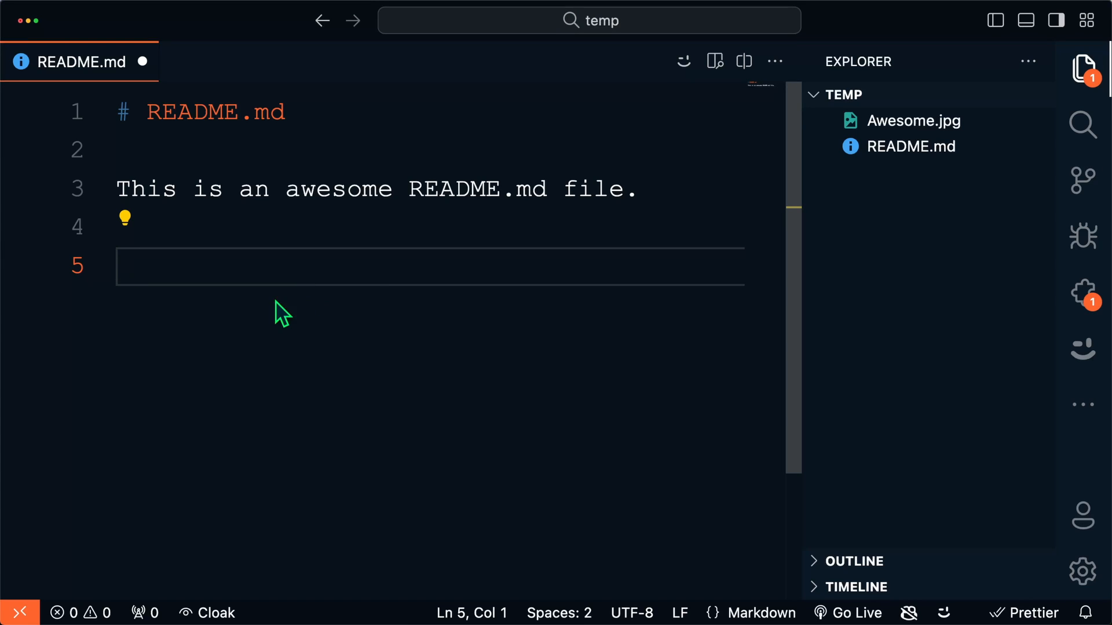
{"action": "mouse_move", "coordinate": [303, 227]}
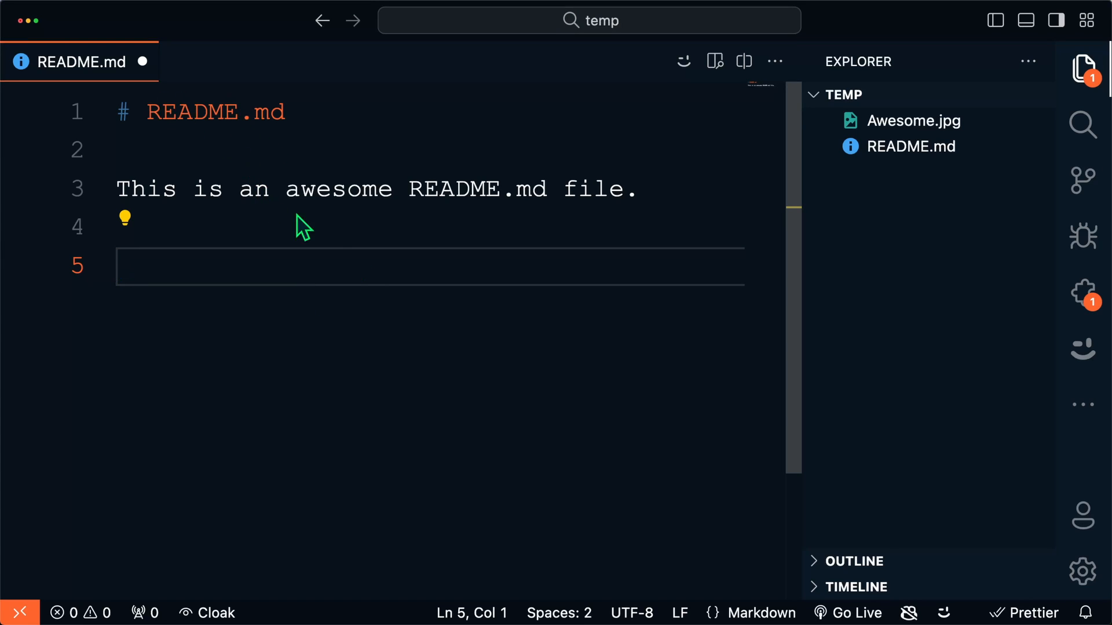
{"action": "mouse_move", "coordinate": [702, 249]}
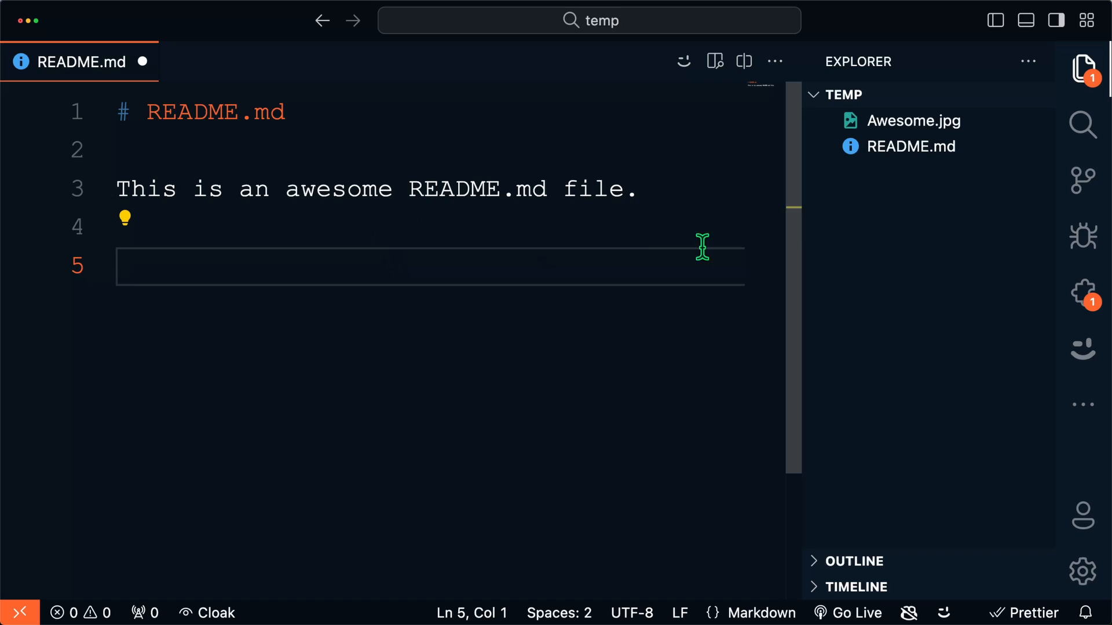
{"action": "mouse_move", "coordinate": [313, 273]}
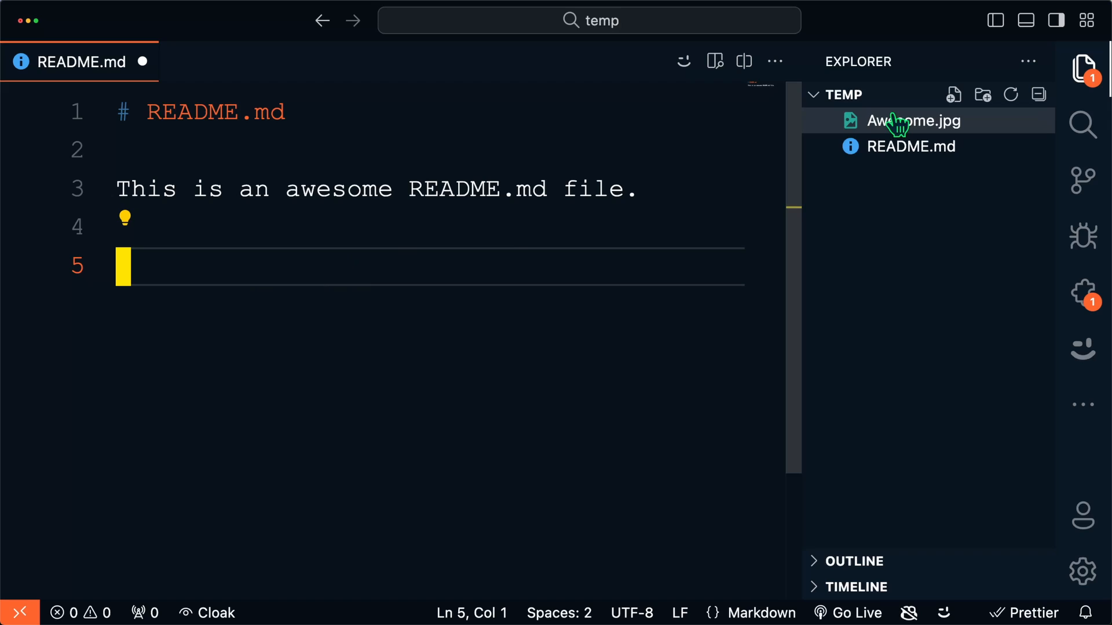
Drop Awesome.jpg into README line 5 and switch it to Insert Relative Path
{"action": "left_click_drag", "start_coordinate": [914, 121], "coordinate": [288, 270]}
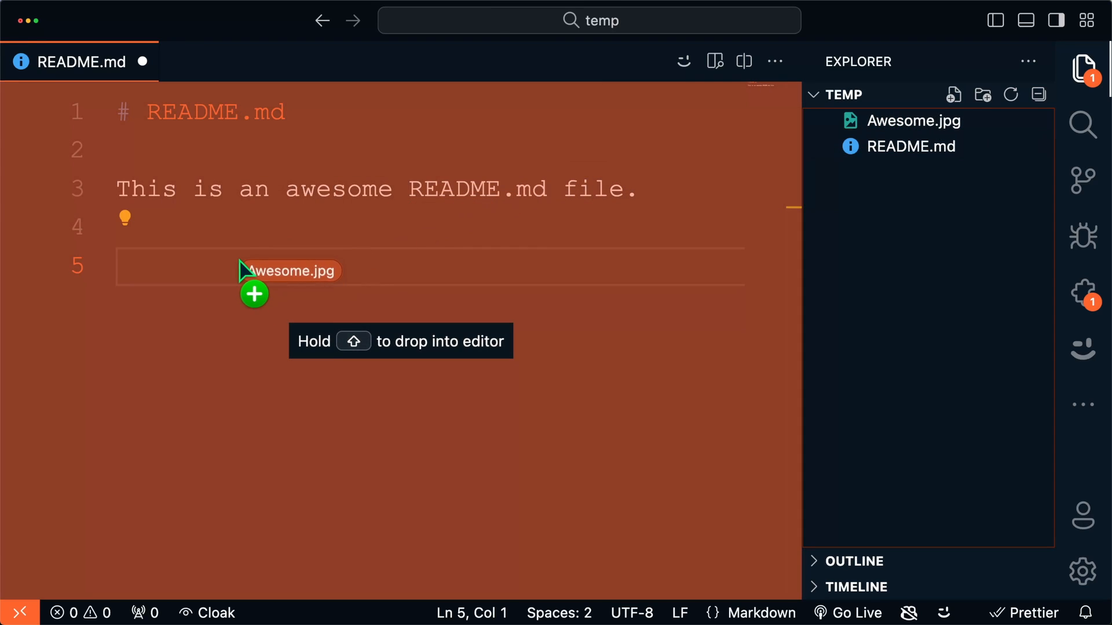
{"action": "left_click_drag", "start_coordinate": [287, 271], "coordinate": [216, 267]}
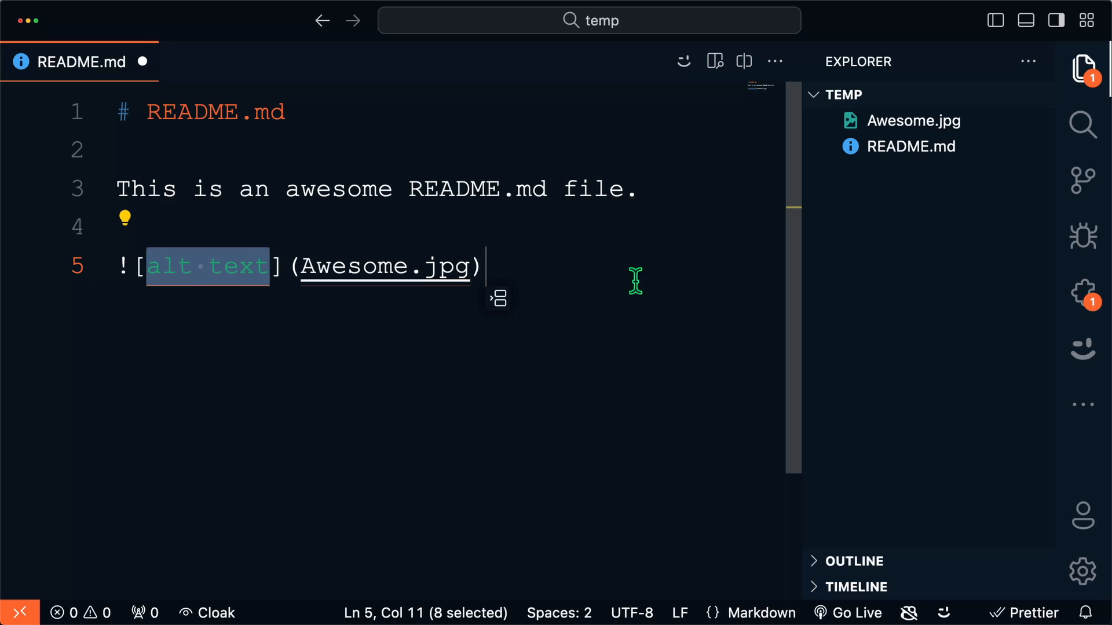
{"action": "mouse_move", "coordinate": [360, 309]}
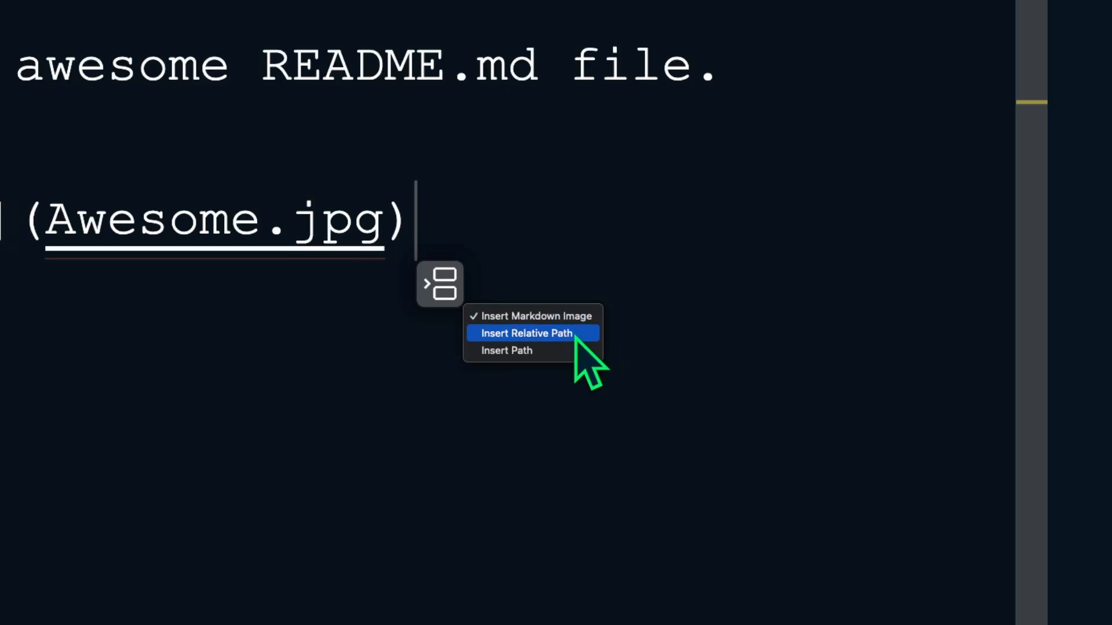
{"action": "left_click", "coordinate": [533, 333]}
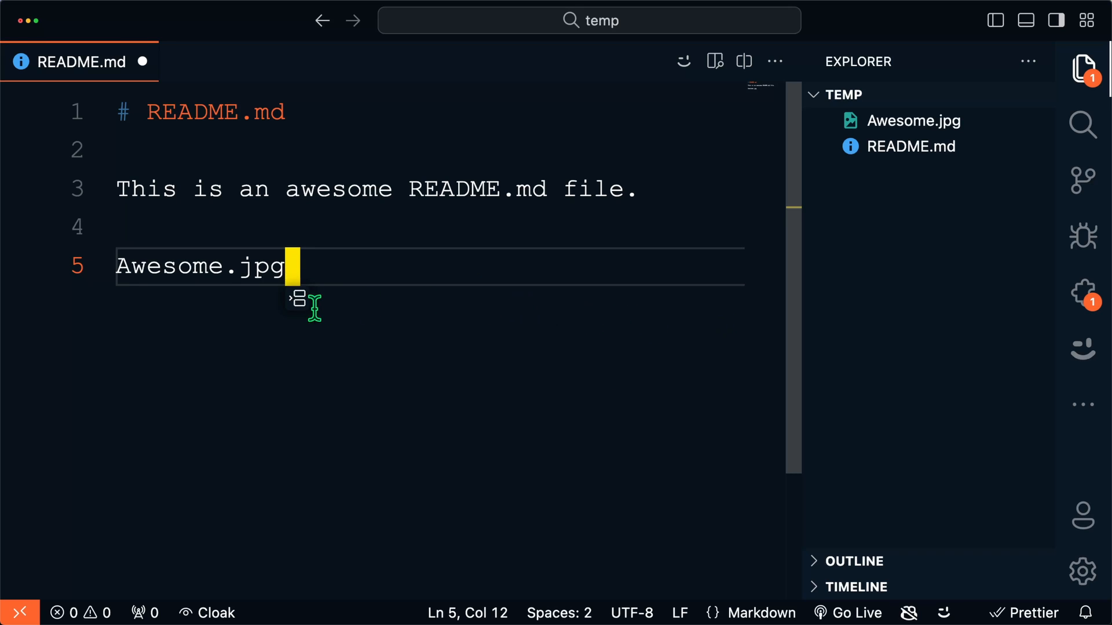
{"action": "left_click", "coordinate": [297, 298]}
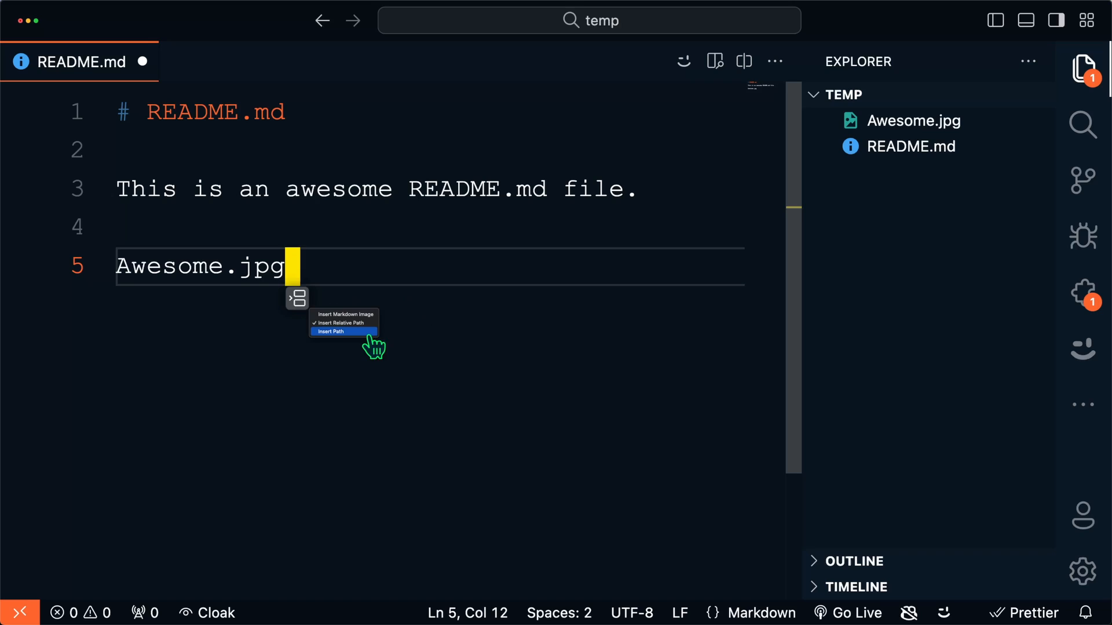
{"action": "mouse_move", "coordinate": [452, 333]}
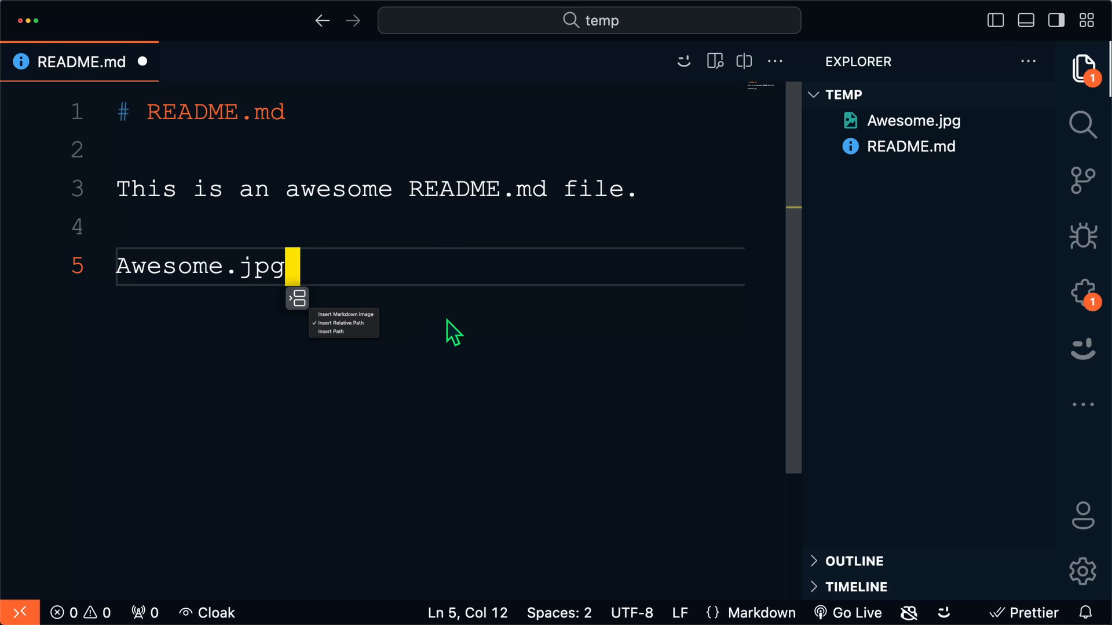
{"action": "left_click", "coordinate": [345, 315]}
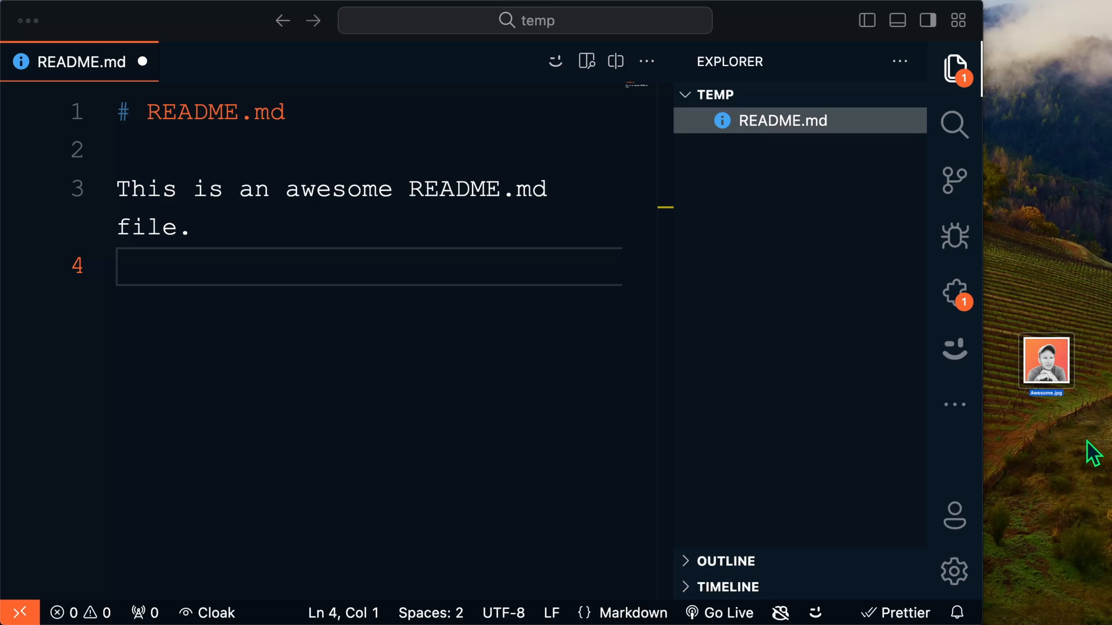
{"action": "mouse_move", "coordinate": [724, 255]}
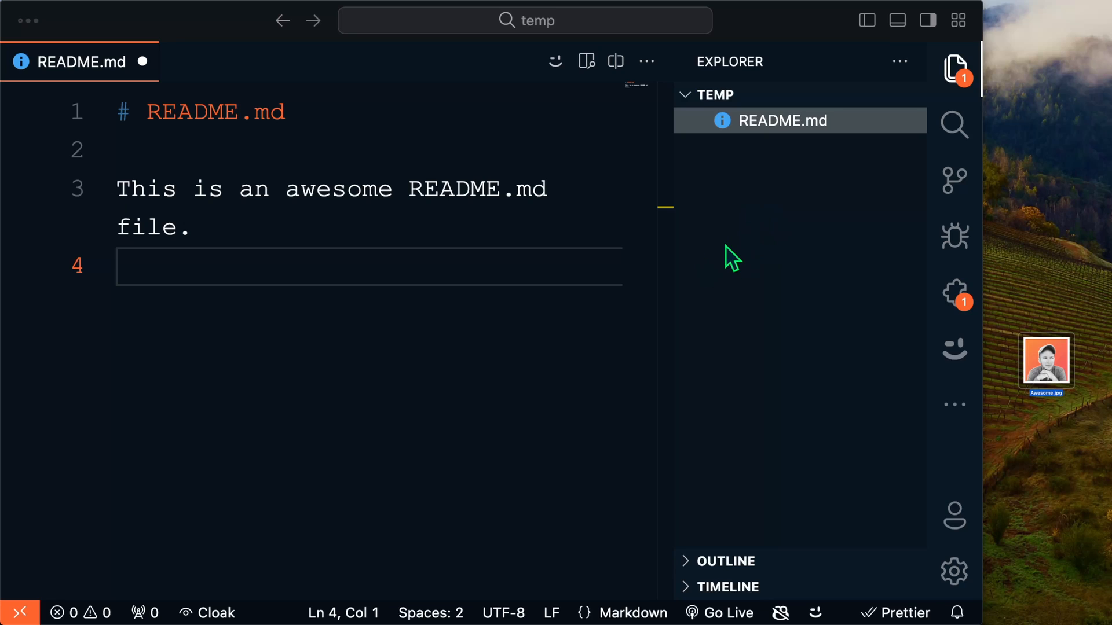
Paste the copied image into README.md as image.png, then open image.png
{"action": "key", "text": "Enter"}
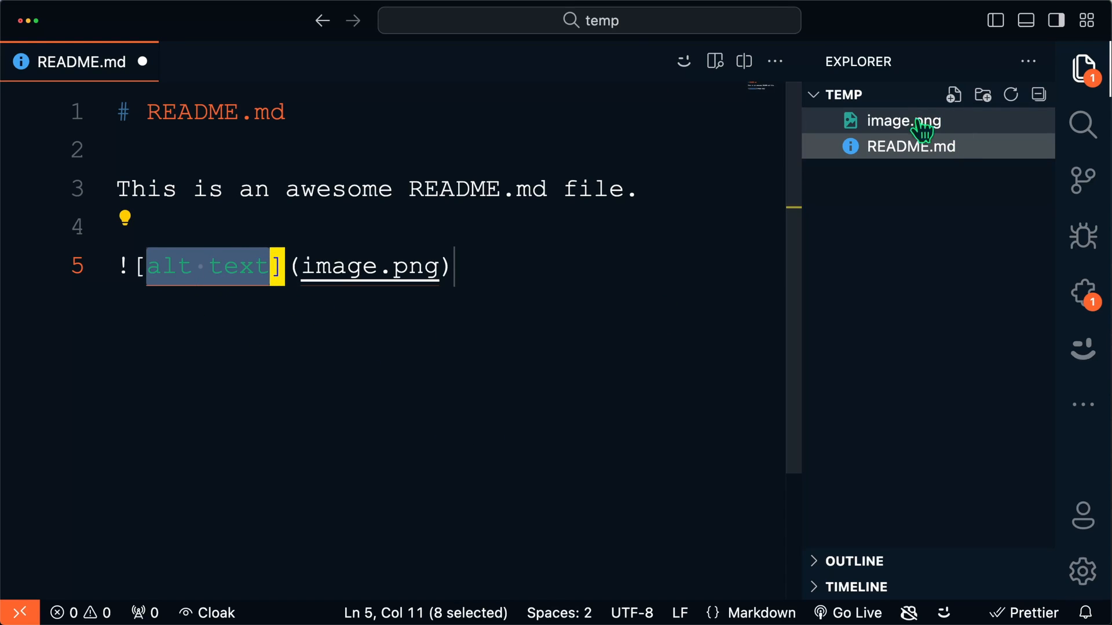
{"action": "mouse_move", "coordinate": [918, 124]}
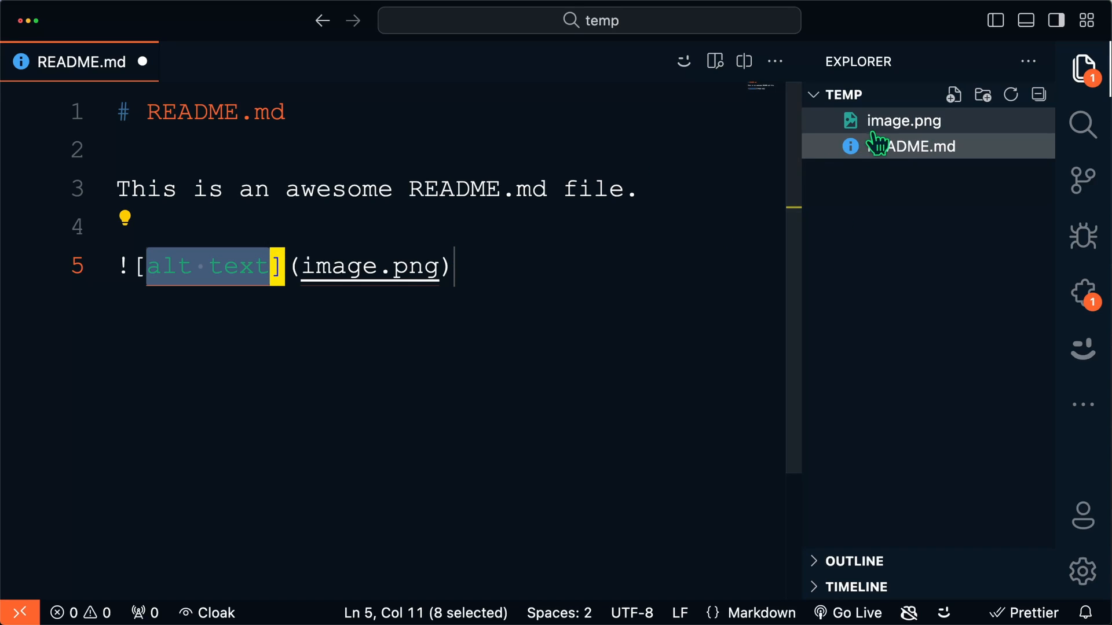
{"action": "left_click", "coordinate": [904, 121]}
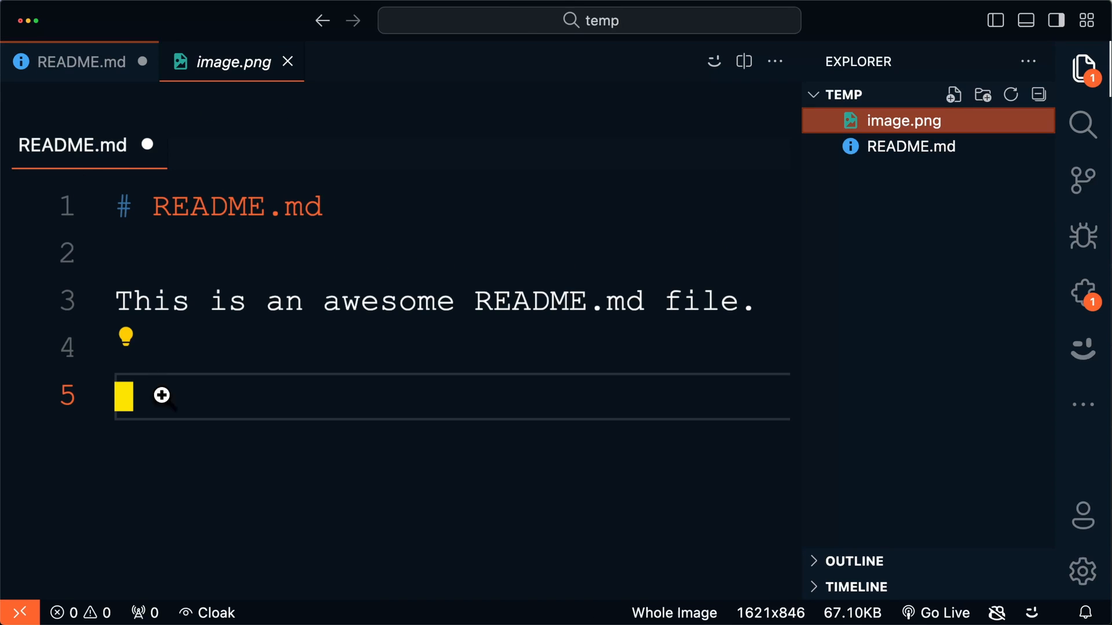
{"action": "mouse_move", "coordinate": [654, 357]}
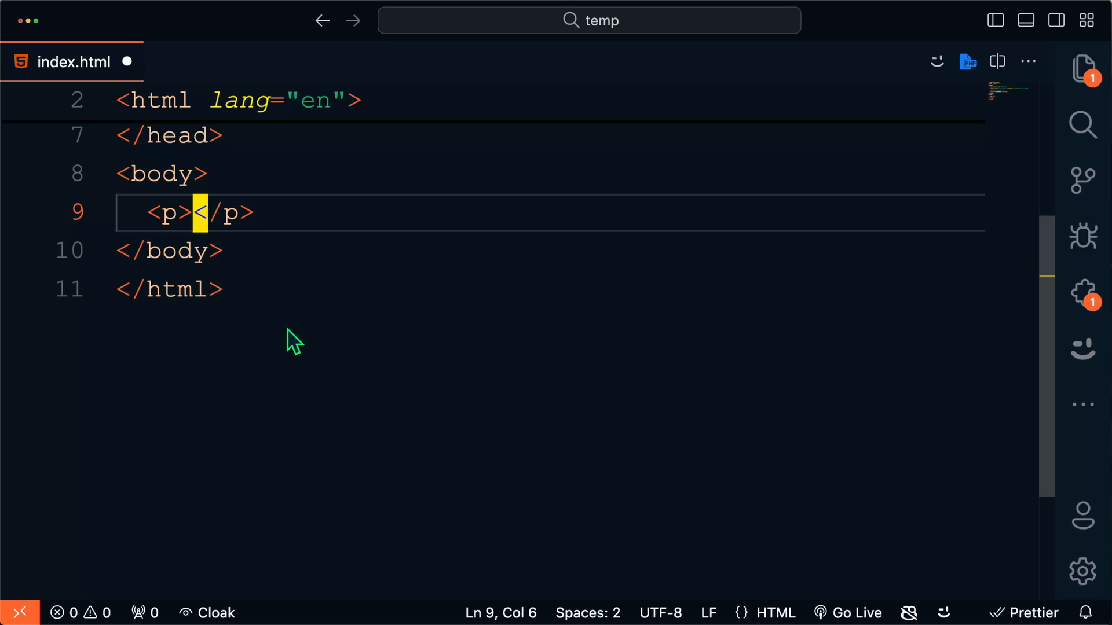
{"action": "mouse_move", "coordinate": [273, 323]}
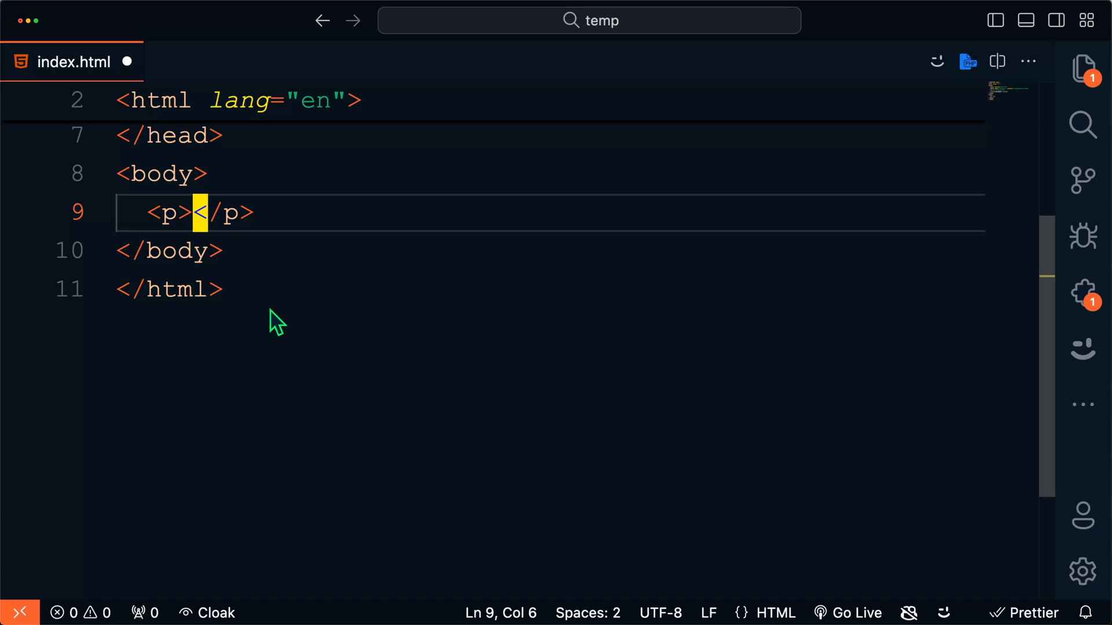
{"action": "mouse_move", "coordinate": [377, 234]}
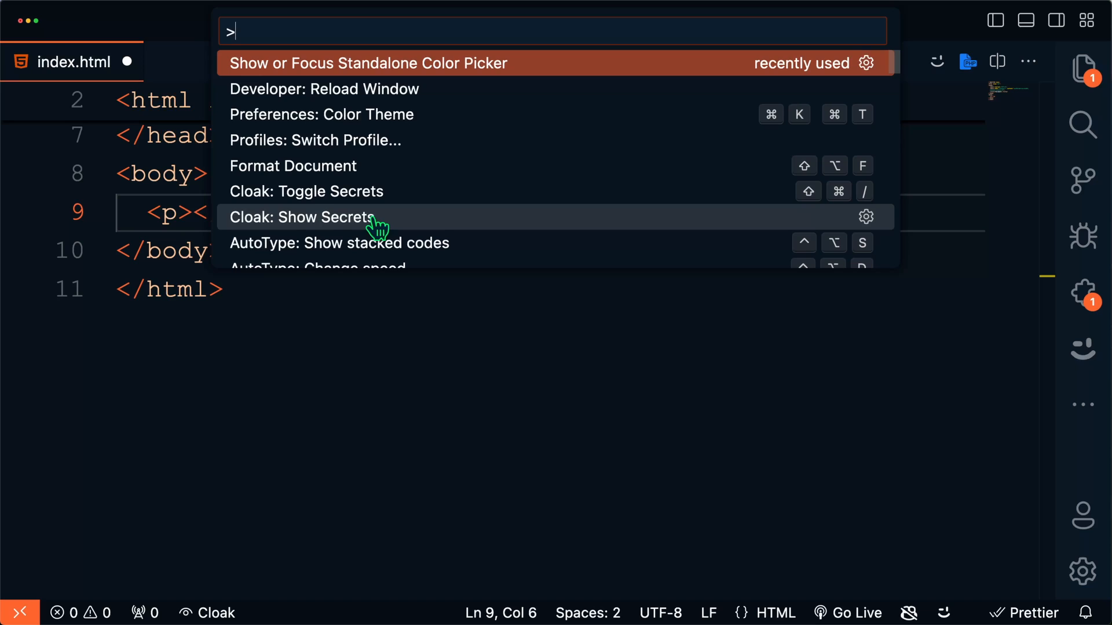
Open the standalone colour picker and cycle its readout through HSL, hex and RGB
{"action": "left_click", "coordinate": [368, 64]}
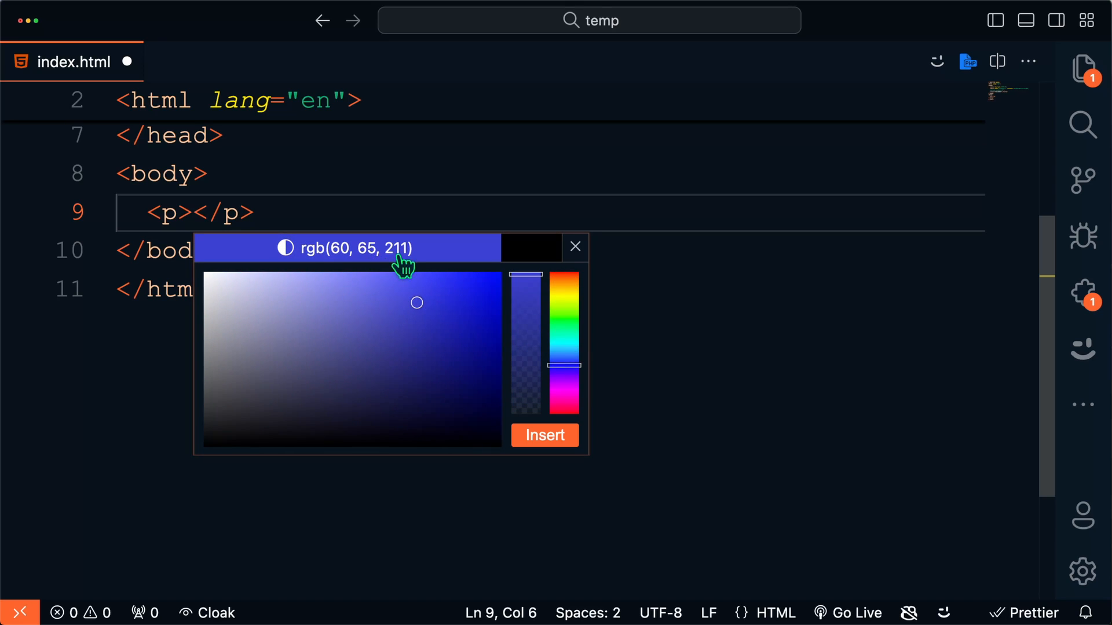
{"action": "left_click", "coordinate": [284, 248]}
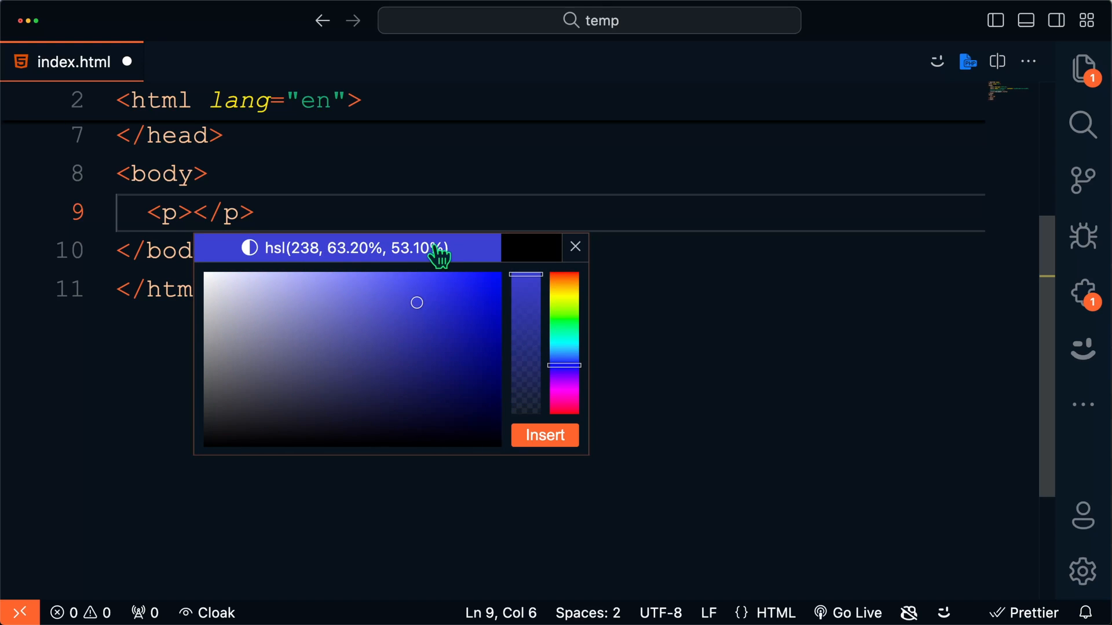
{"action": "left_click", "coordinate": [249, 248]}
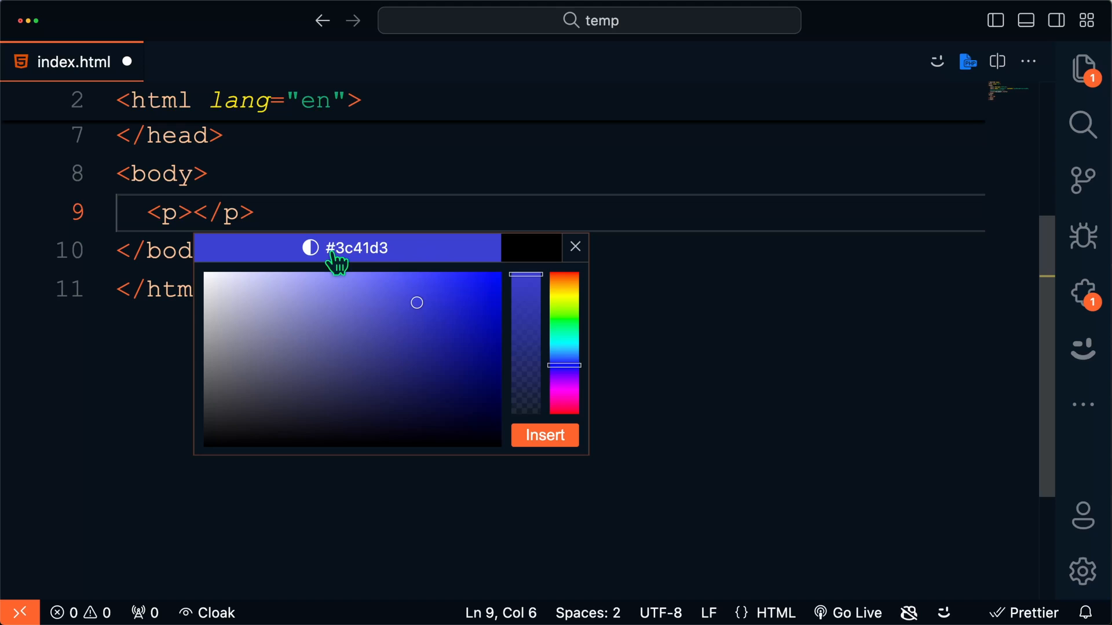
{"action": "left_click", "coordinate": [308, 248]}
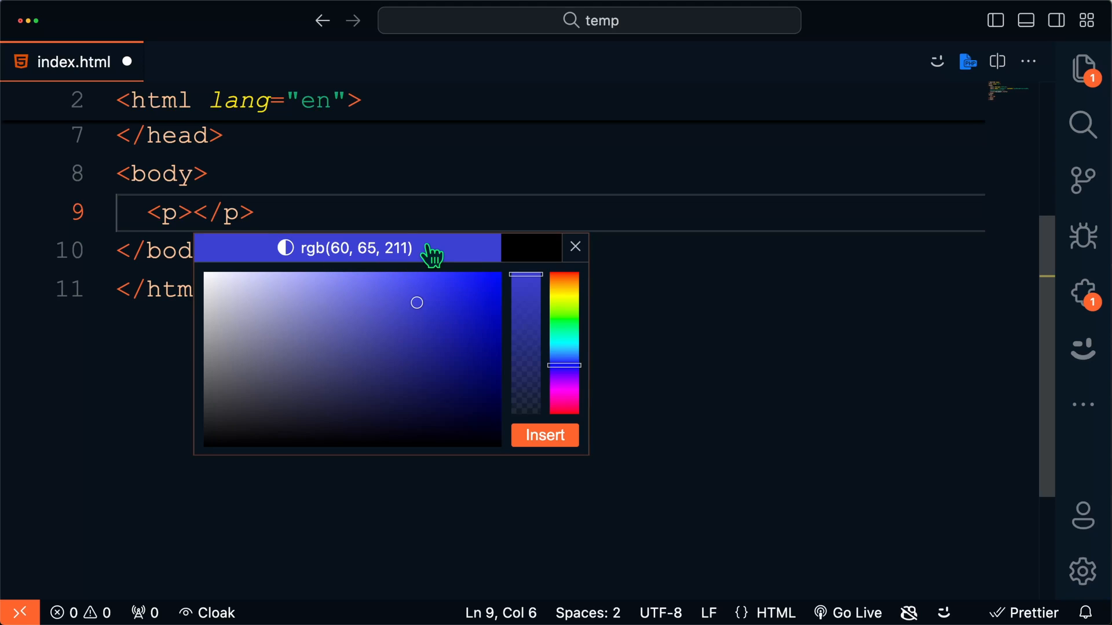
{"action": "left_click", "coordinate": [544, 436]}
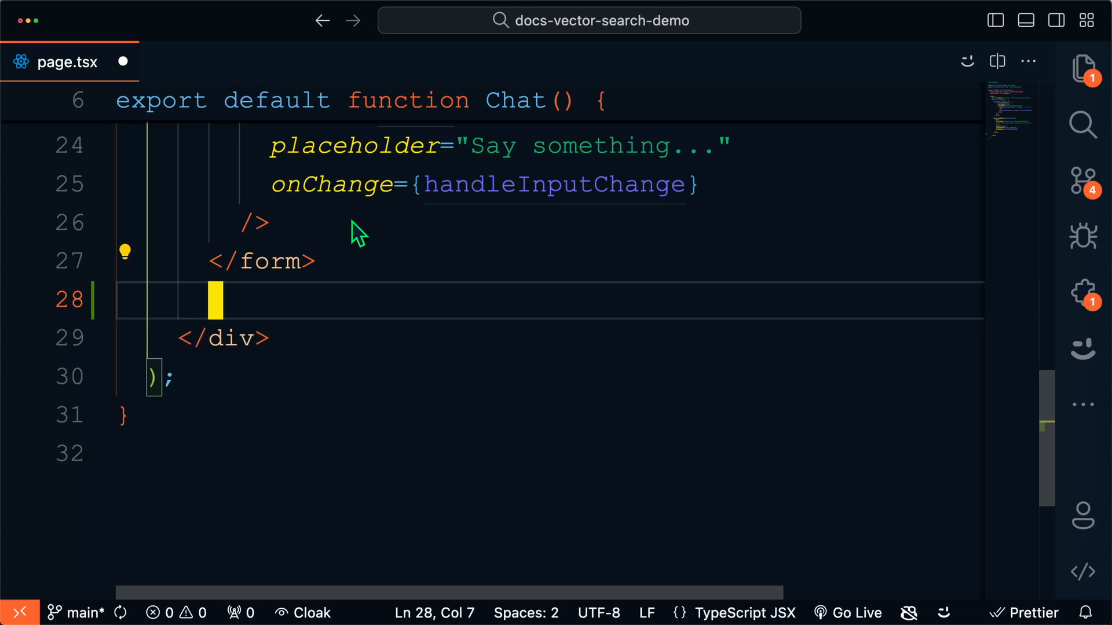
Expand the Emmet abbreviations '.mystyles' and '..myste' into div elements on line 28
{"action": "type", "text": "."}
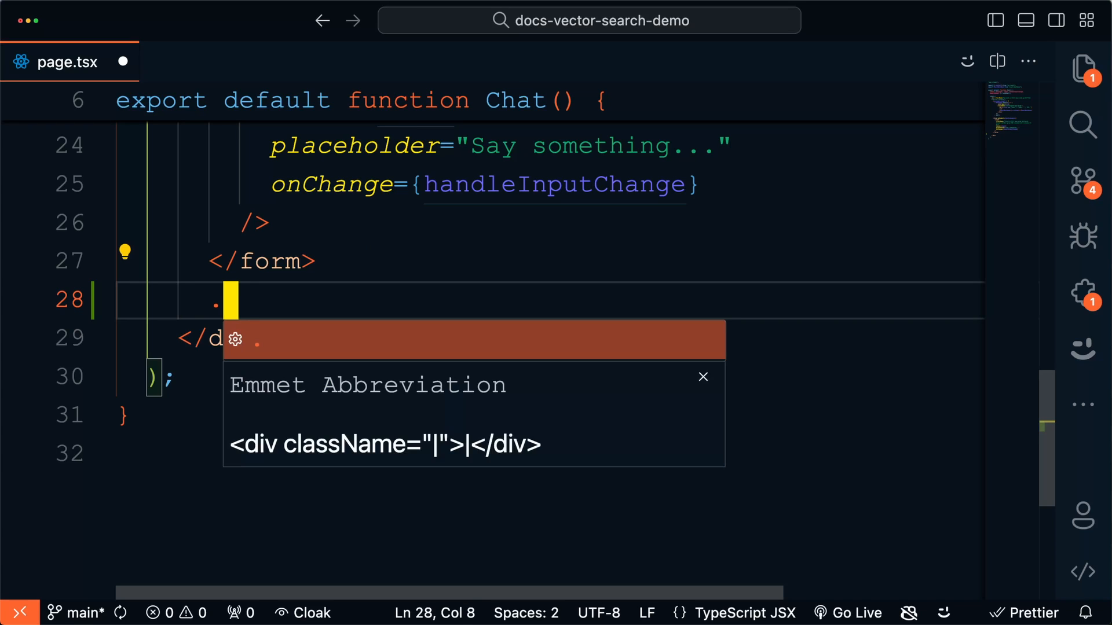
{"action": "type", "text": "mystyles"}
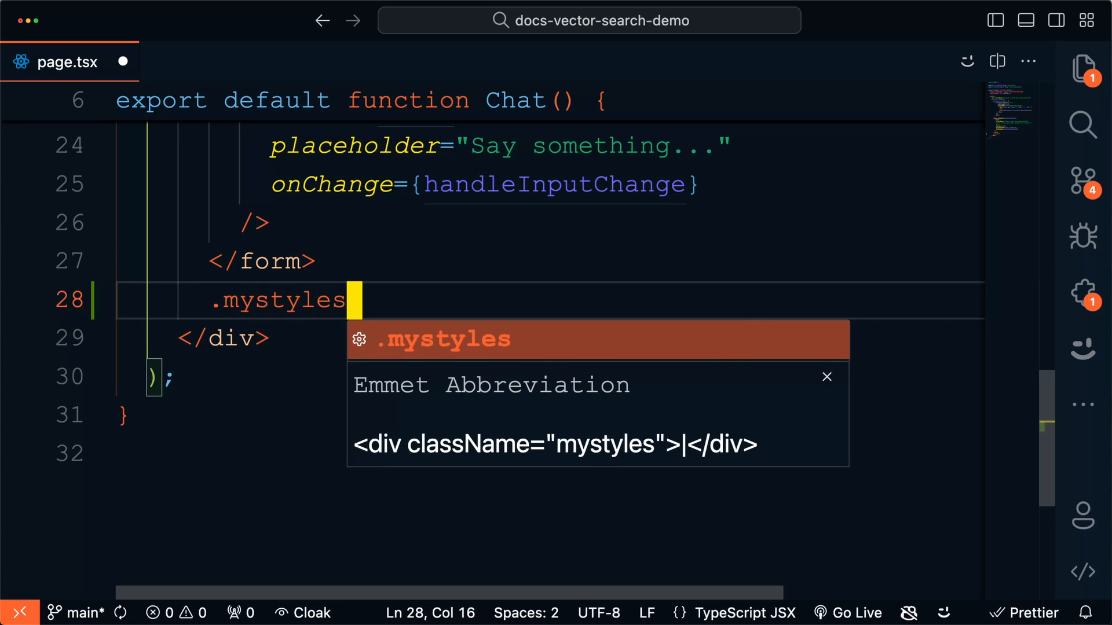
{"action": "key", "text": "Tab"}
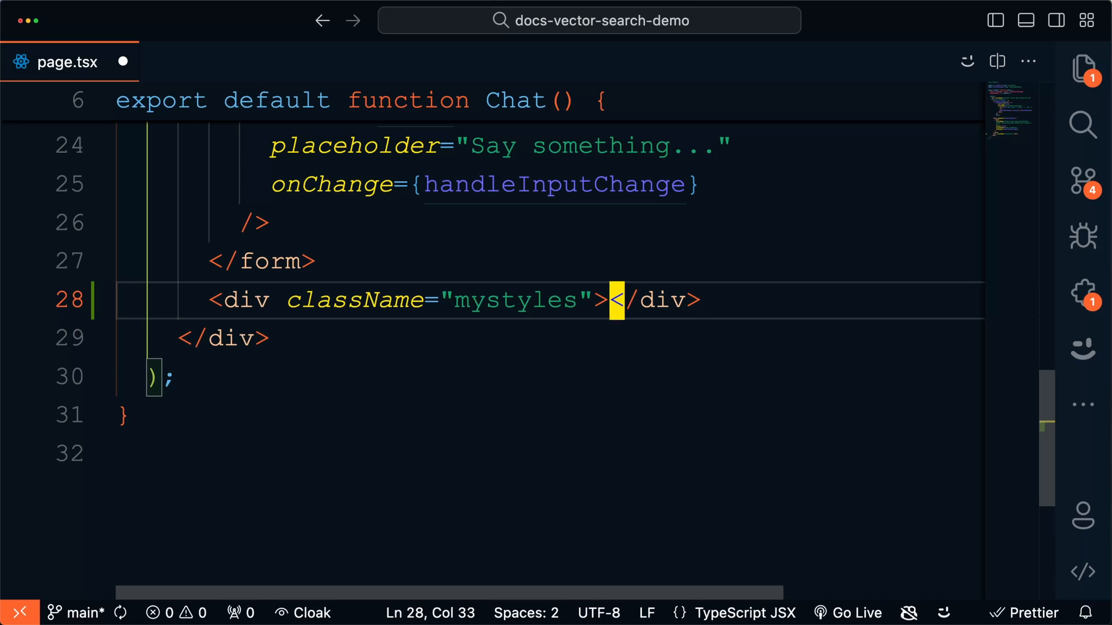
{"action": "mouse_move", "coordinate": [534, 323]}
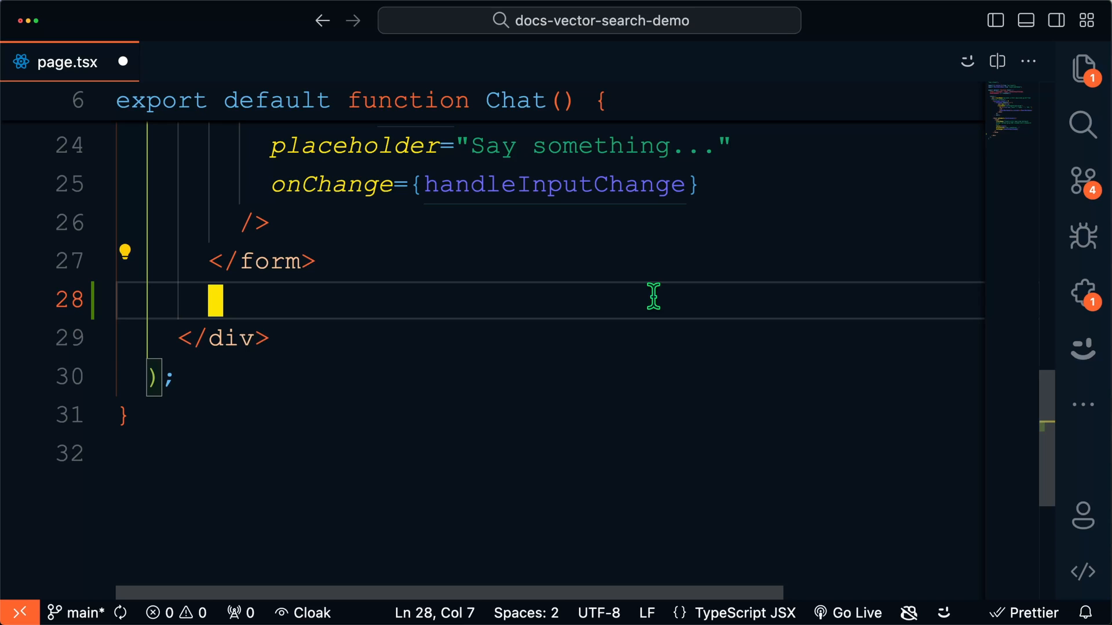
{"action": "type", "text": "..myste"}
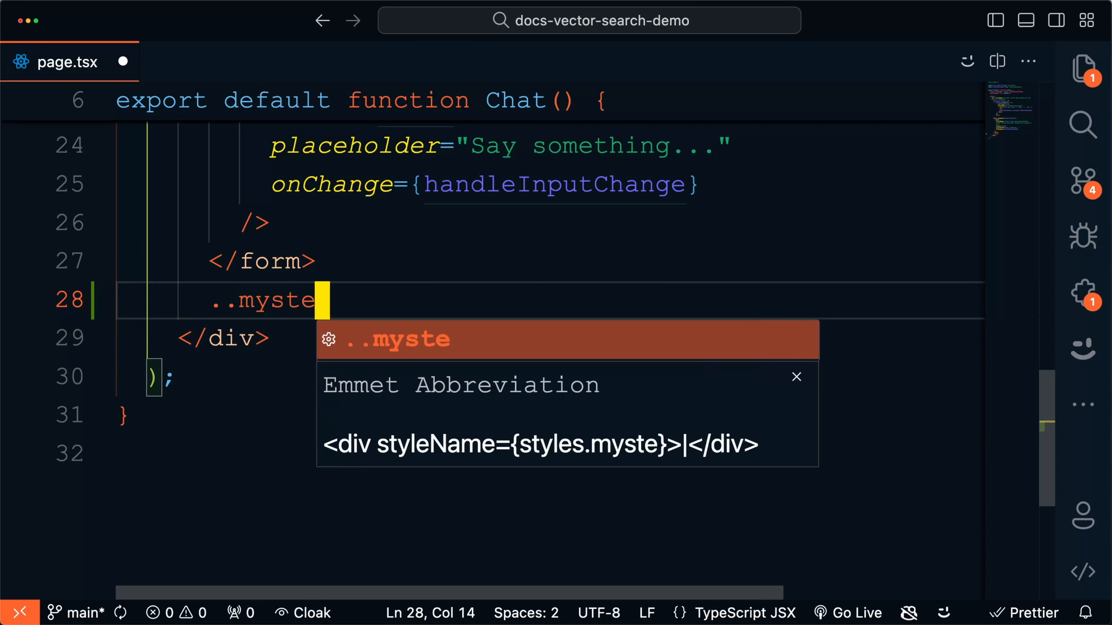
{"action": "key", "text": "Tab"}
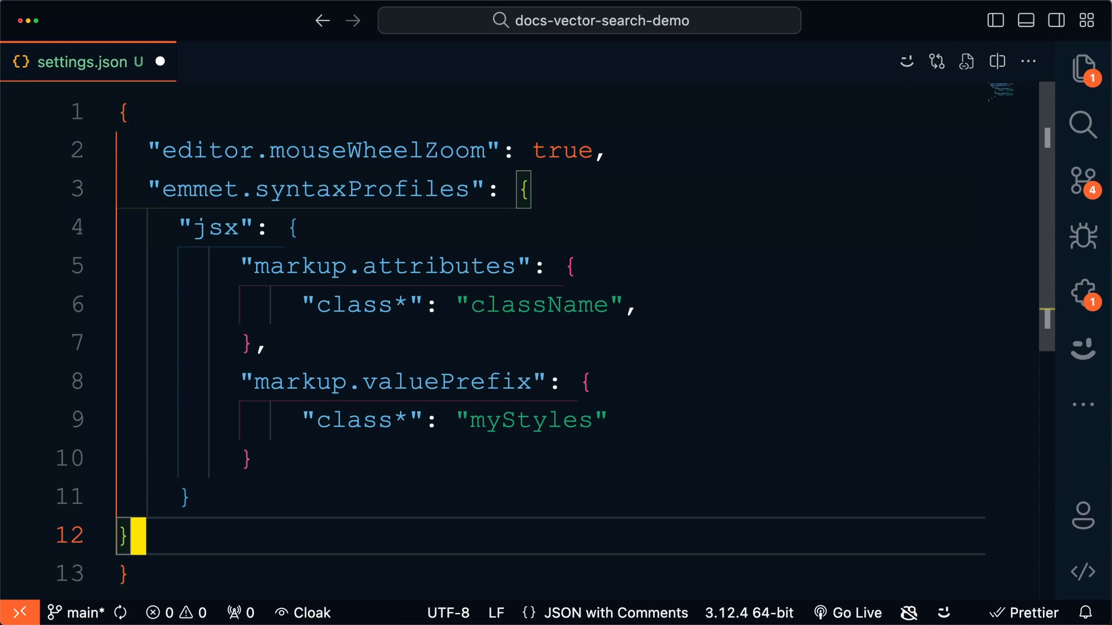
{"action": "mouse_move", "coordinate": [182, 205]}
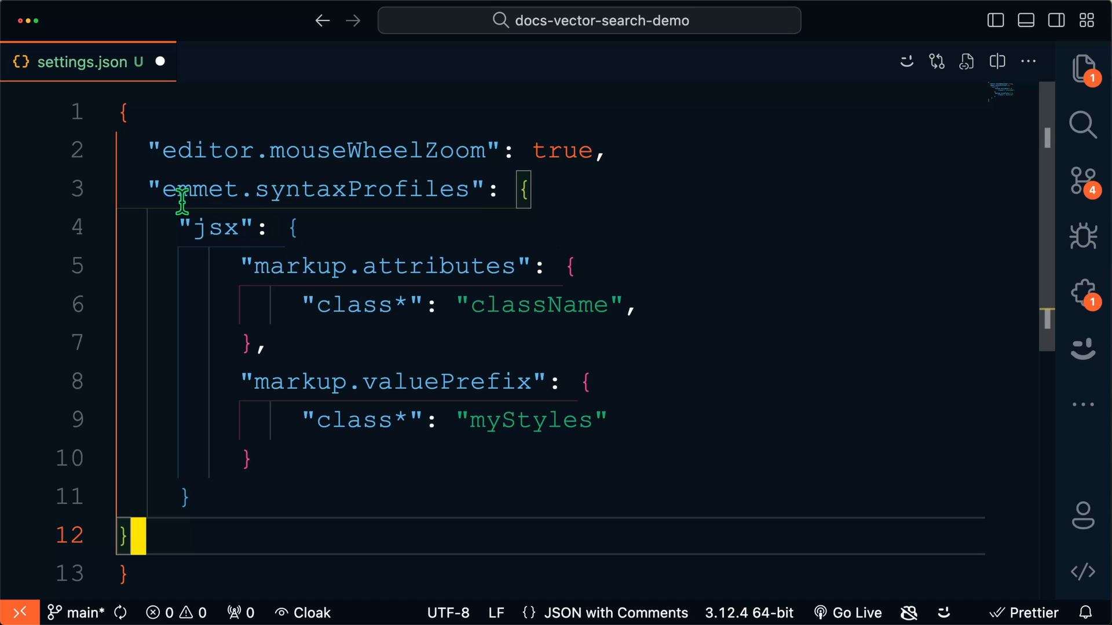
Review settings.json's jsx Emmet profile mapping class* to className with a myStyles prefix
{"action": "left_click", "coordinate": [537, 189]}
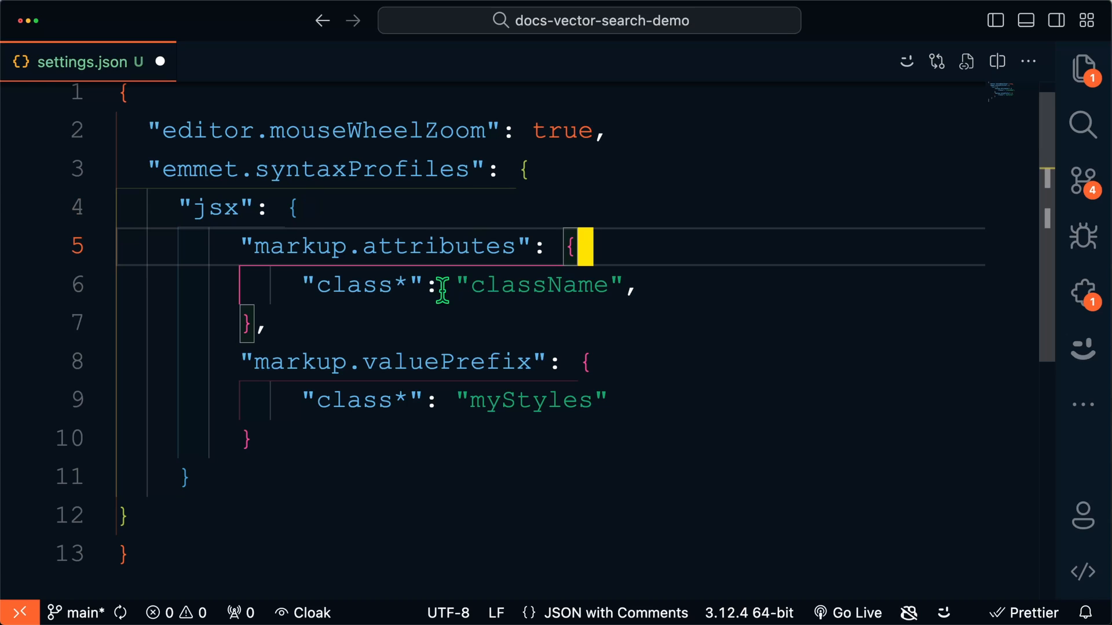
{"action": "double_click", "coordinate": [536, 285]}
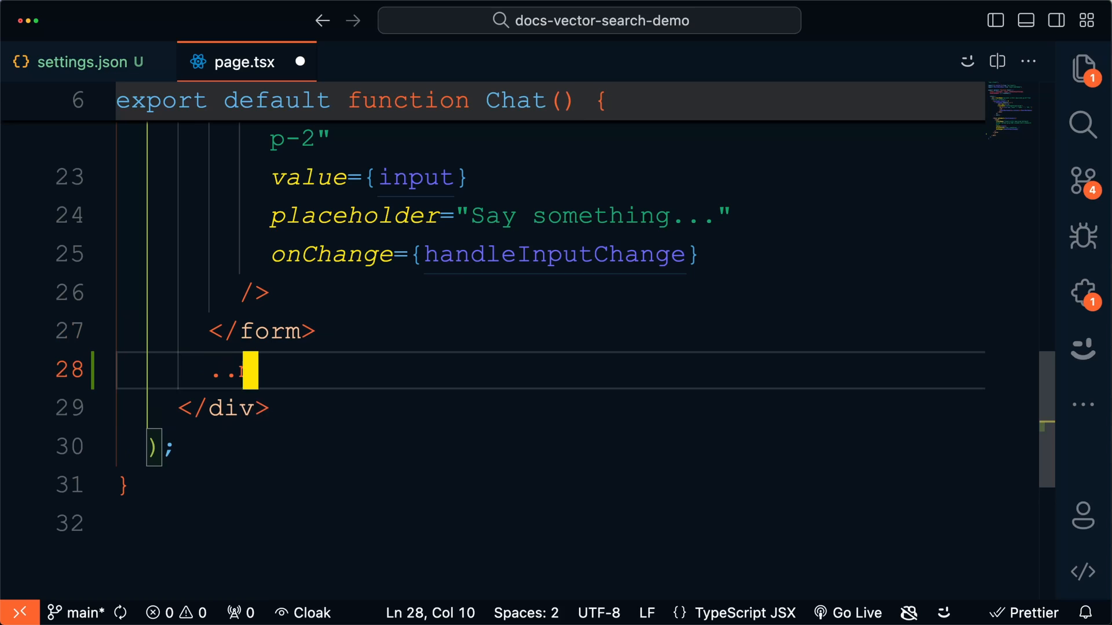
Expand '..myStyle' into <div className={myStyles.myStyle}>, highlighting className and the myStyles prefix
{"action": "type", "text": "myStyl"}
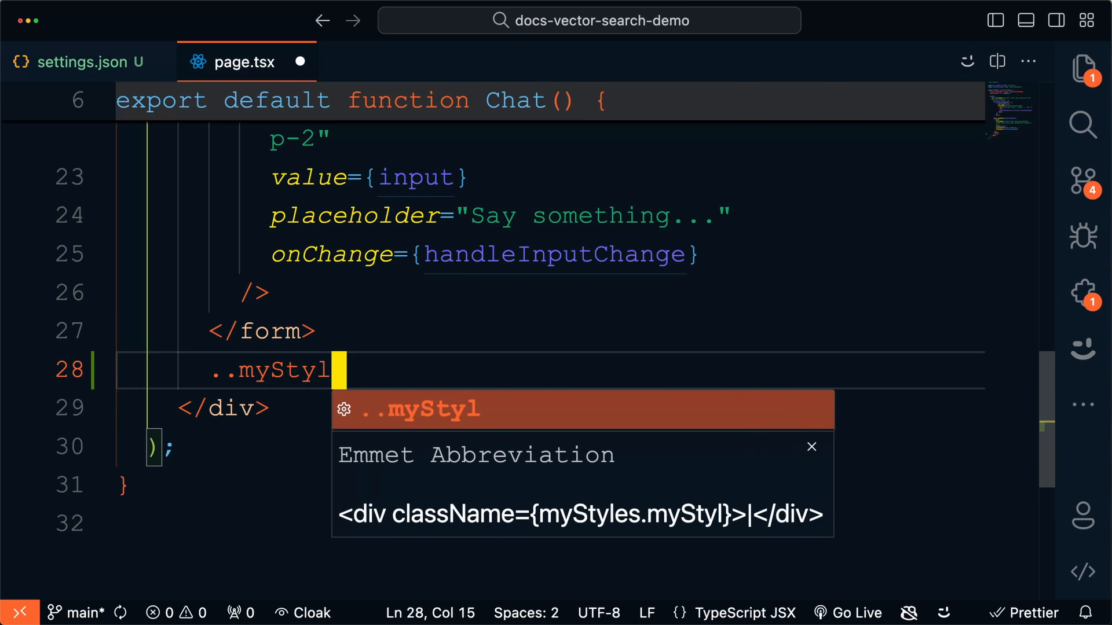
{"action": "key", "text": "Tab"}
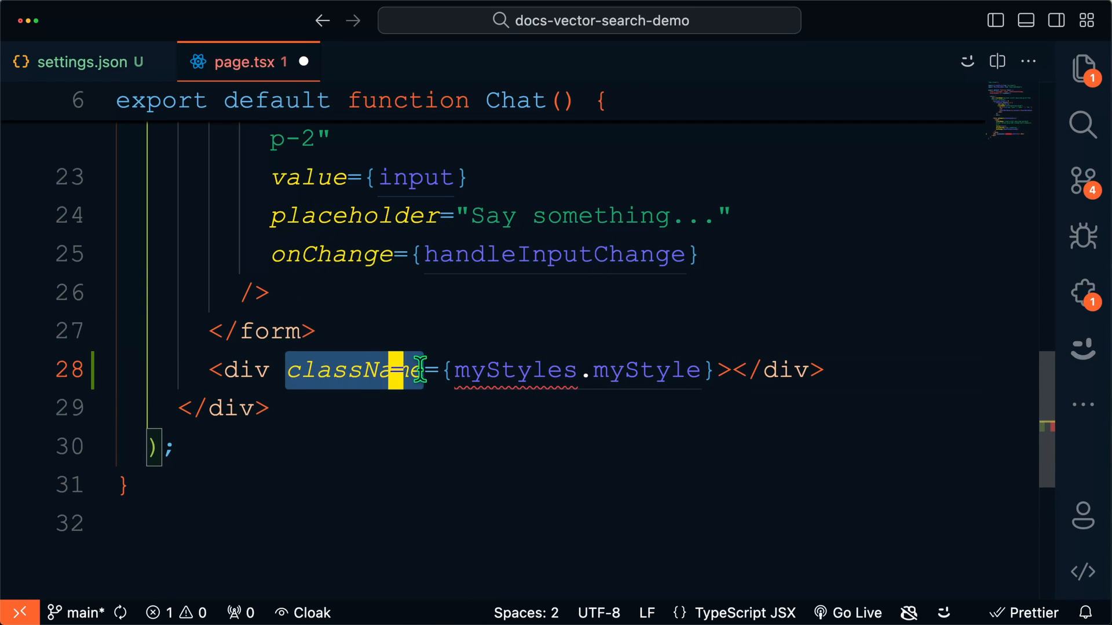
{"action": "double_click", "coordinate": [514, 370]}
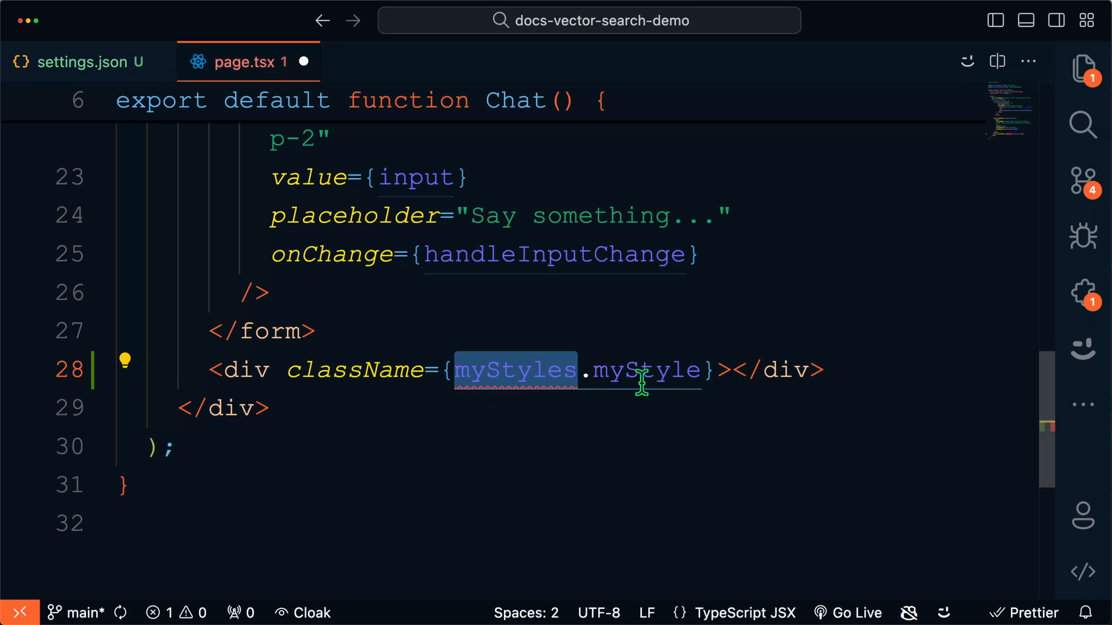
{"action": "left_click", "coordinate": [804, 370]}
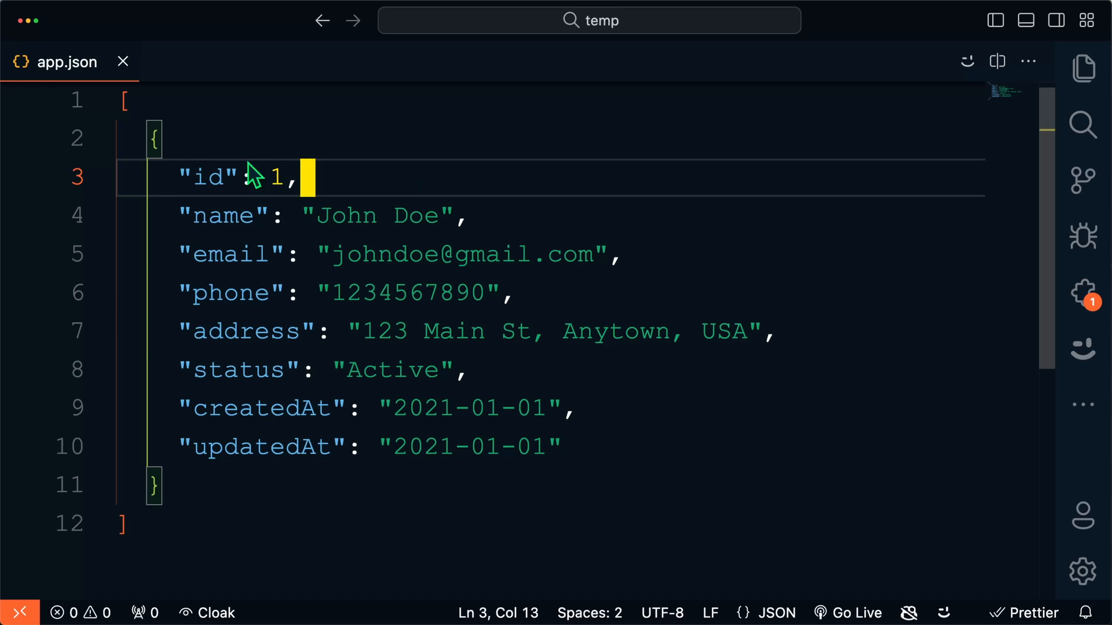
{"action": "mouse_move", "coordinate": [262, 298]}
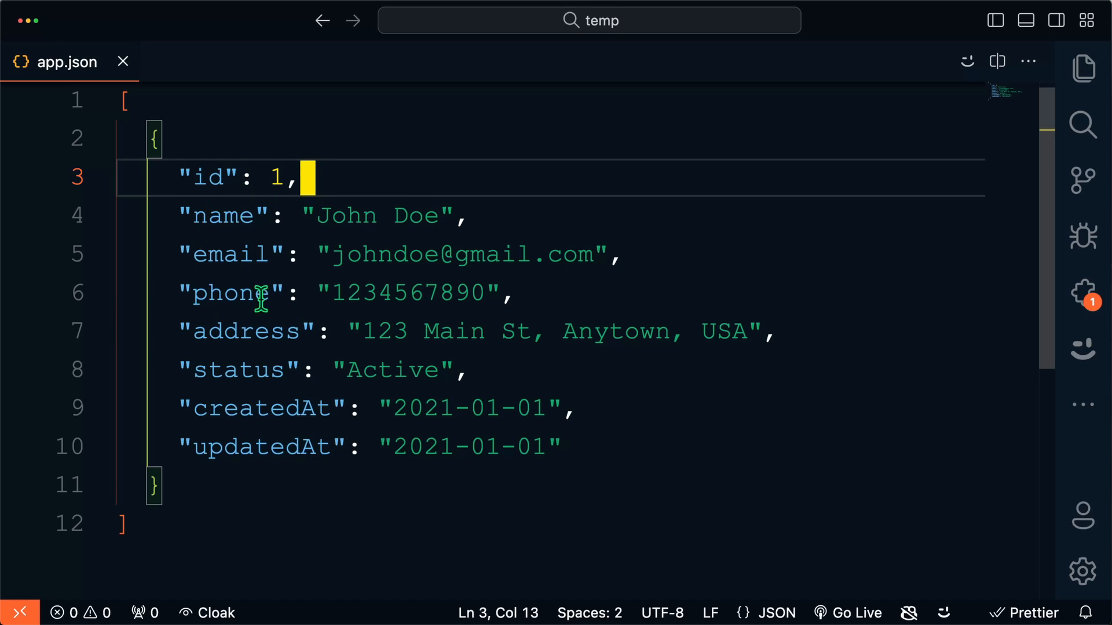
{"action": "mouse_move", "coordinate": [602, 422]}
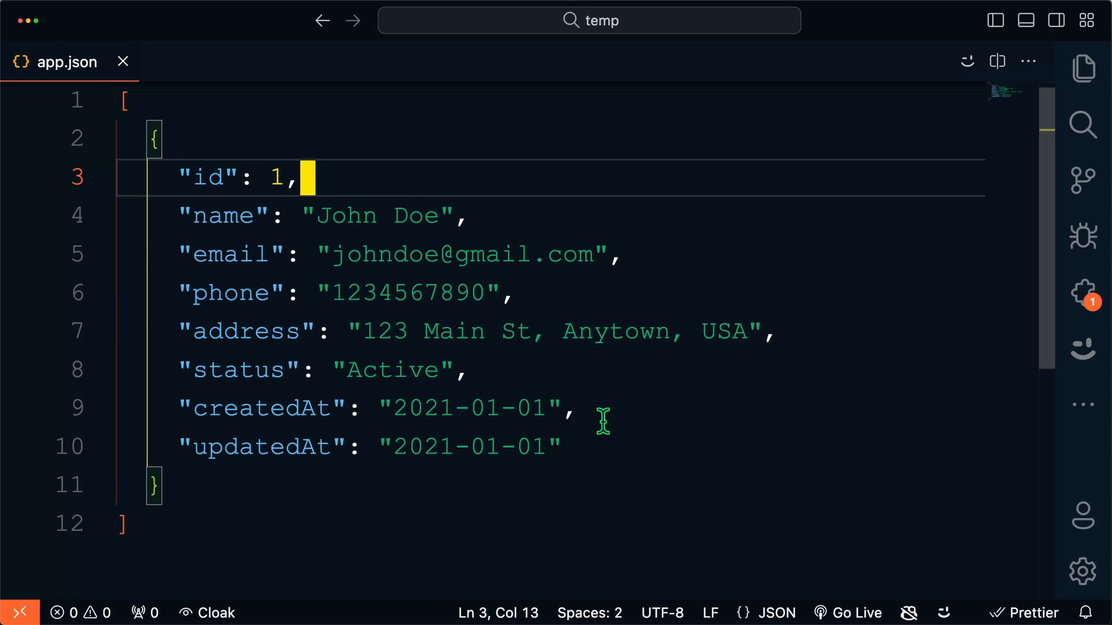
Run 'JSON: Sort Document' from the command palette on app.json
{"action": "key", "text": "Cmd+Shift+P"}
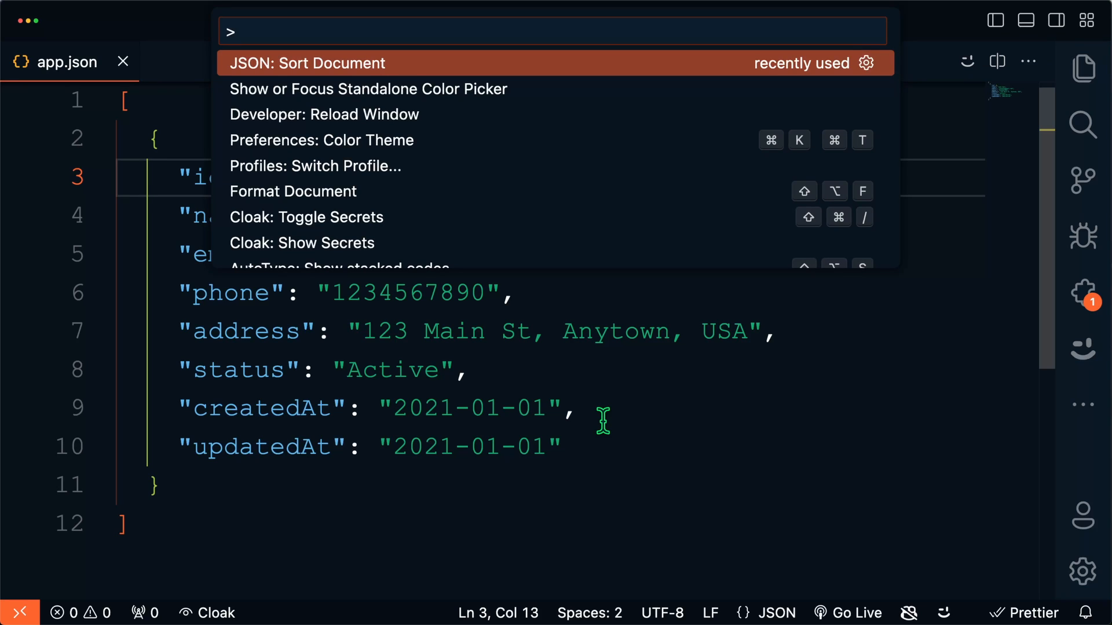
{"action": "left_click", "coordinate": [306, 63]}
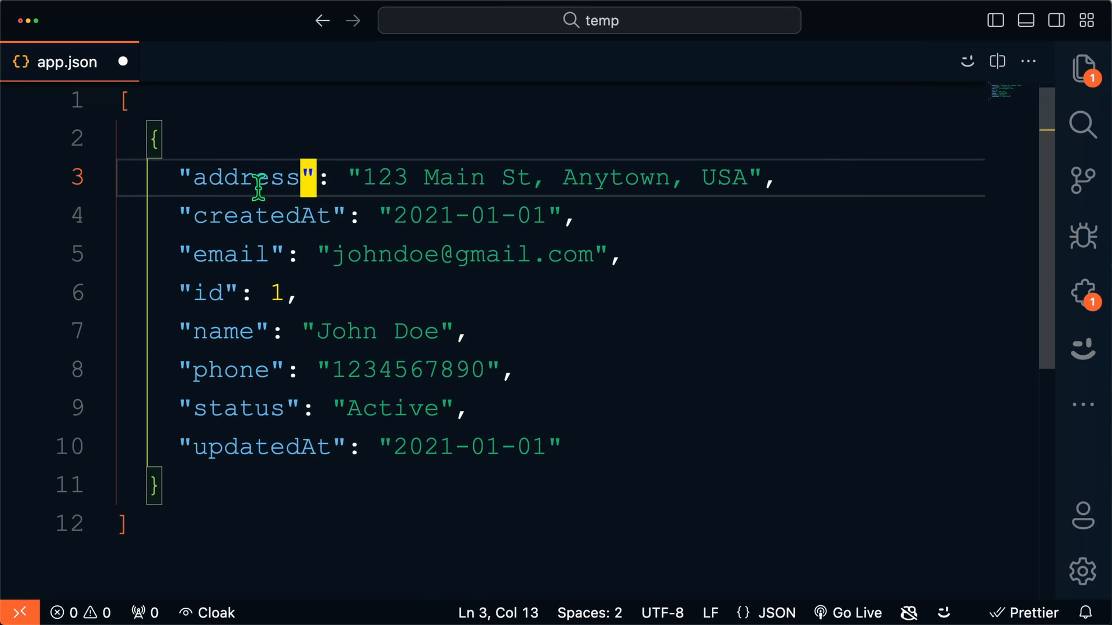
{"action": "left_click", "coordinate": [479, 409]}
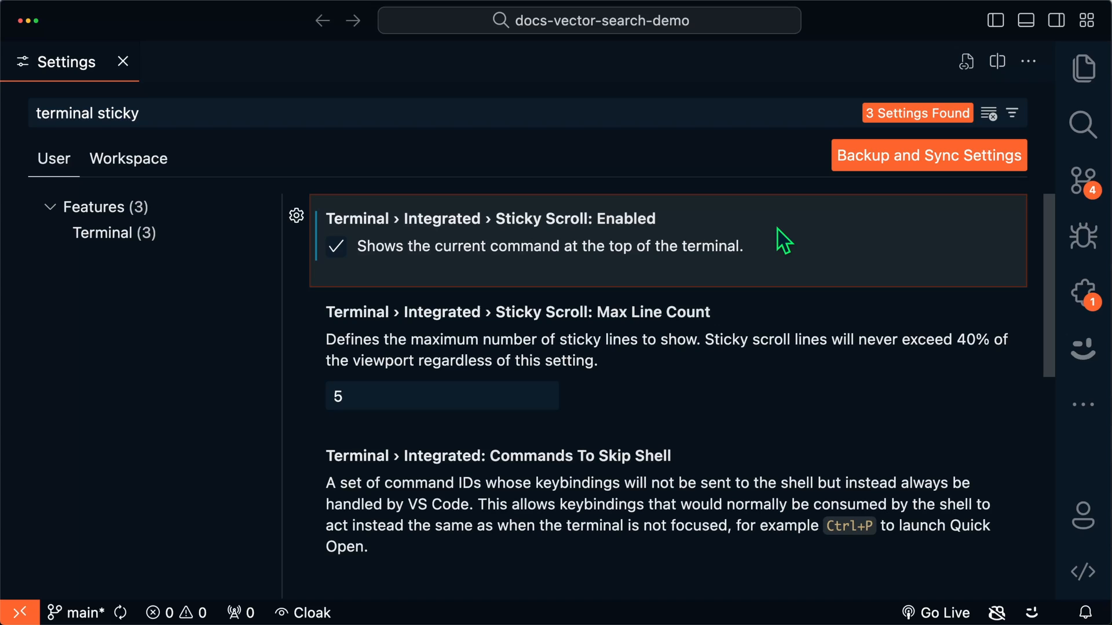
Tick Terminal Sticky Scroll: Enabled and run 'ls -la' in the integrated terminal
{"action": "left_click", "coordinate": [56, 112]}
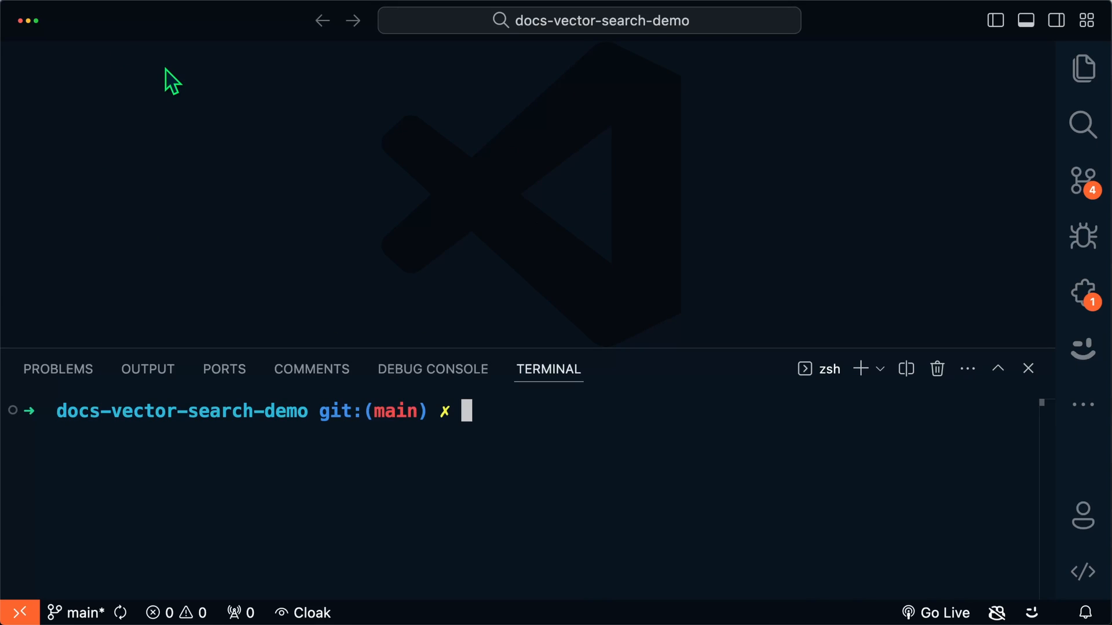
{"action": "type", "text": "ls -la"}
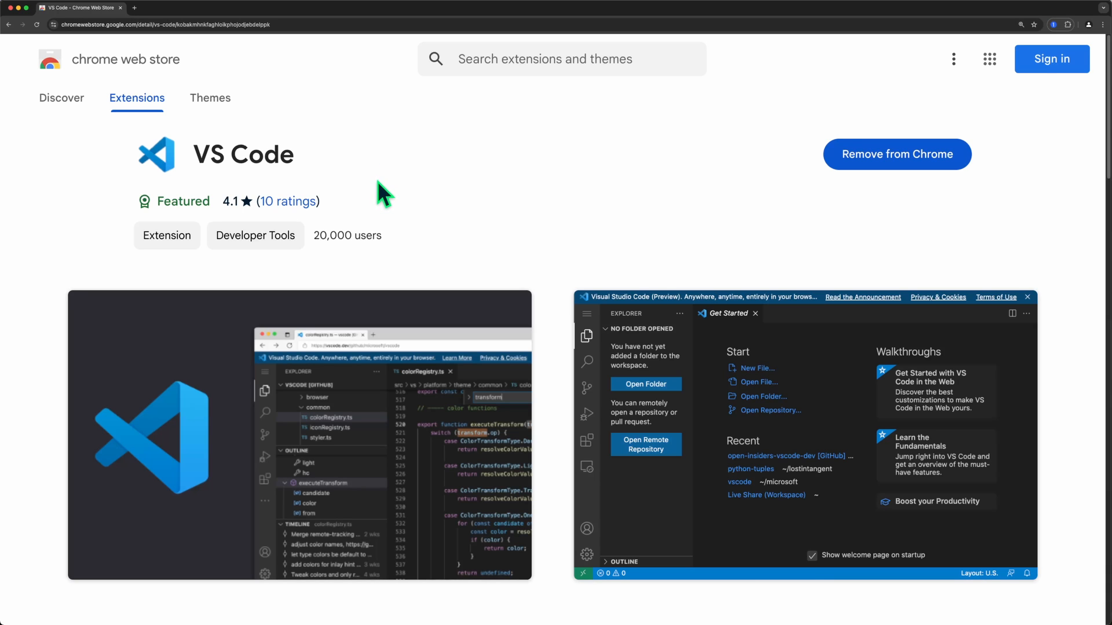
{"action": "mouse_move", "coordinate": [388, 184]}
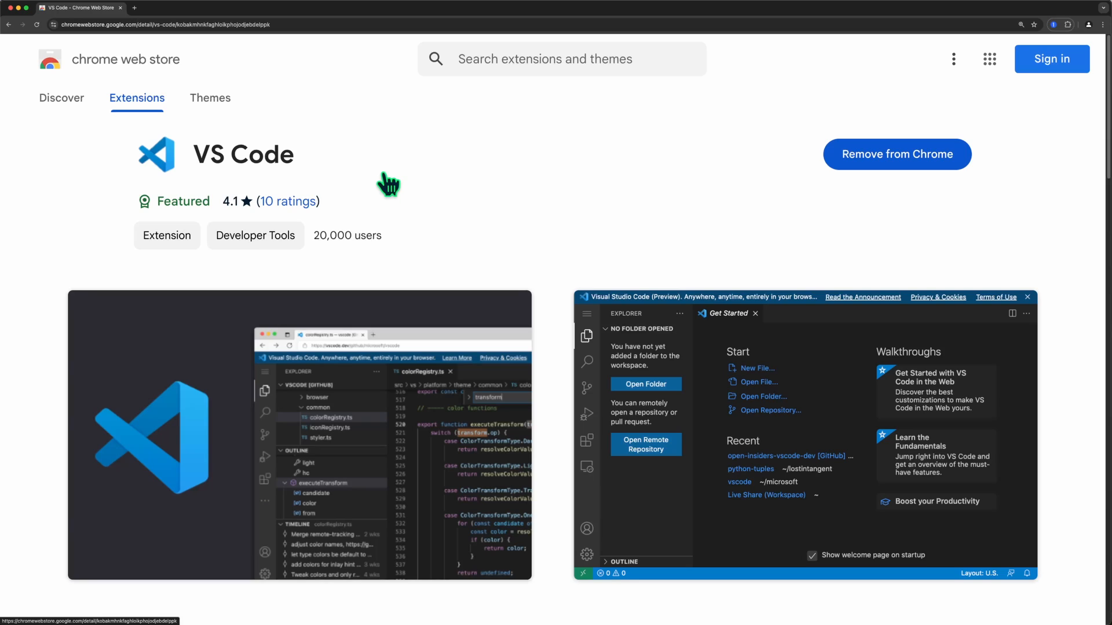
{"action": "mouse_move", "coordinate": [379, 124]}
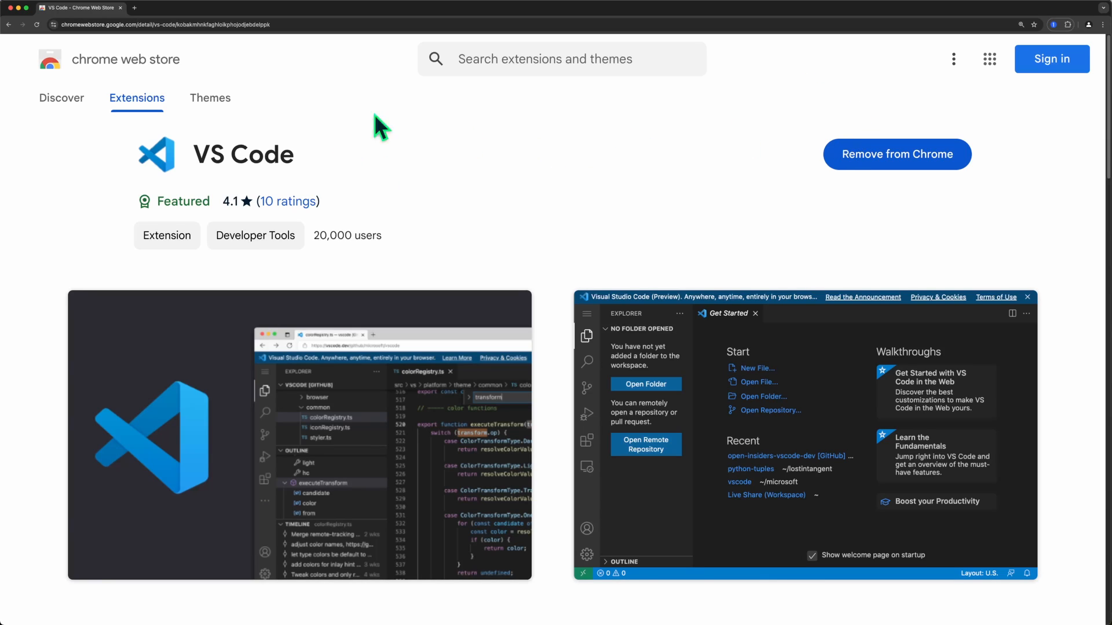
Open a new Chrome tab and type 'VS Code', then 'codestackr/', in the omnibox
{"action": "left_click", "coordinate": [134, 8]}
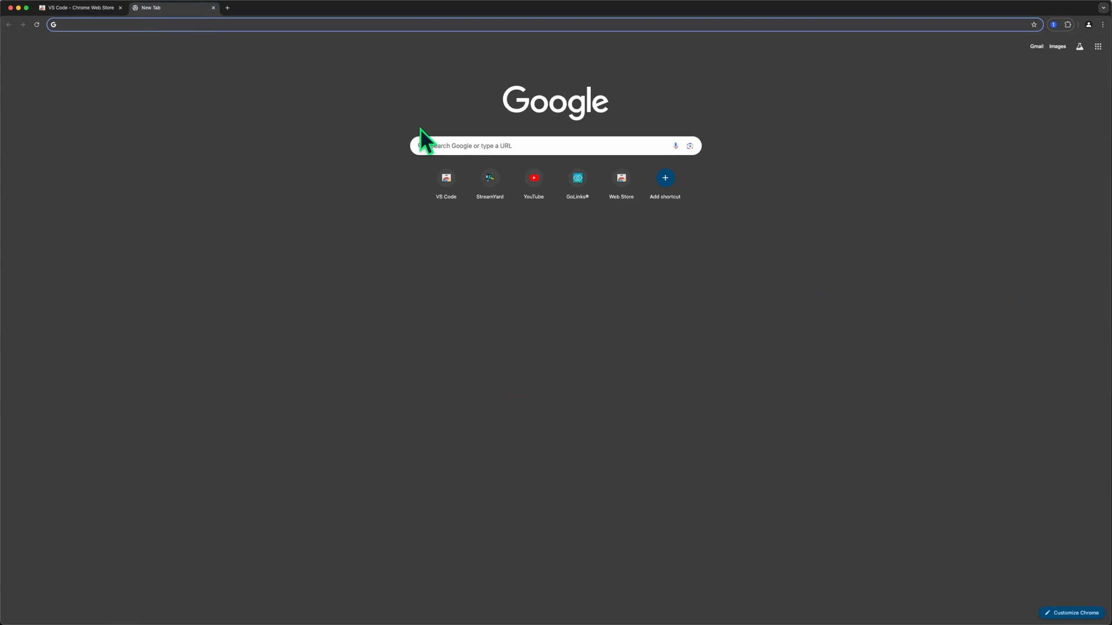
{"action": "type", "text": "VS Code"}
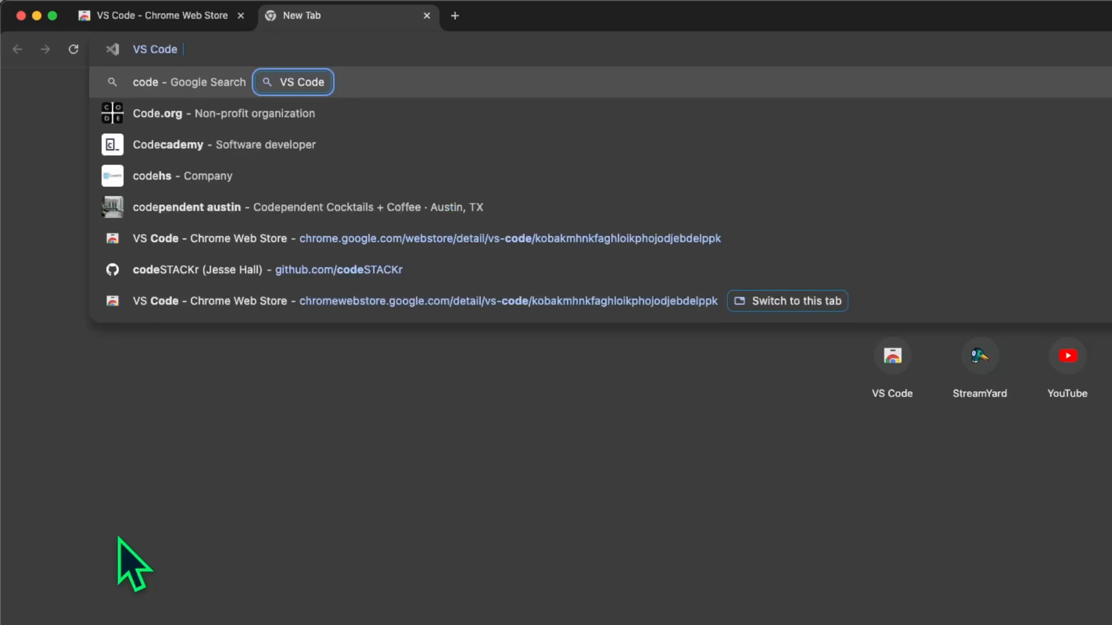
{"action": "type", "text": "codestackr/"}
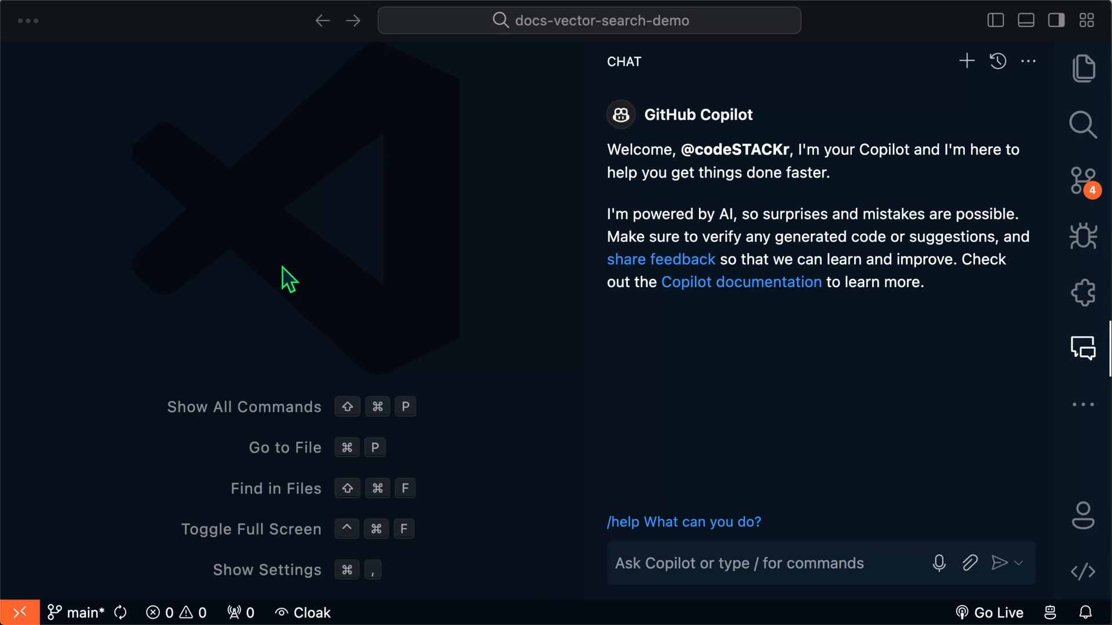
{"action": "mouse_move", "coordinate": [855, 363]}
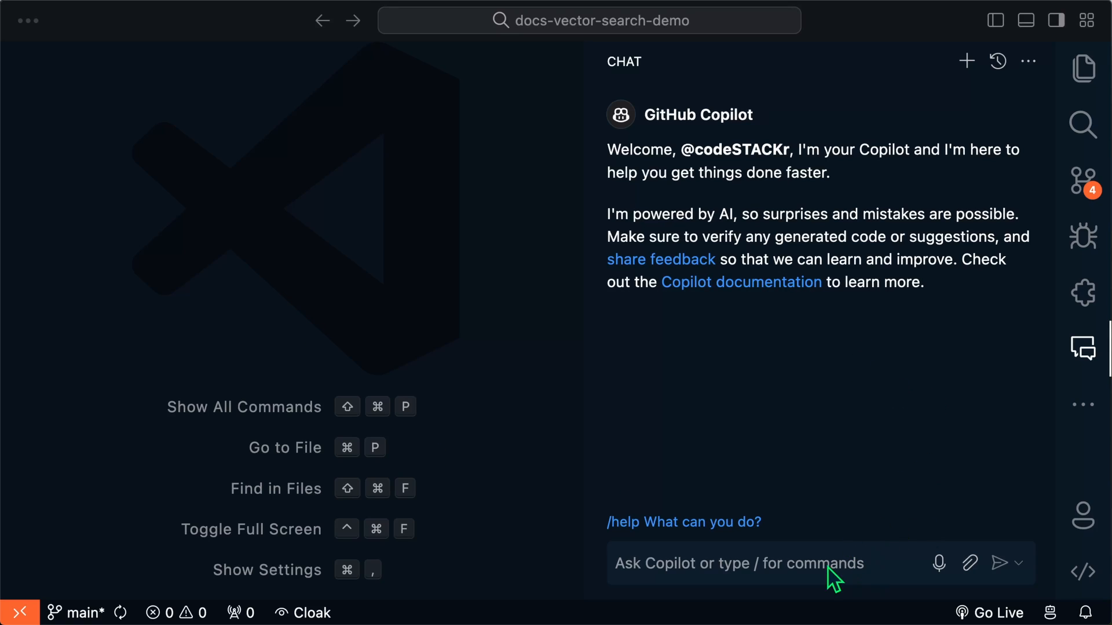
Type '/' in Copilot Chat, then 'new' to filter to /new and /newNotebook
{"action": "type", "text": "/"}
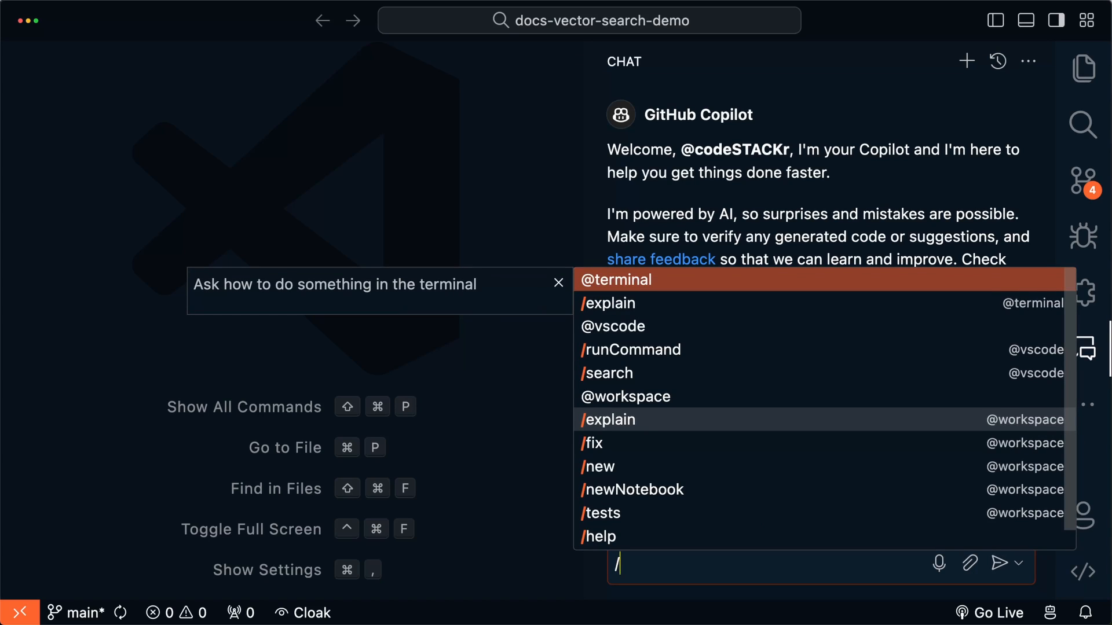
{"action": "mouse_move", "coordinate": [739, 347]}
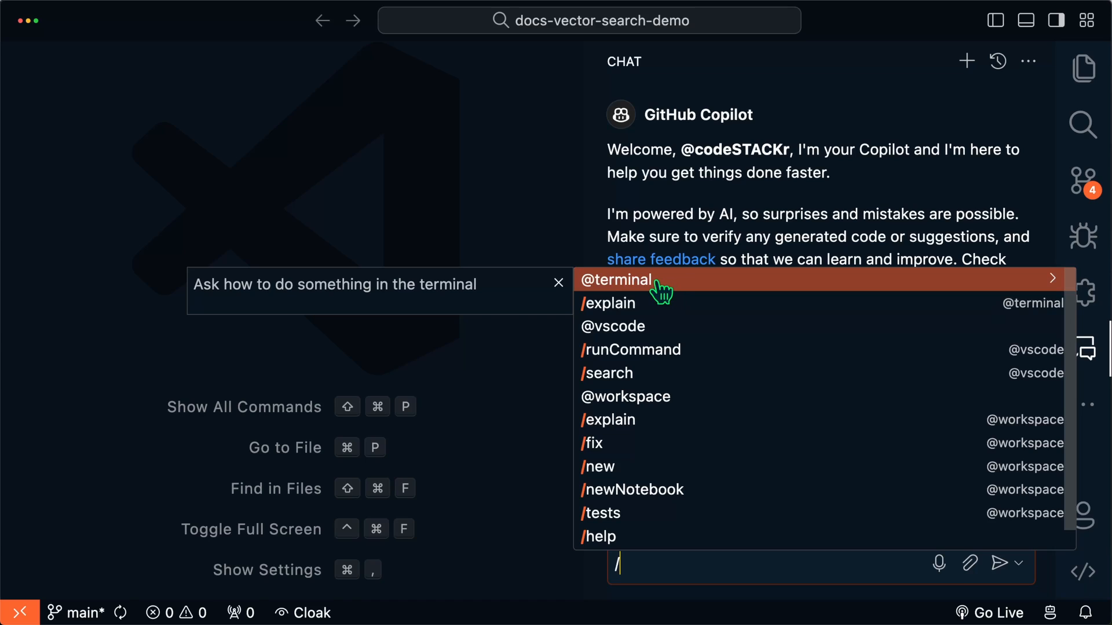
{"action": "mouse_move", "coordinate": [659, 301]}
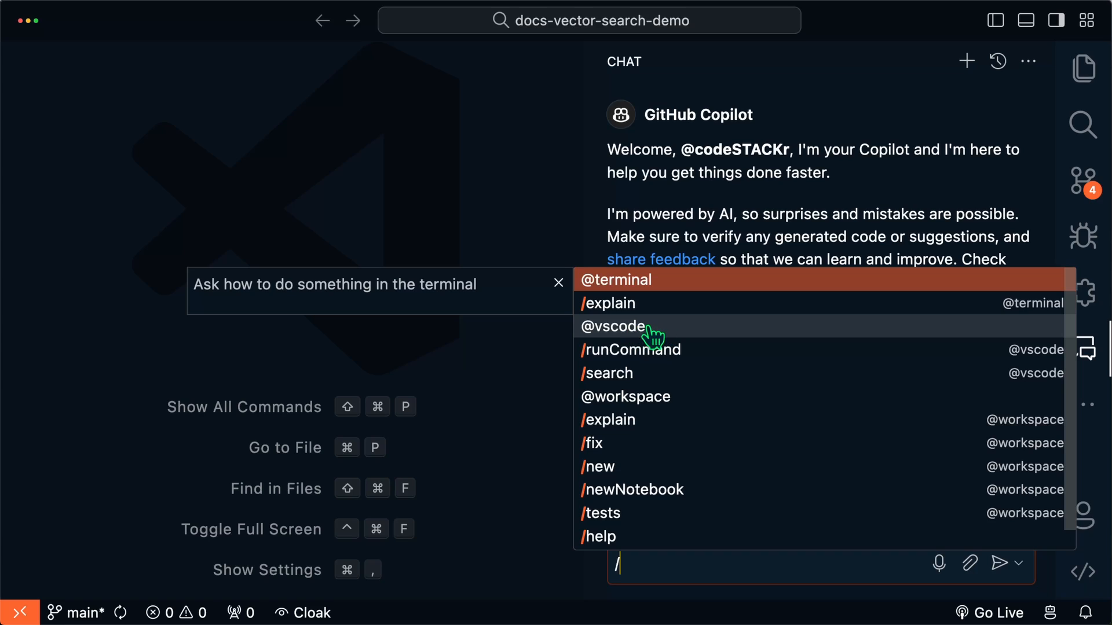
{"action": "mouse_move", "coordinate": [684, 402]}
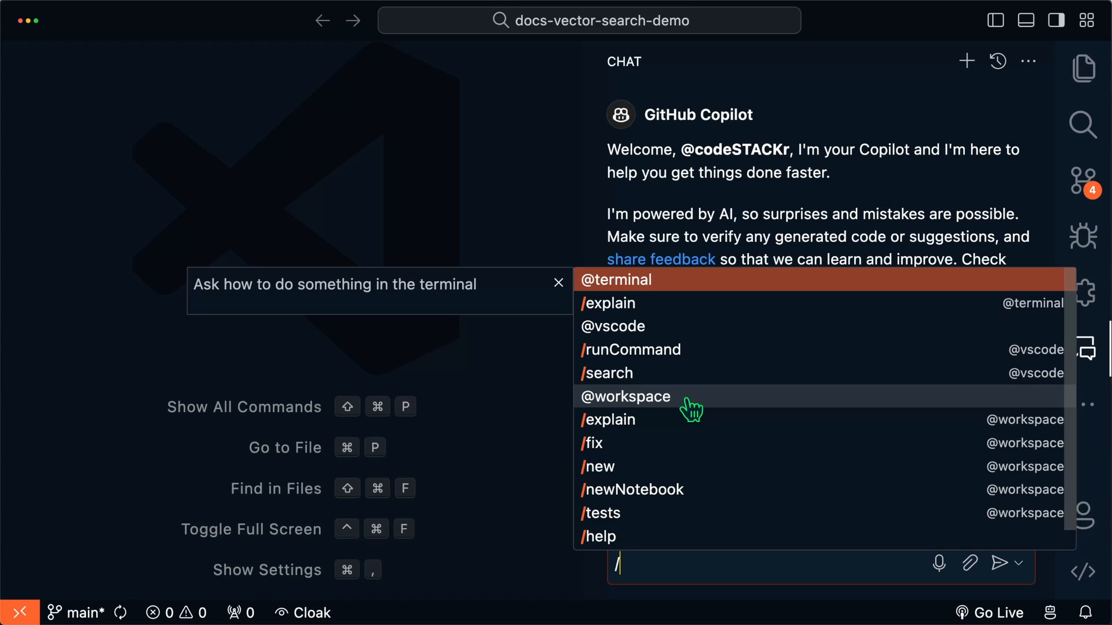
{"action": "mouse_move", "coordinate": [746, 315]}
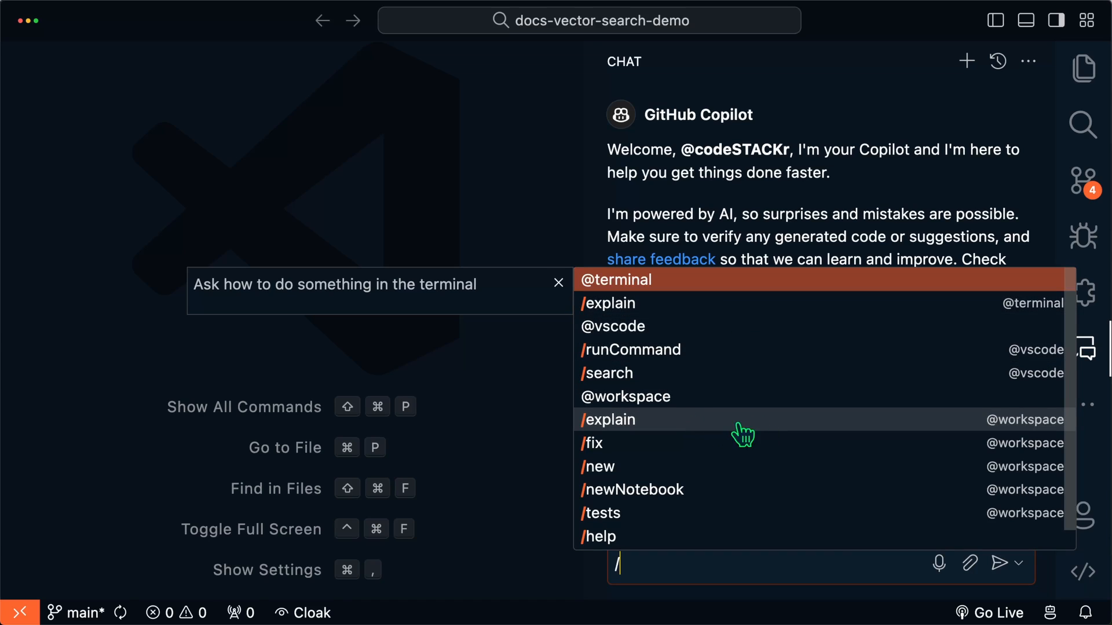
{"action": "mouse_move", "coordinate": [735, 450]}
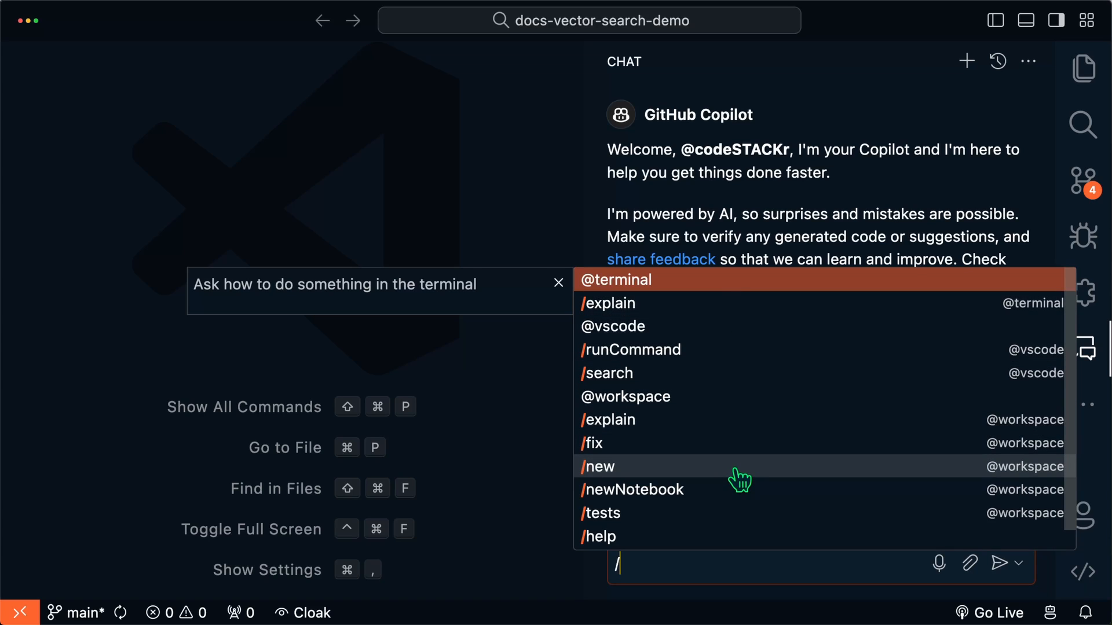
{"action": "mouse_move", "coordinate": [732, 523]}
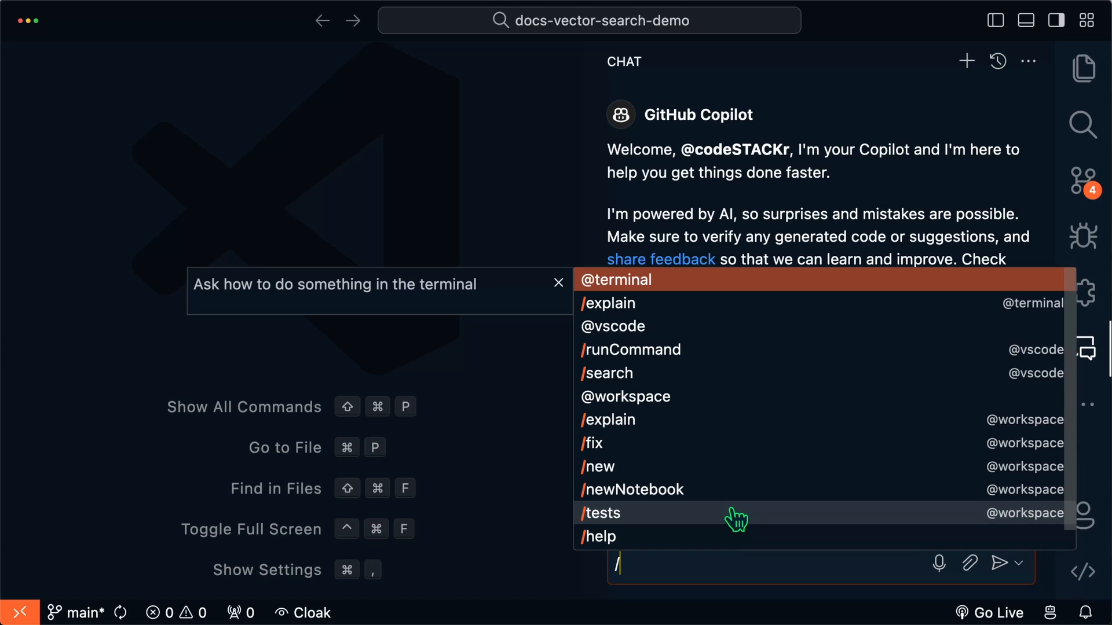
{"action": "mouse_move", "coordinate": [745, 383]}
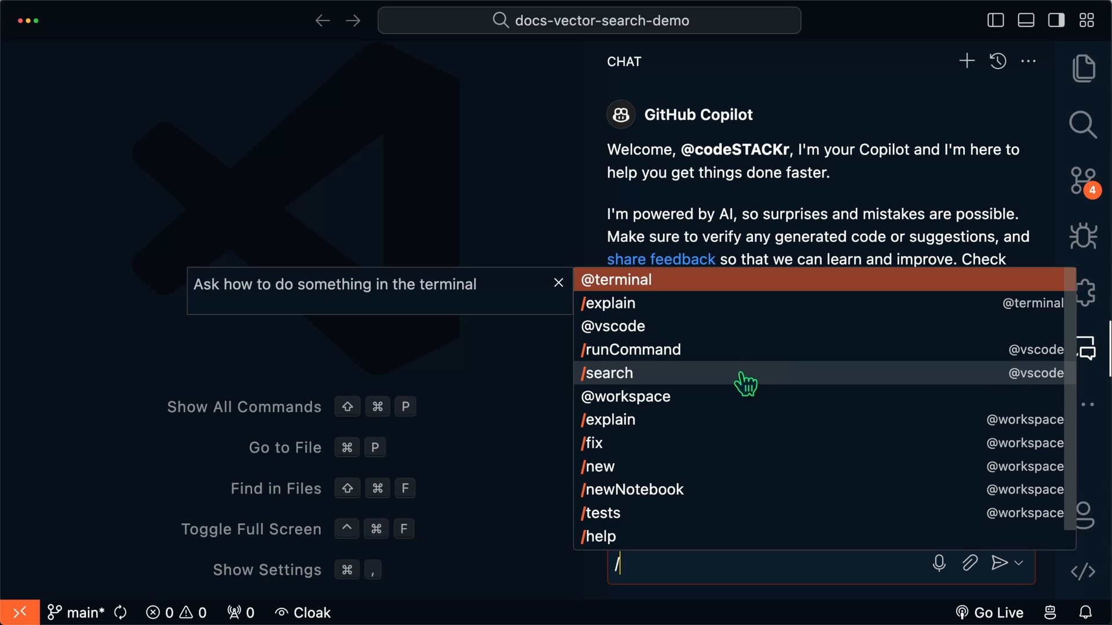
{"action": "mouse_move", "coordinate": [671, 533]}
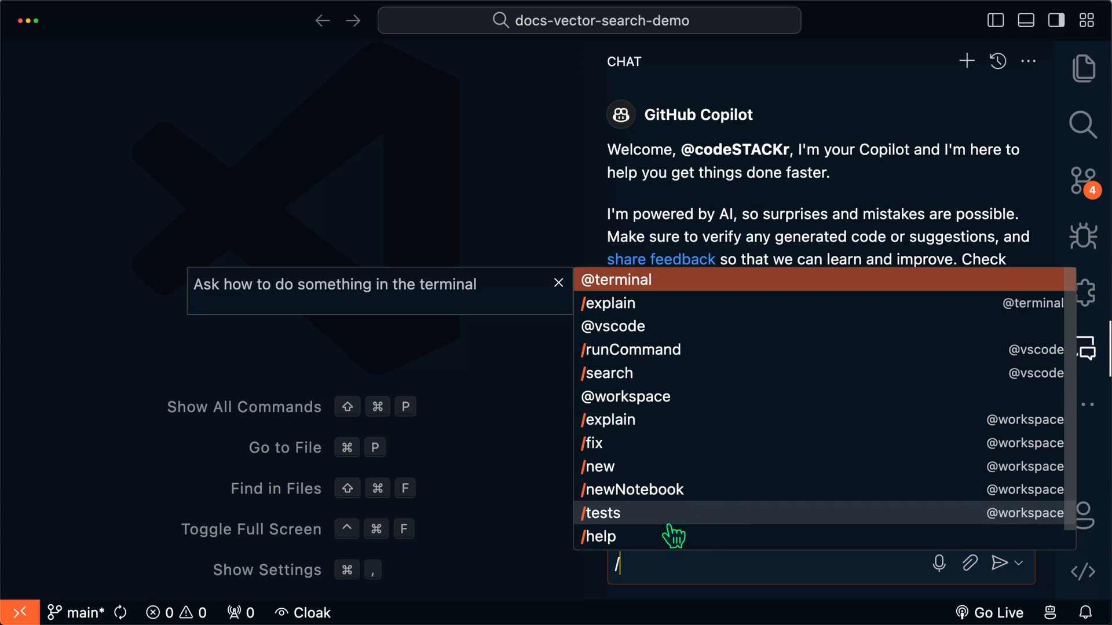
{"action": "mouse_move", "coordinate": [638, 548]}
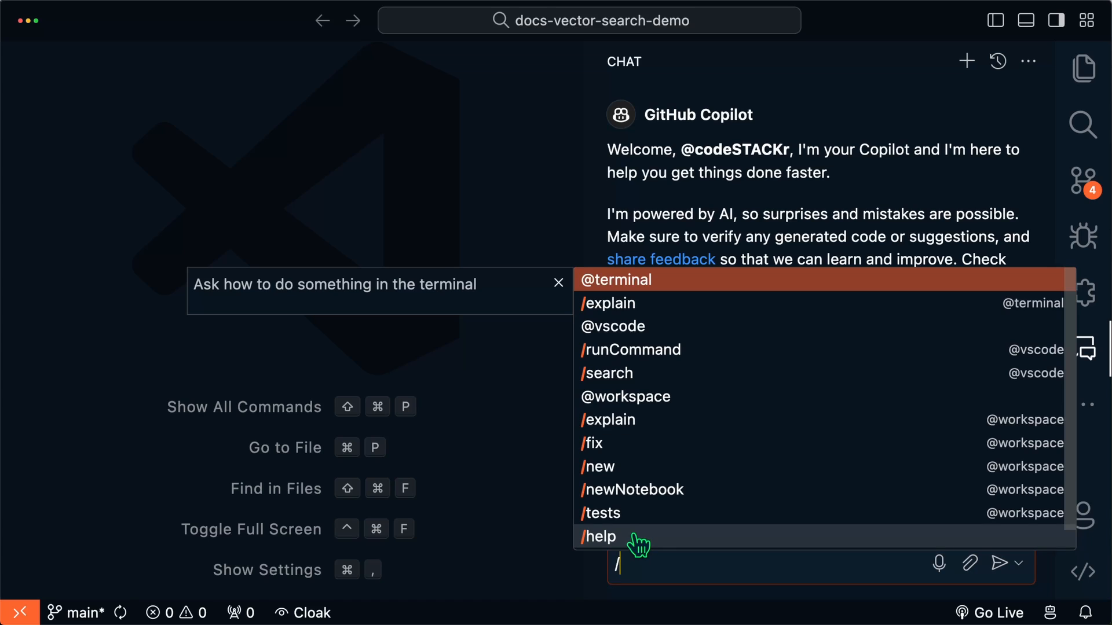
{"action": "type", "text": "new"}
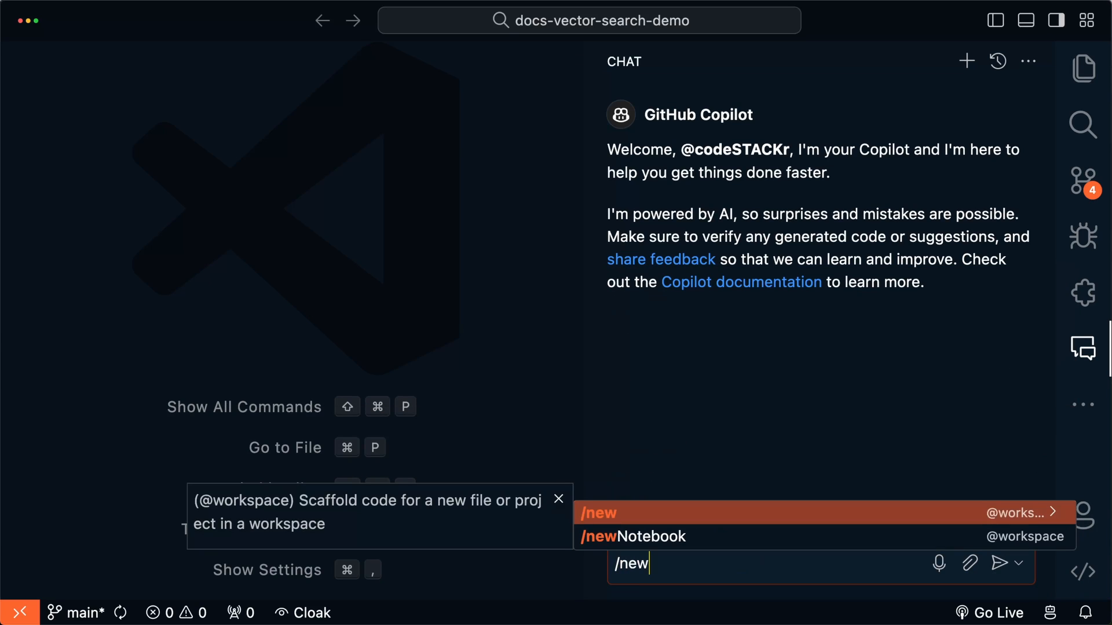
{"action": "left_click", "coordinate": [616, 513]}
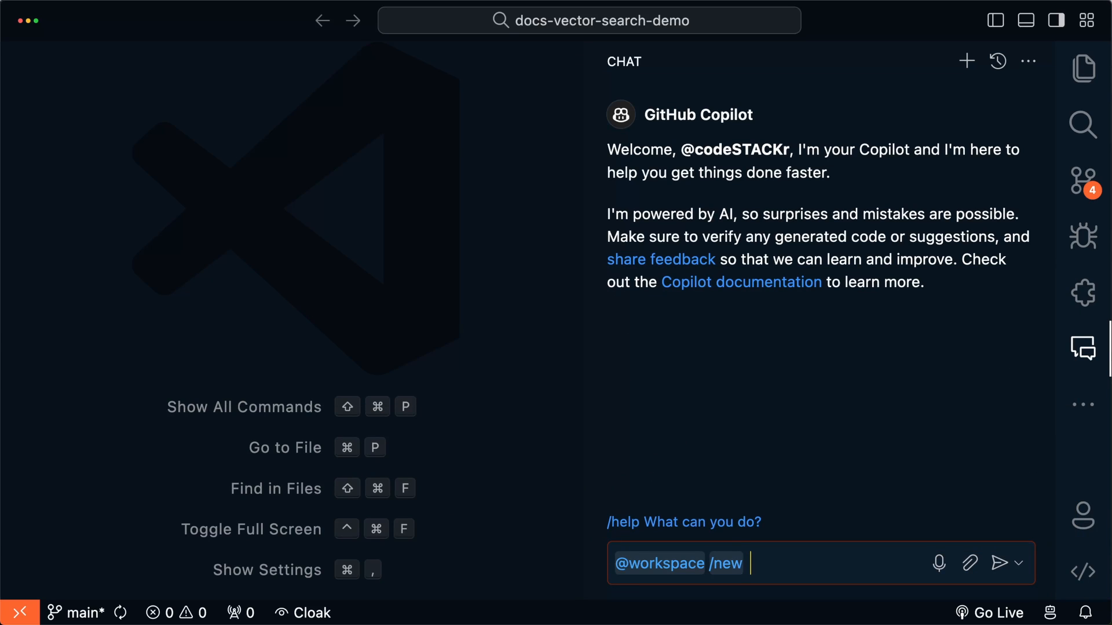
{"action": "type", "text": "vite rea"}
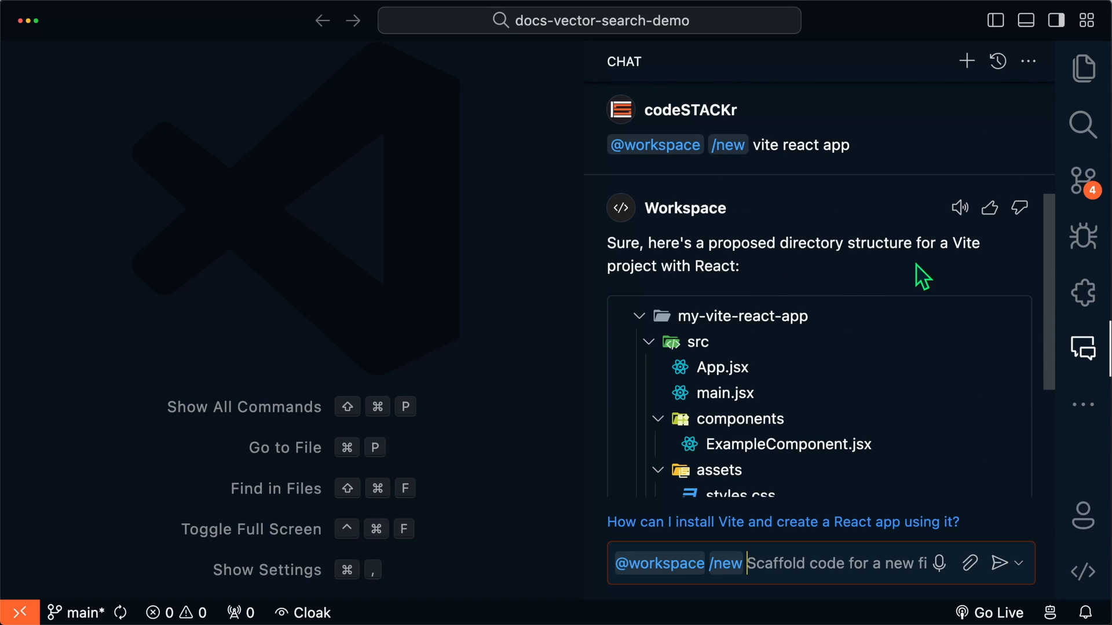
{"action": "scroll", "scroll_direction": "down", "scroll_amount": 3}
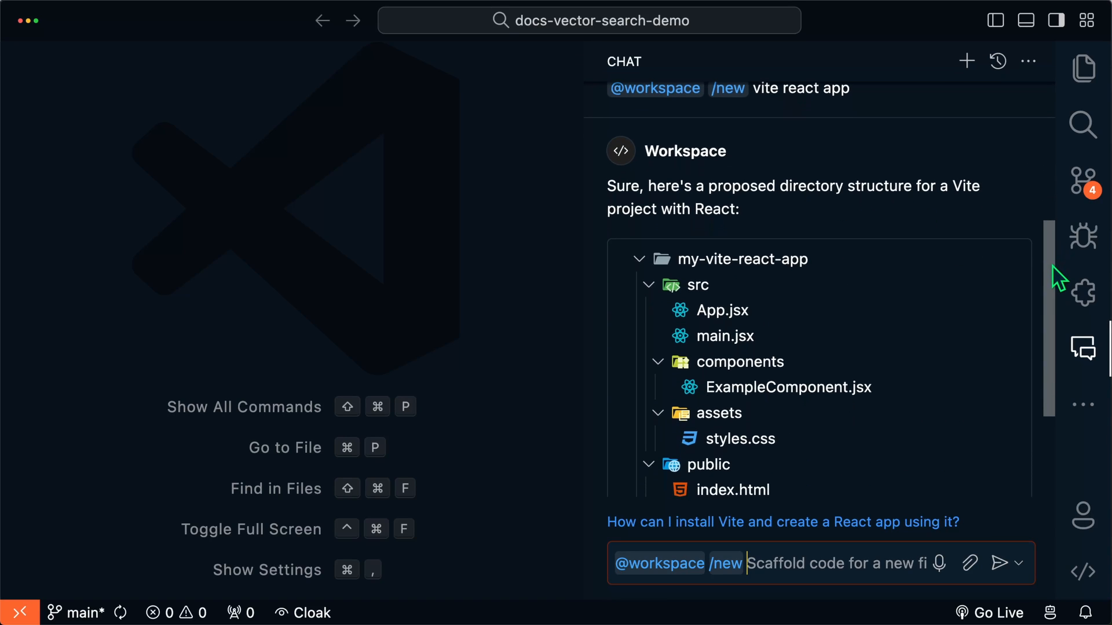
{"action": "scroll", "scroll_direction": "down", "scroll_amount": 3}
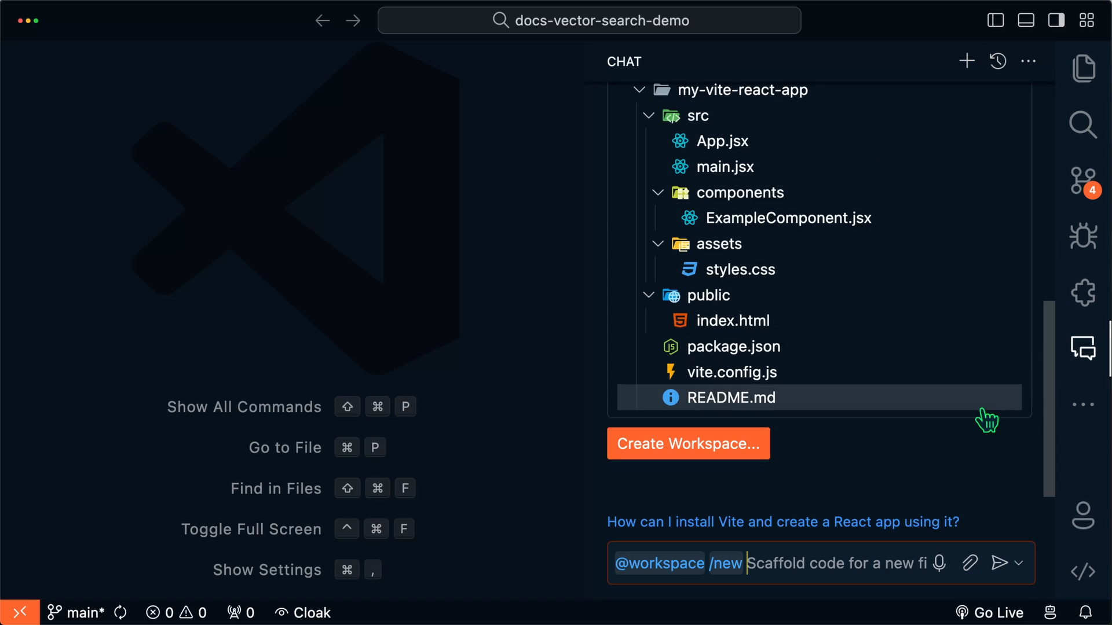
{"action": "left_click", "coordinate": [688, 444]}
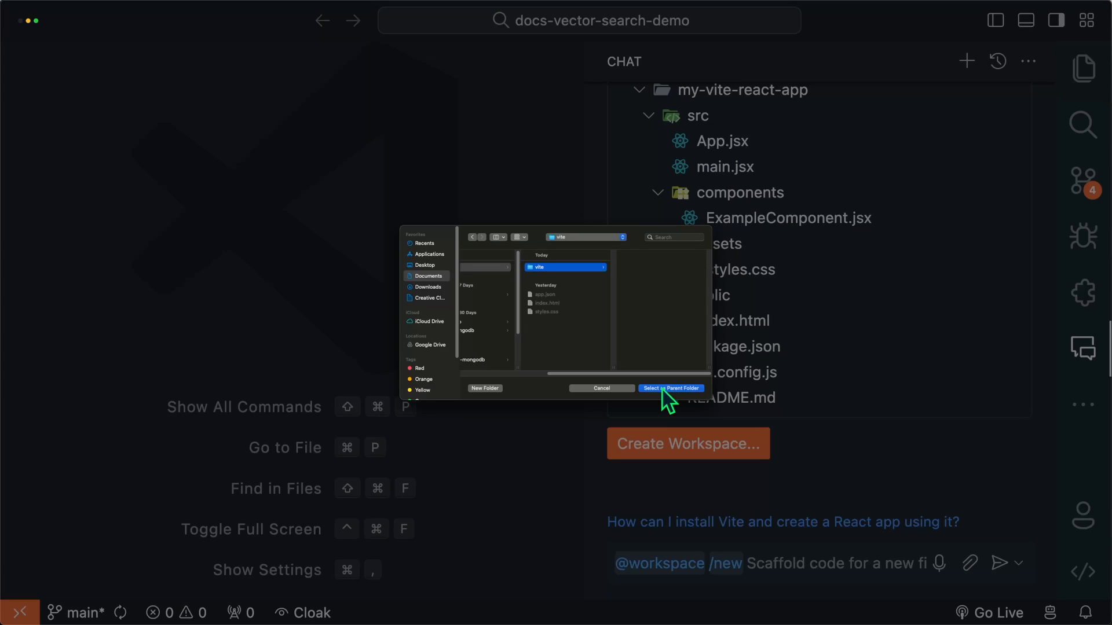
{"action": "left_click", "coordinate": [671, 388]}
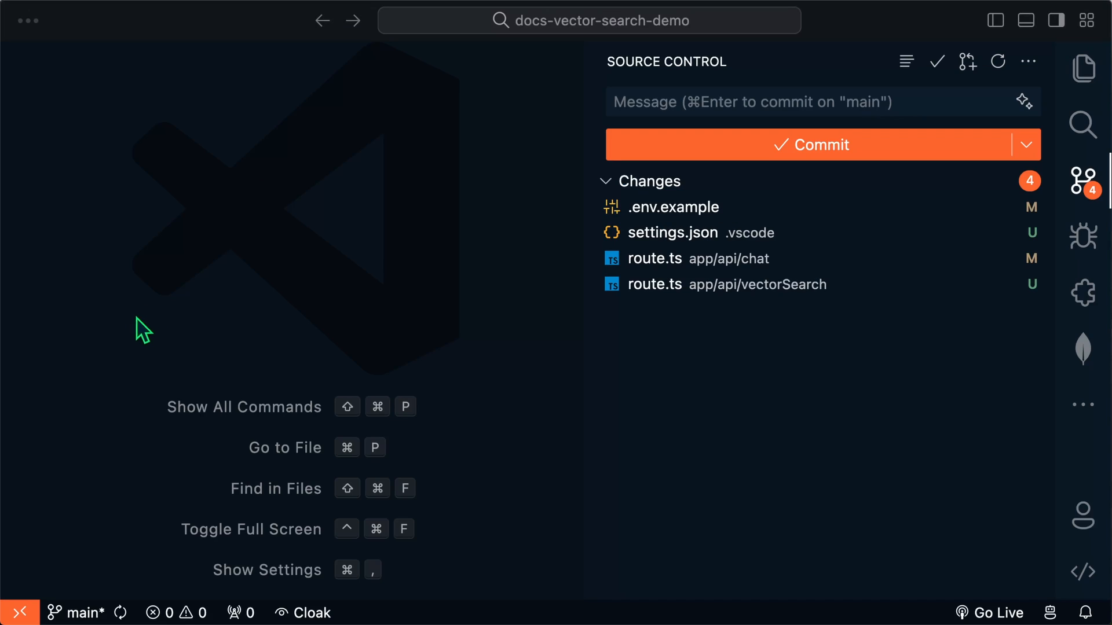
{"action": "mouse_move", "coordinate": [813, 393]}
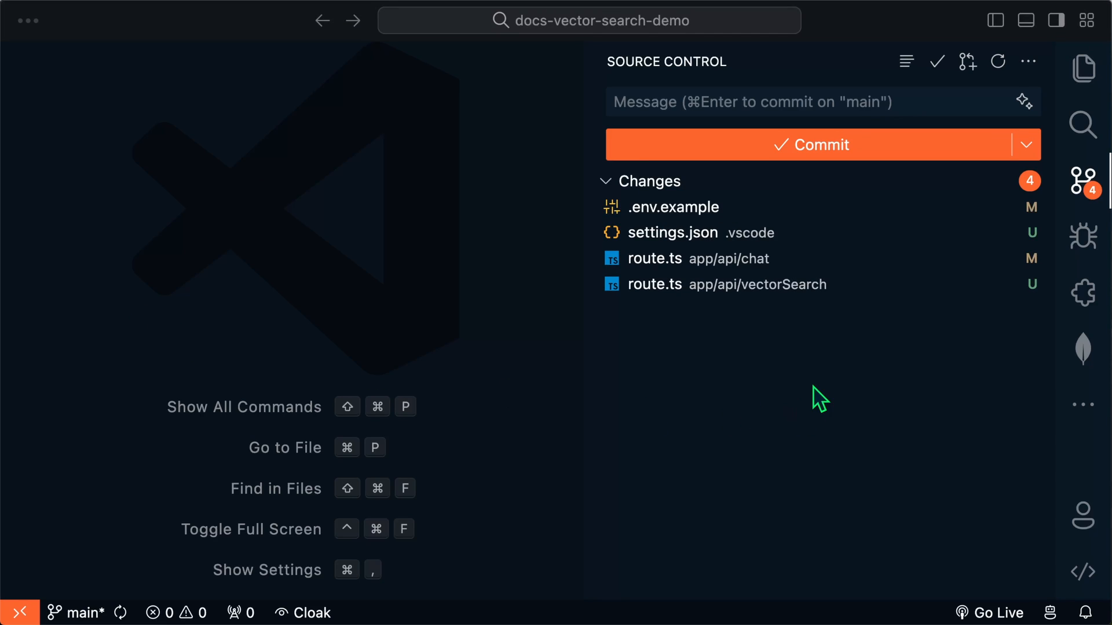
Use the sparkle Generate Commit Message button in the Source Control message box
{"action": "left_click", "coordinate": [667, 101]}
{"action": "type", "text": "chore: Update environment variables and add vector search template"}
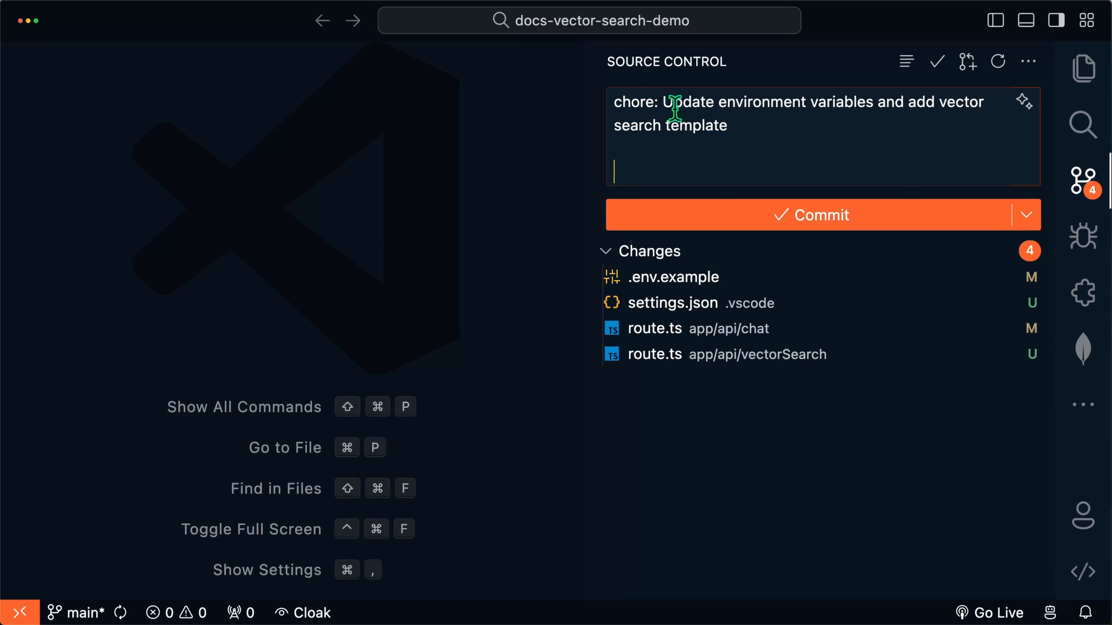
{"action": "mouse_move", "coordinate": [946, 102]}
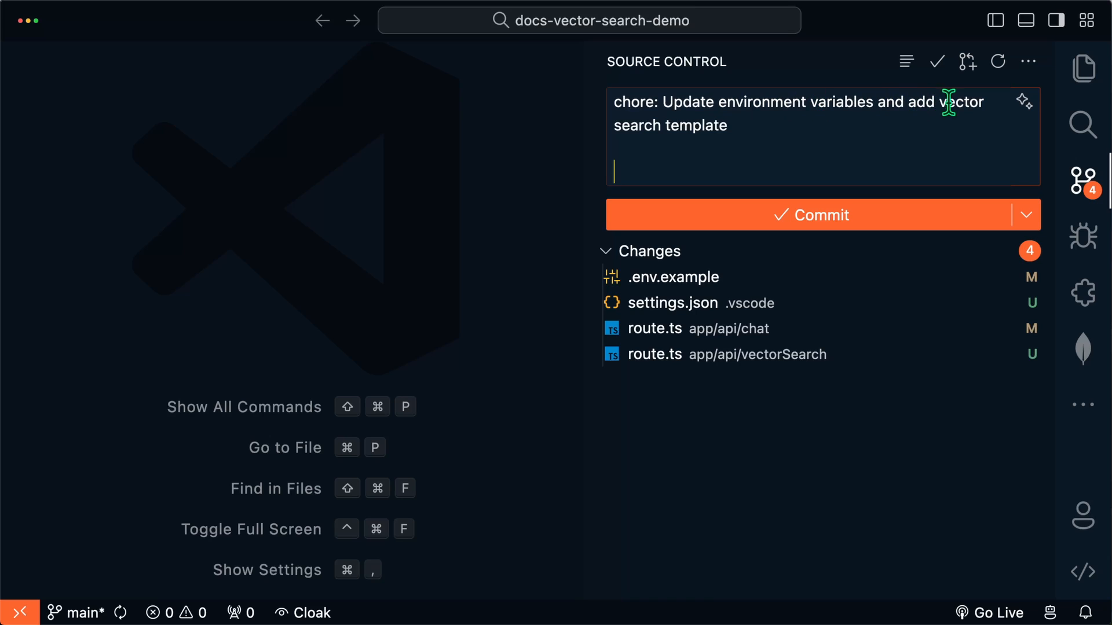
{"action": "mouse_move", "coordinate": [729, 131]}
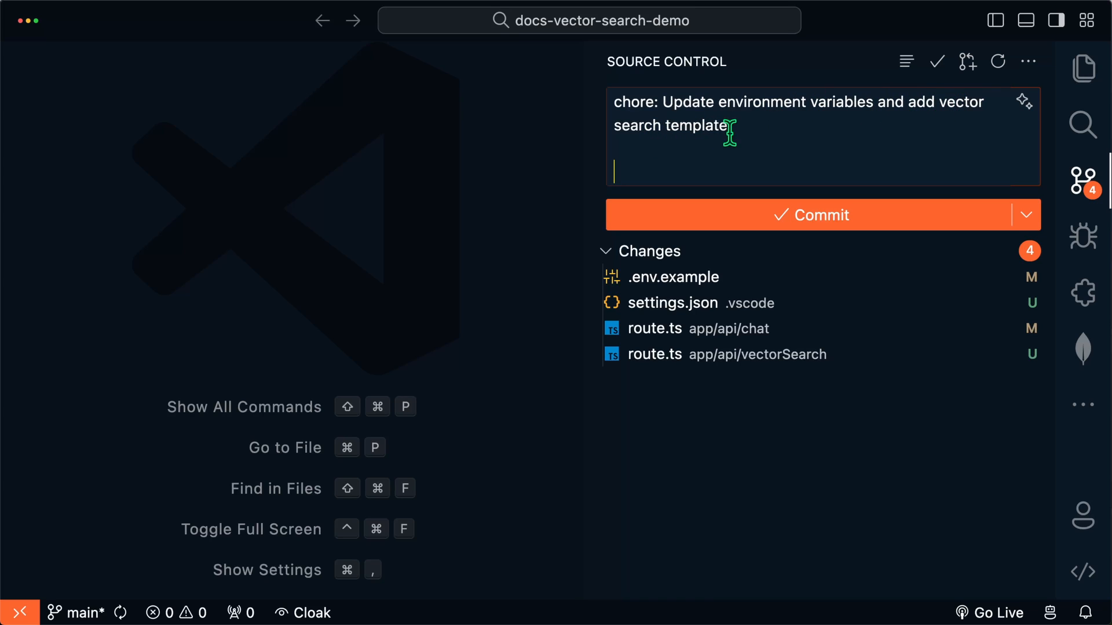